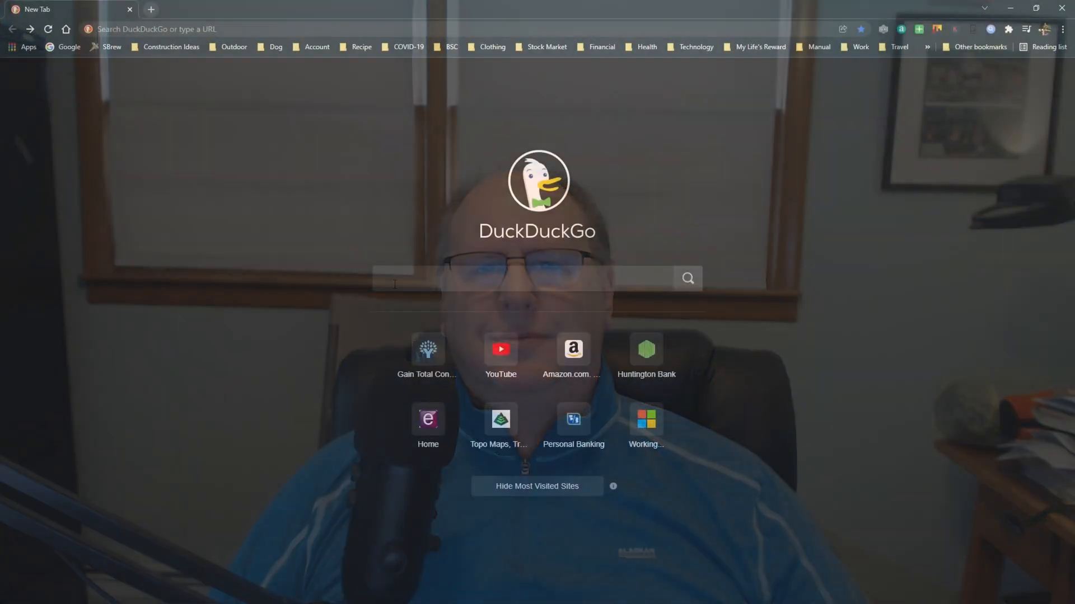
# Search DuckDuckGo for 'routegen' and follow the routegenerator.net Download Route Generator result
pyautogui.write('r')
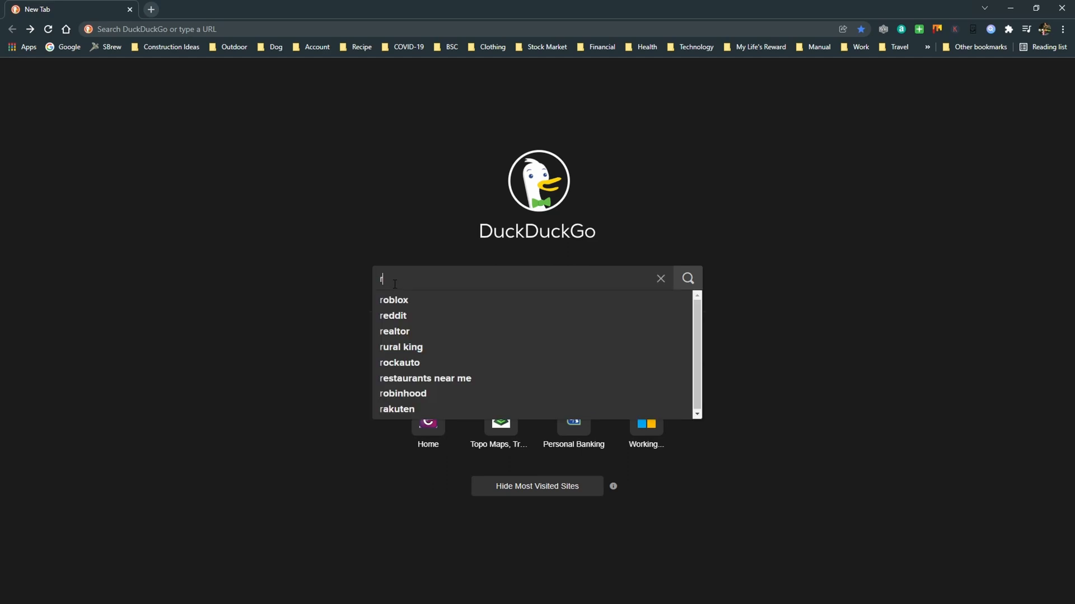
pyautogui.write('outegen')
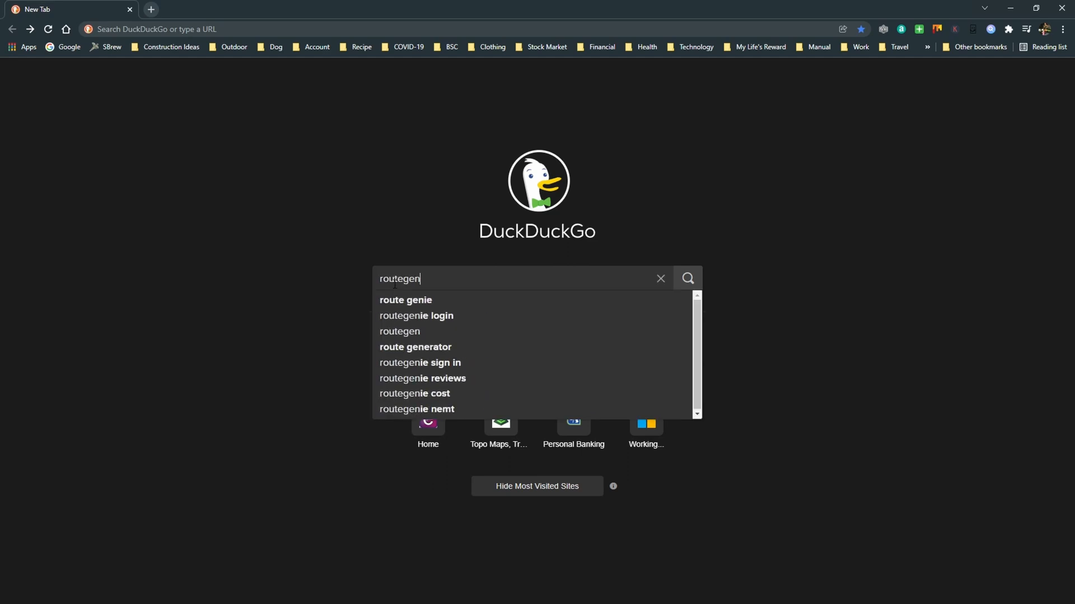
pyautogui.moveTo(606, 324)
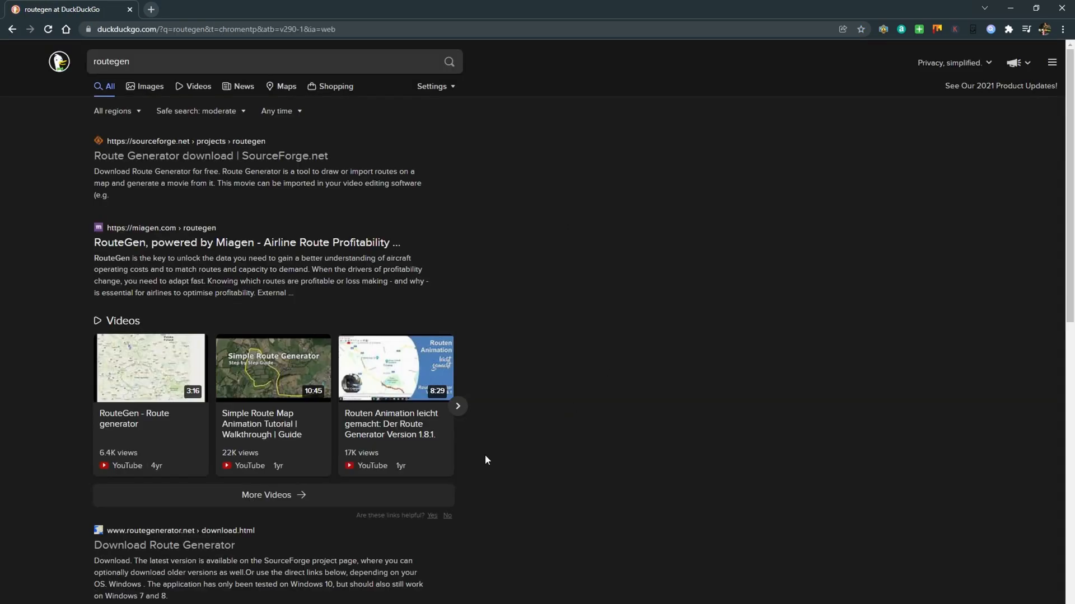
pyautogui.moveTo(164, 545)
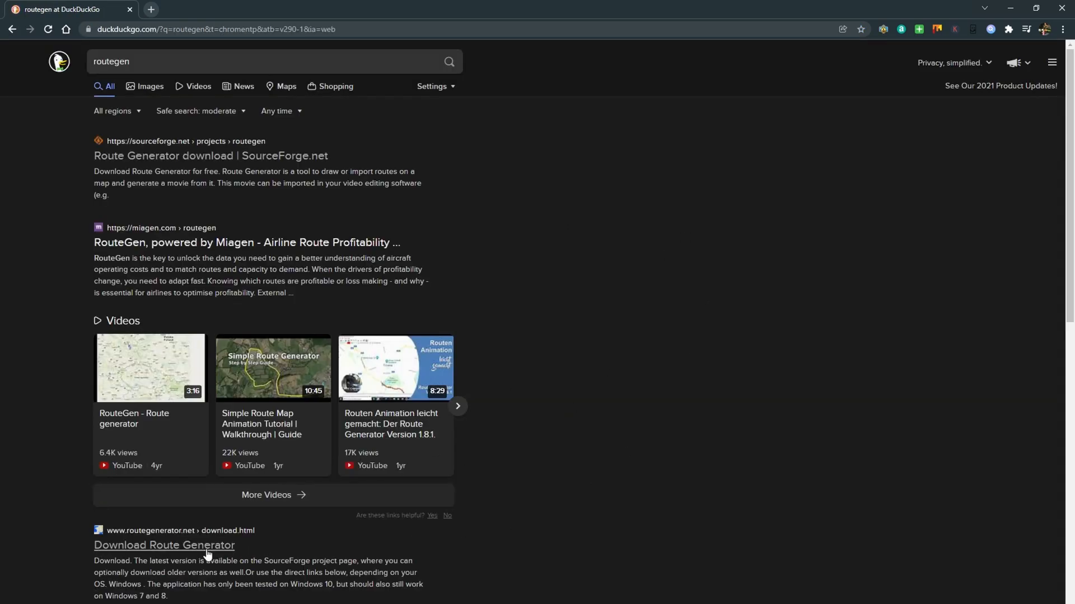
pyautogui.moveTo(142, 546)
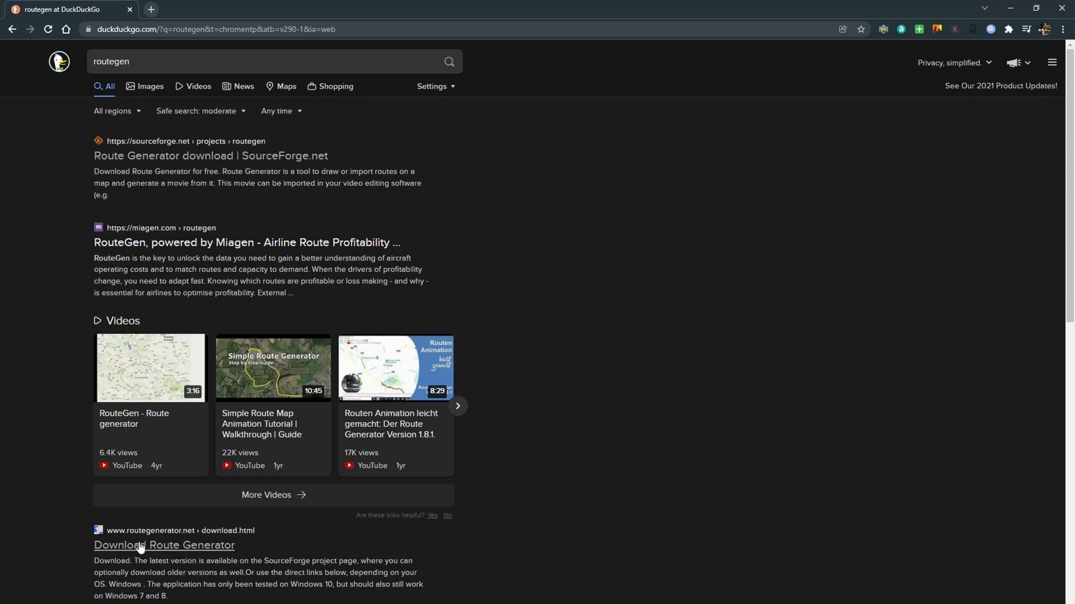
pyautogui.click(163, 545)
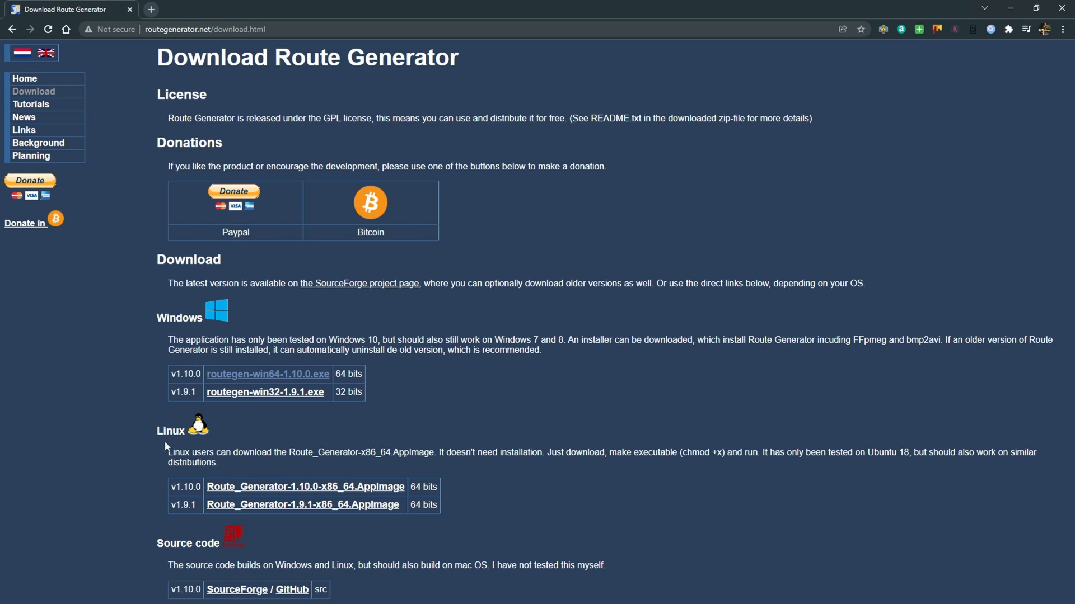
pyautogui.moveTo(183, 448)
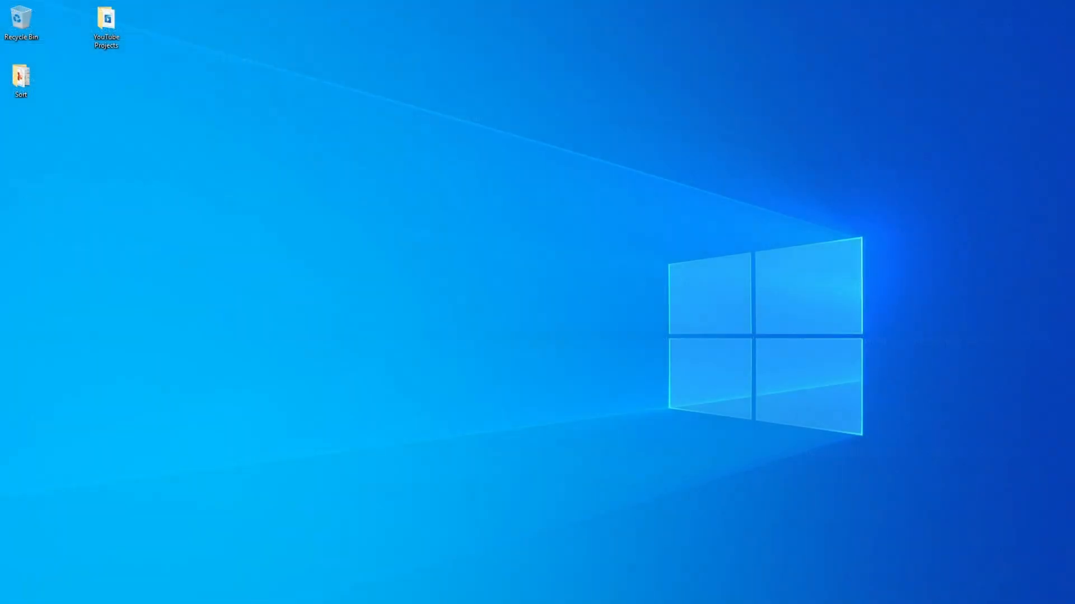
# Launch Route Generator 1.10.0 from its desktop shortcut
pyautogui.doubleClick(105, 21)
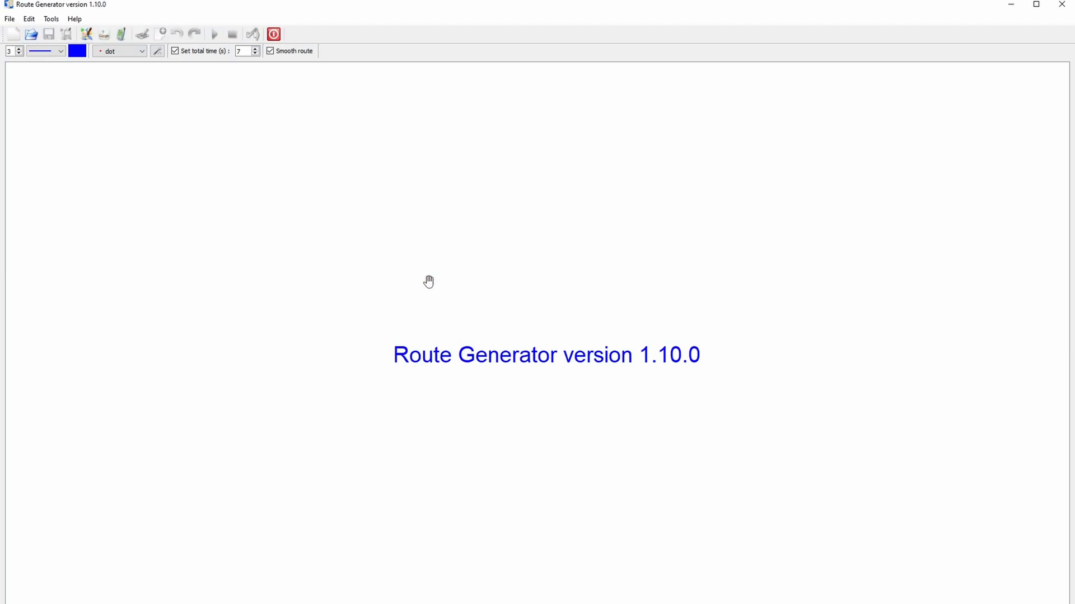
pyautogui.moveTo(206, 200)
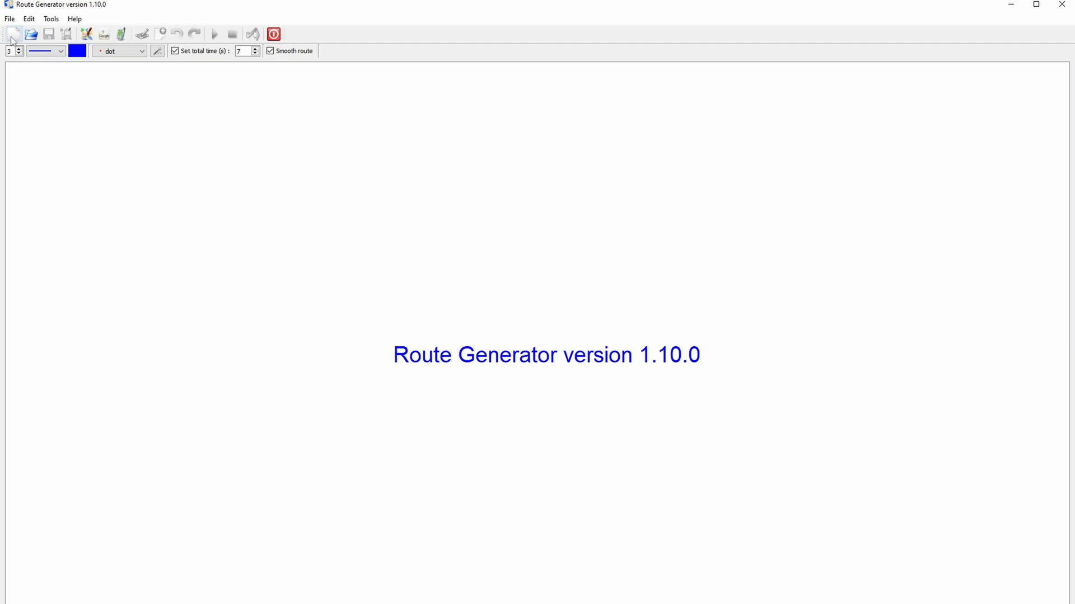
pyautogui.moveTo(15, 35)
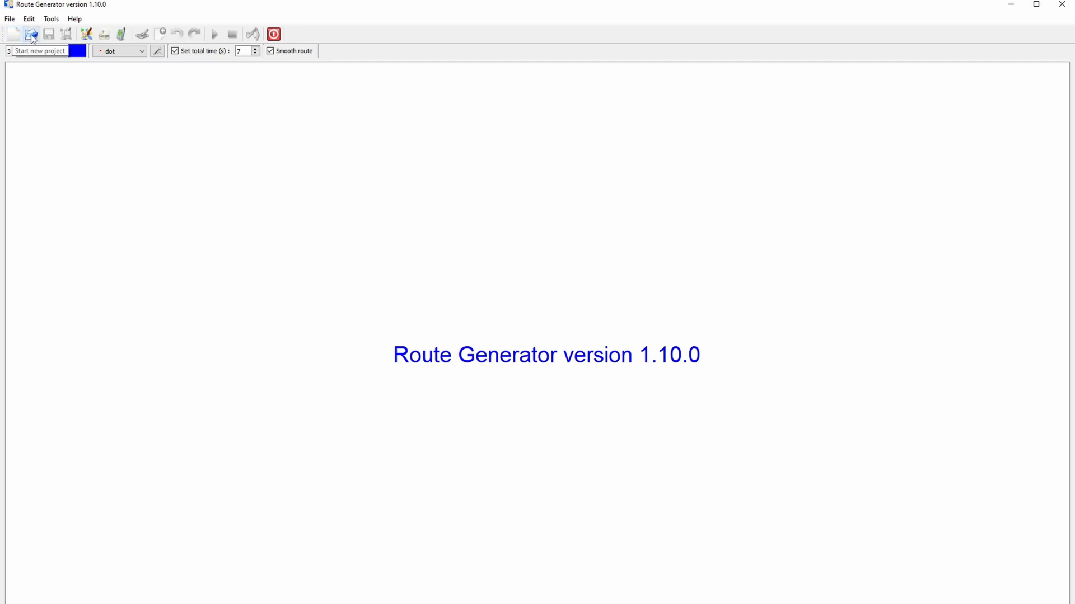
pyautogui.moveTo(31, 35)
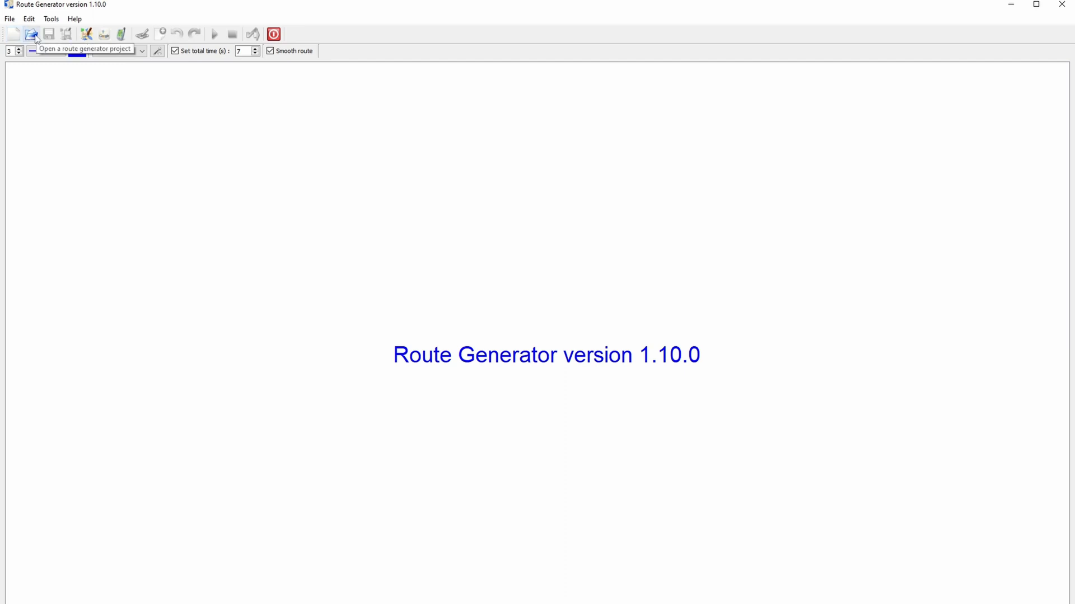
pyautogui.moveTo(48, 34)
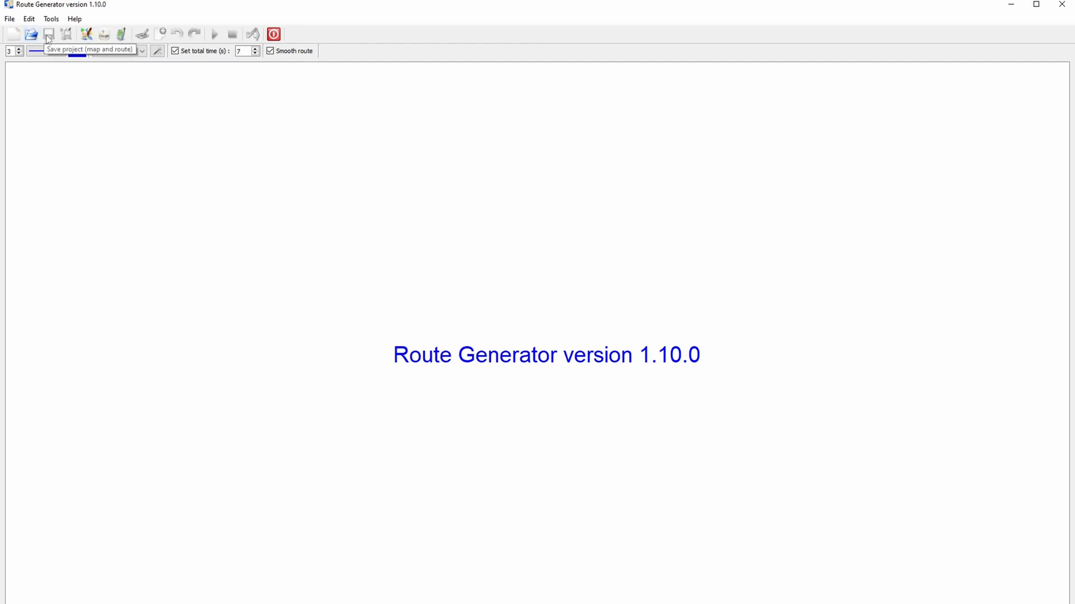
pyautogui.moveTo(66, 35)
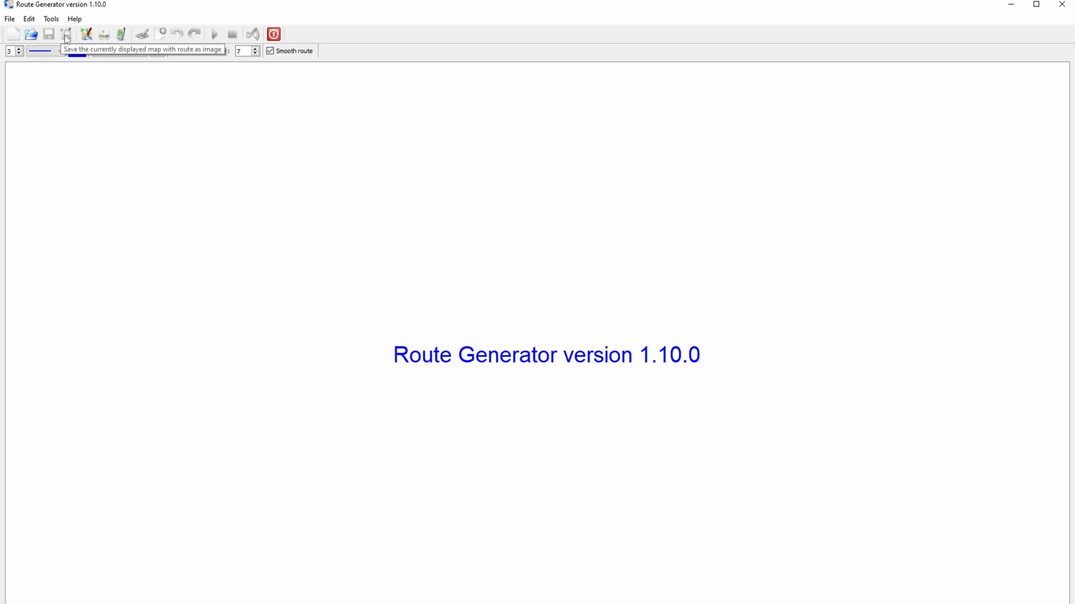
pyautogui.moveTo(85, 35)
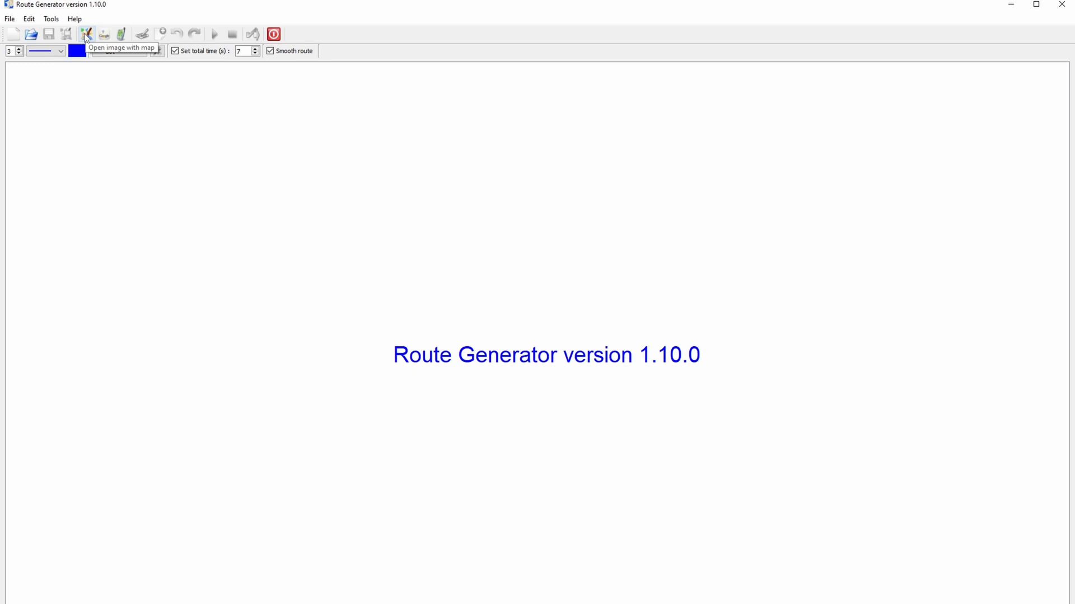
pyautogui.moveTo(103, 35)
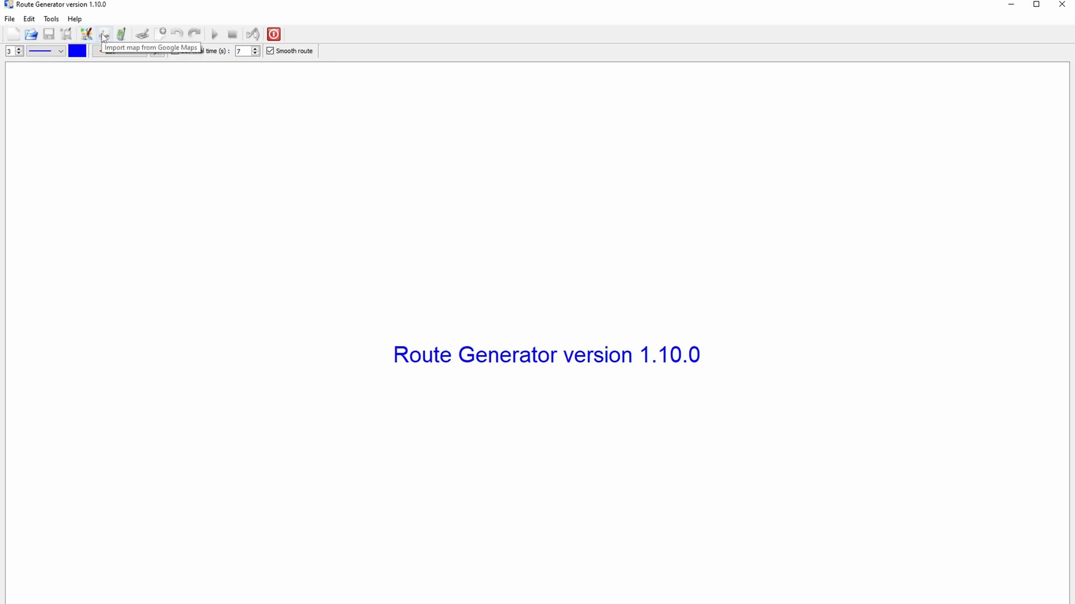
pyautogui.moveTo(120, 34)
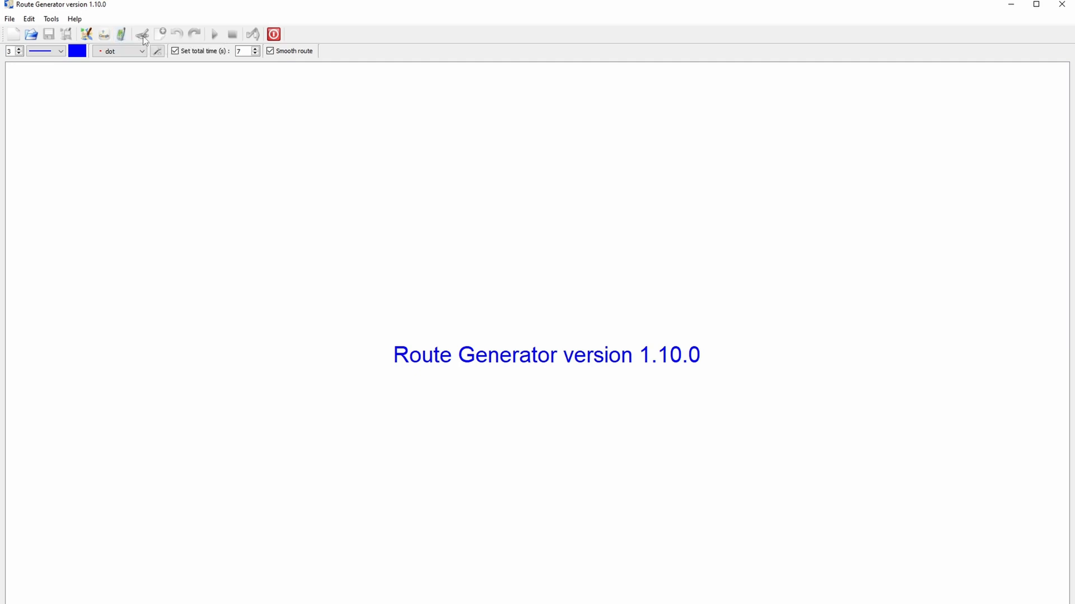
pyautogui.moveTo(142, 35)
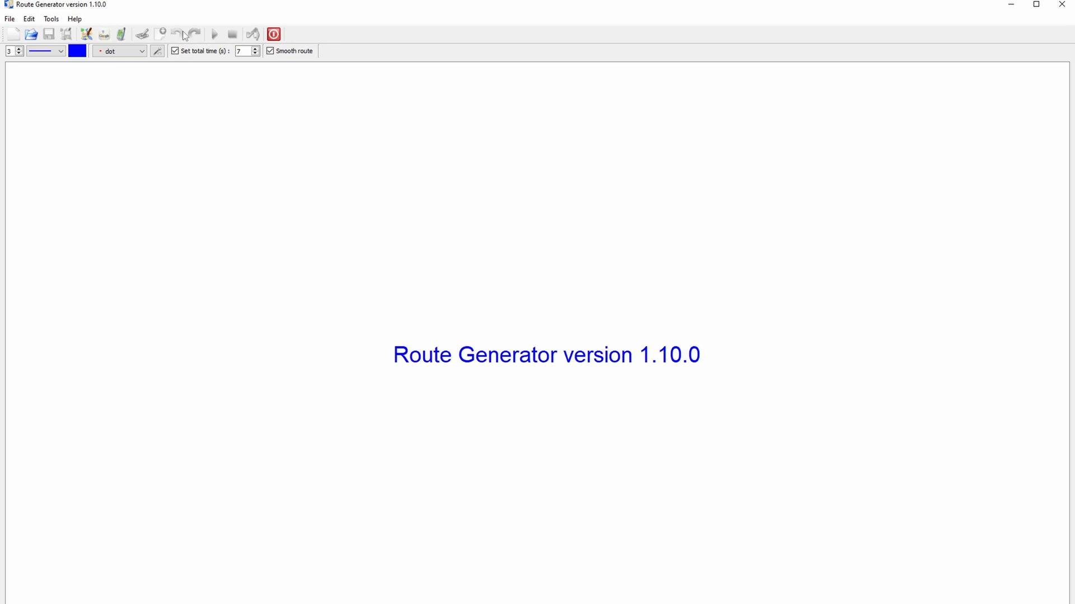
pyautogui.moveTo(177, 33)
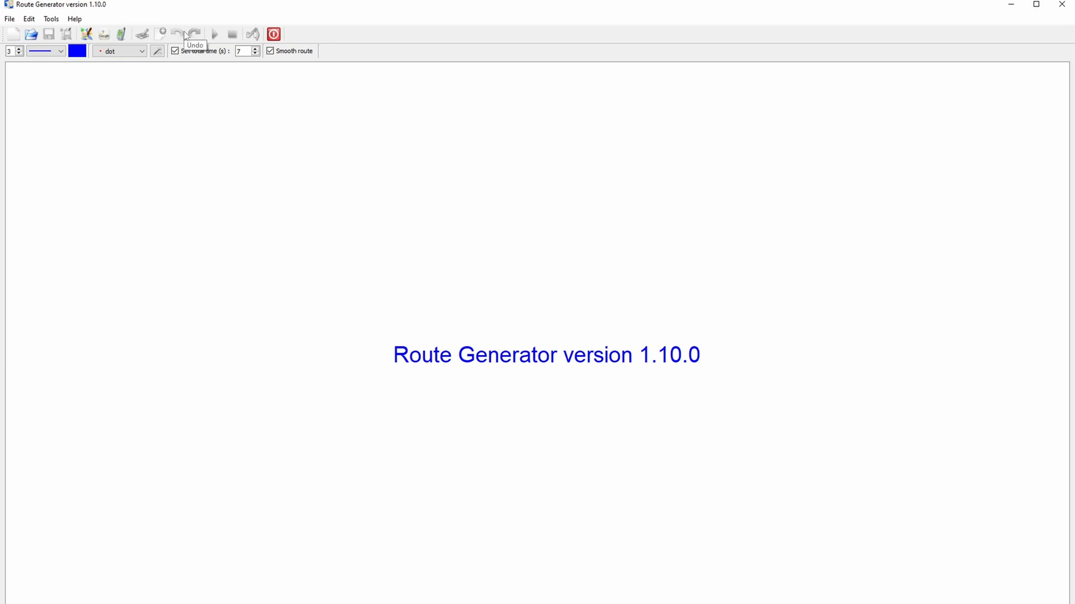
pyautogui.moveTo(194, 34)
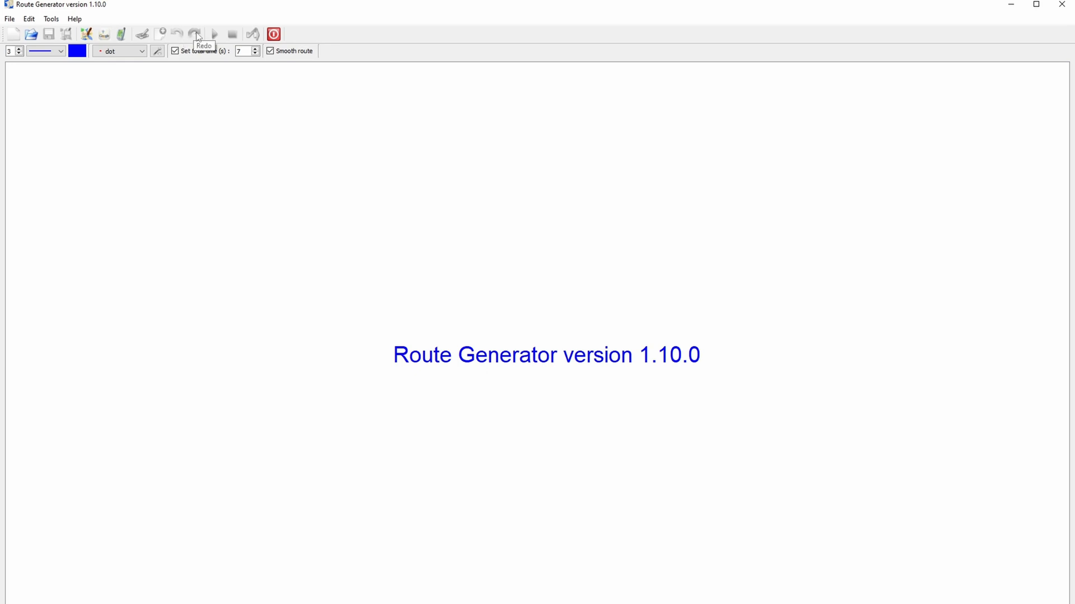
pyautogui.moveTo(214, 33)
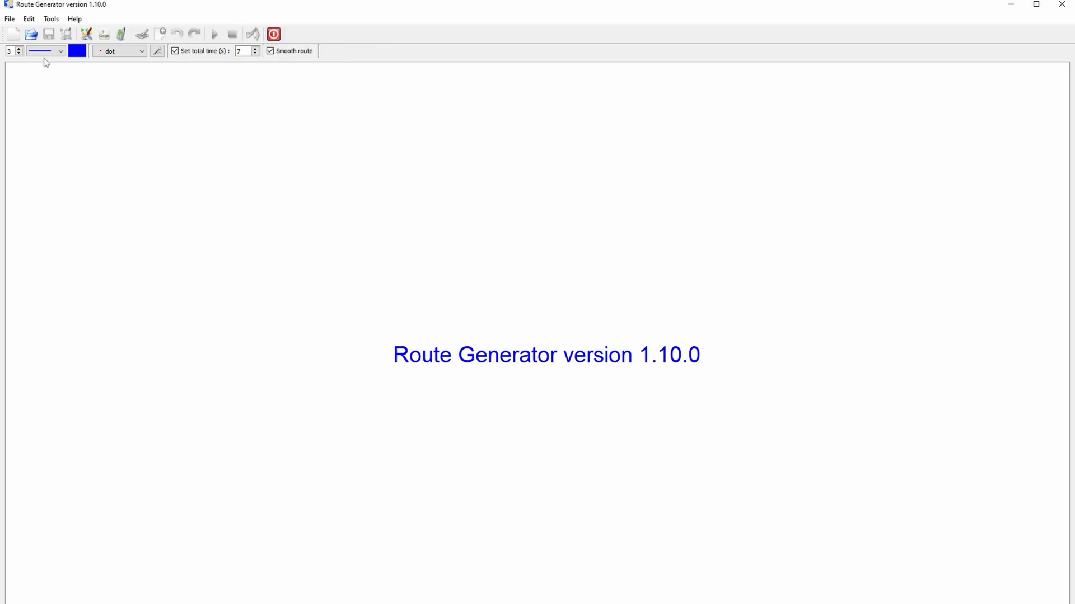
pyautogui.moveTo(10, 50)
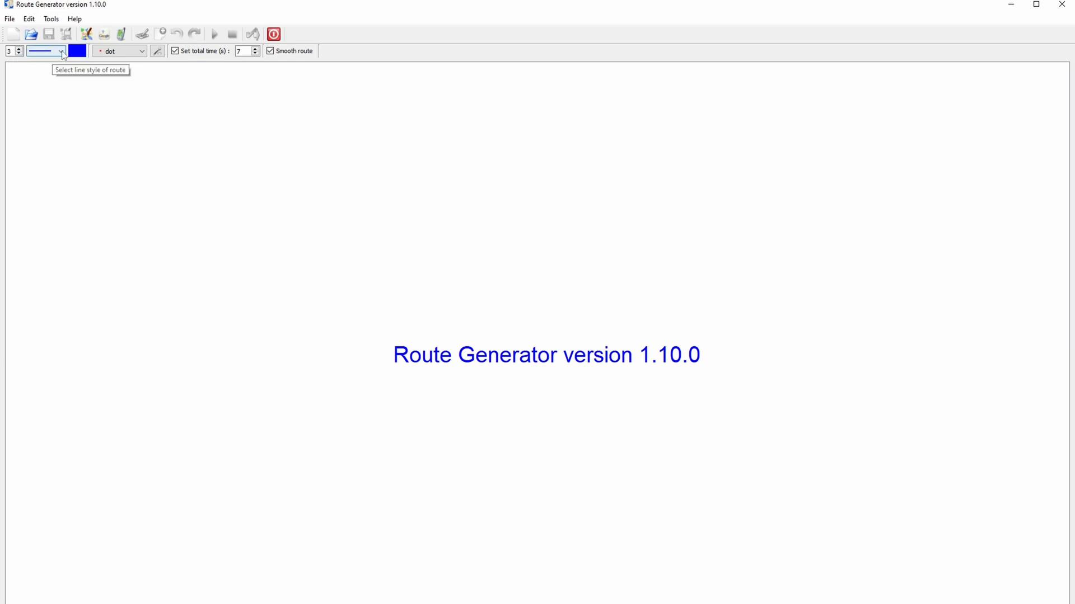
# Keep the solid route line and choose the dot as the route vehicle in Vehicle Settings
pyautogui.click(61, 51)
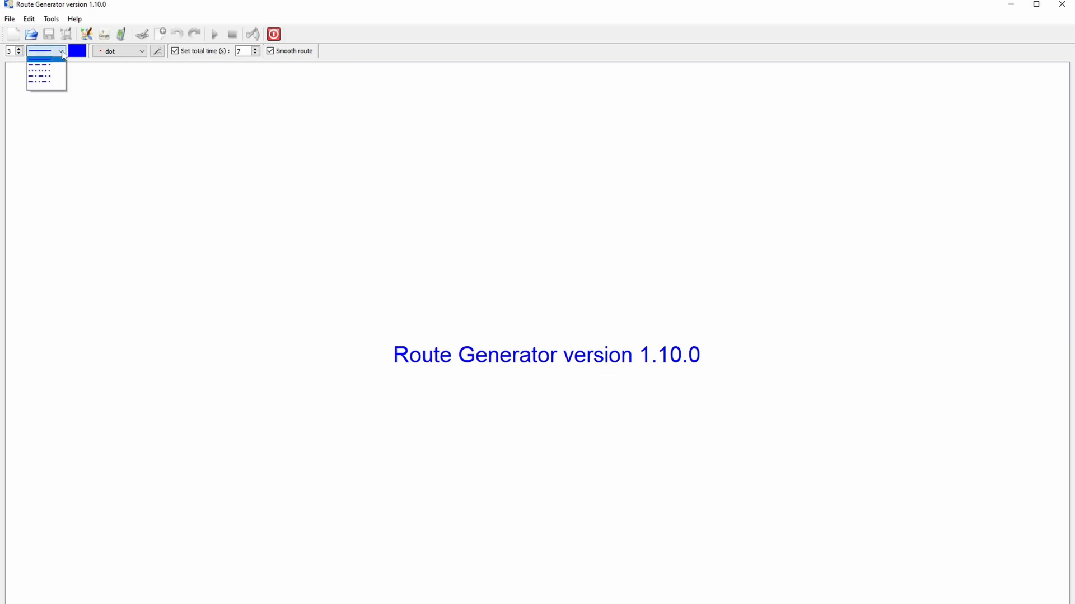
pyautogui.click(42, 57)
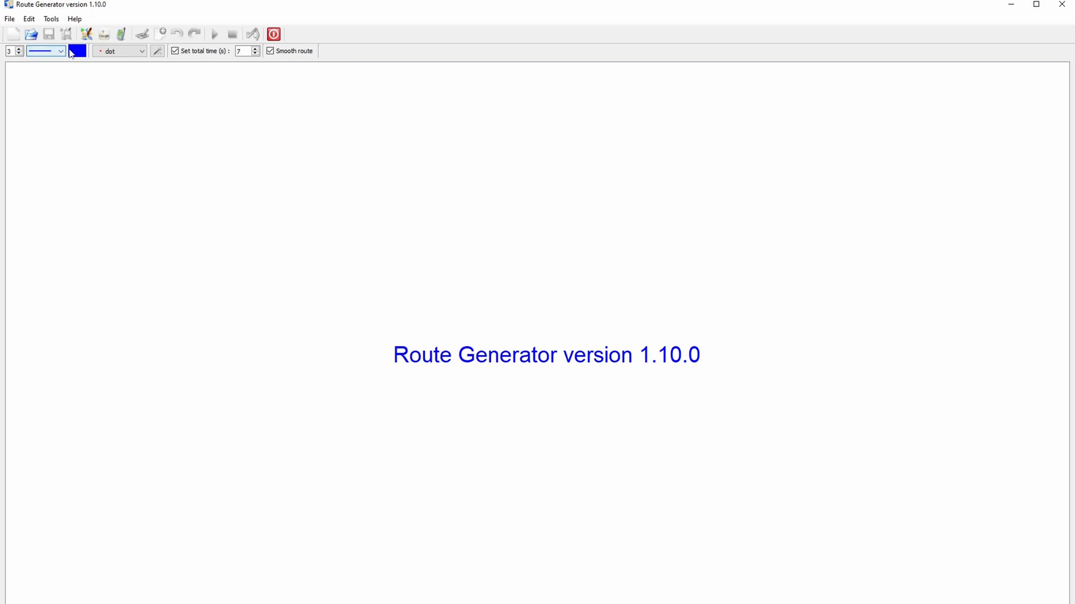
pyautogui.click(77, 50)
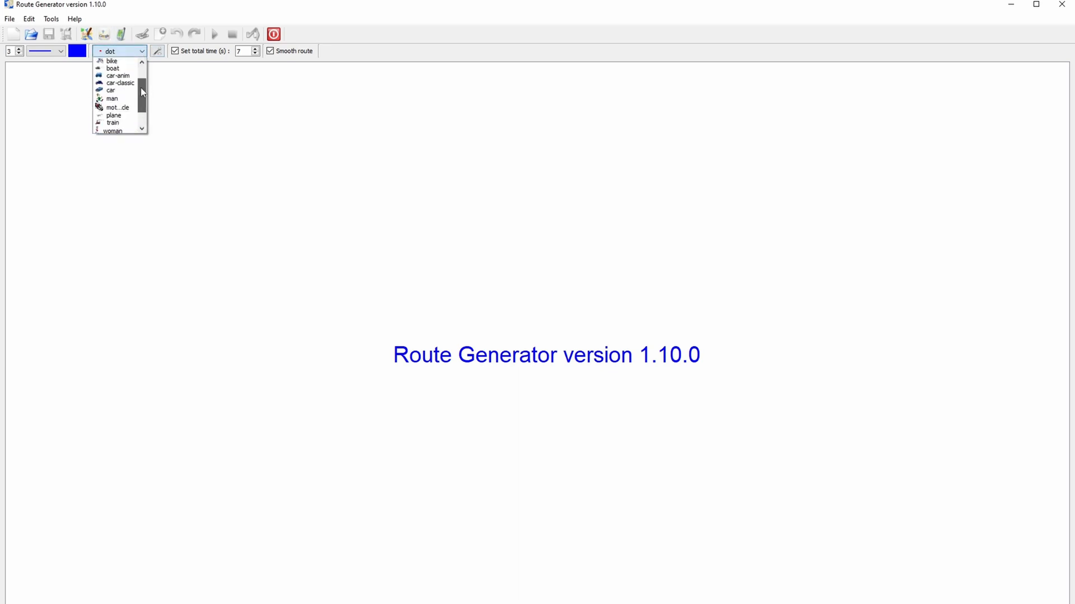
pyautogui.scroll(-3)
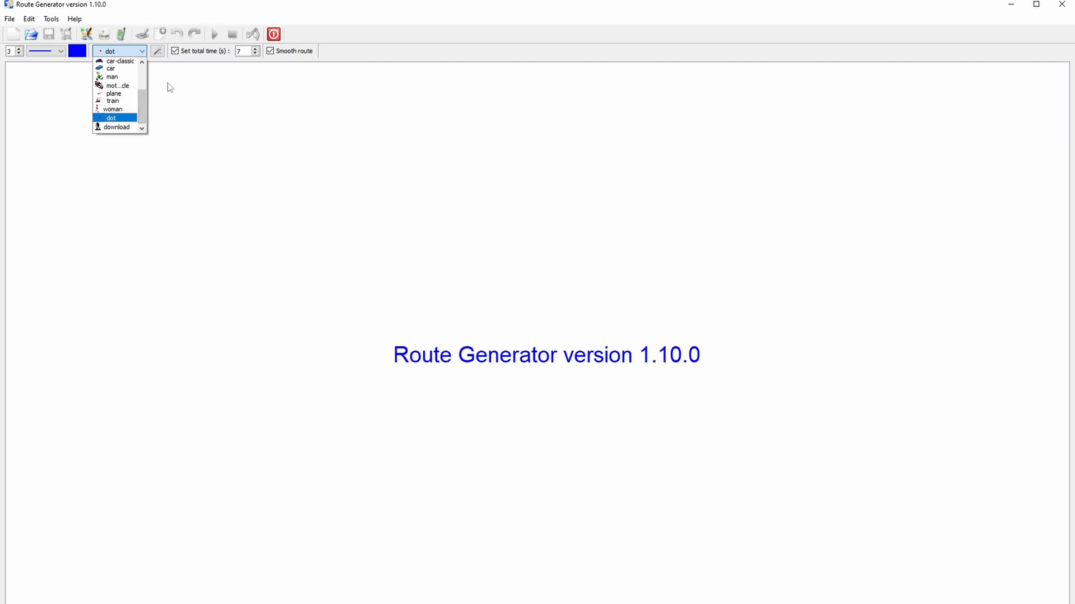
pyautogui.moveTo(157, 53)
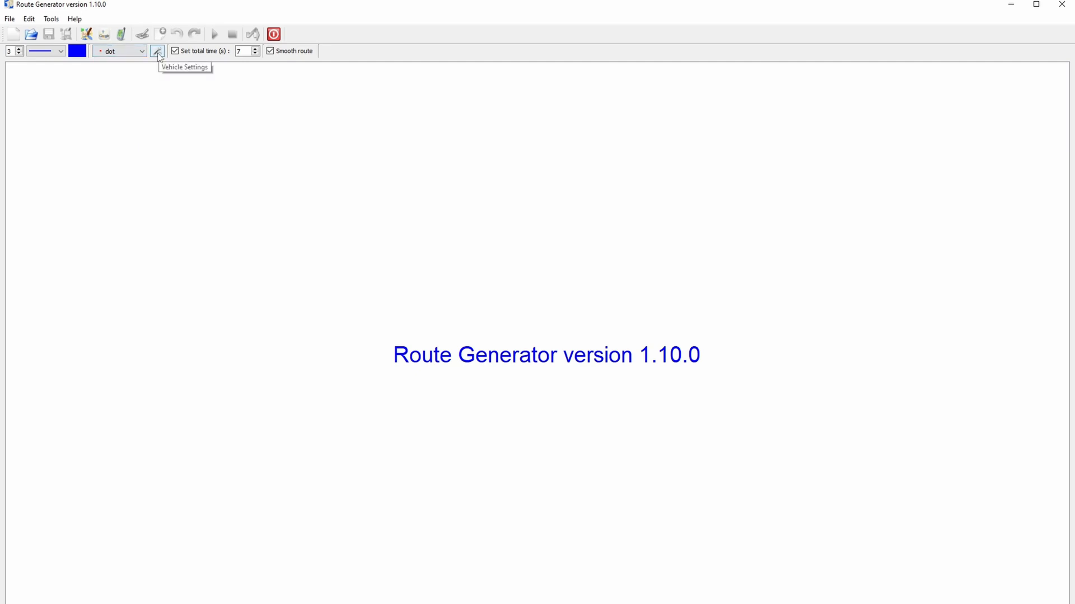
pyautogui.click(157, 50)
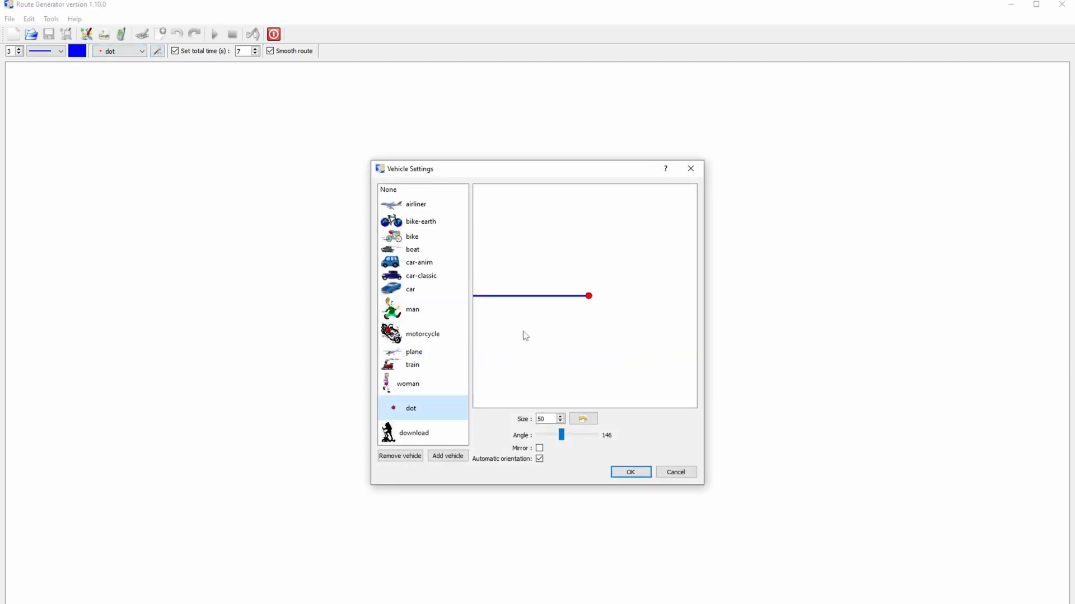
pyautogui.click(629, 472)
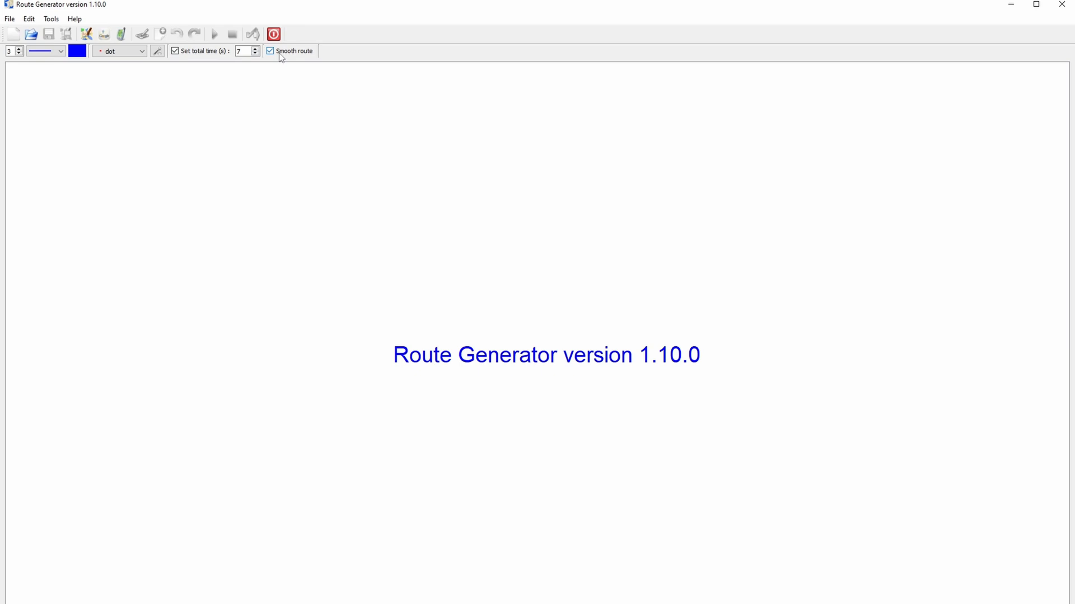
pyautogui.moveTo(274, 56)
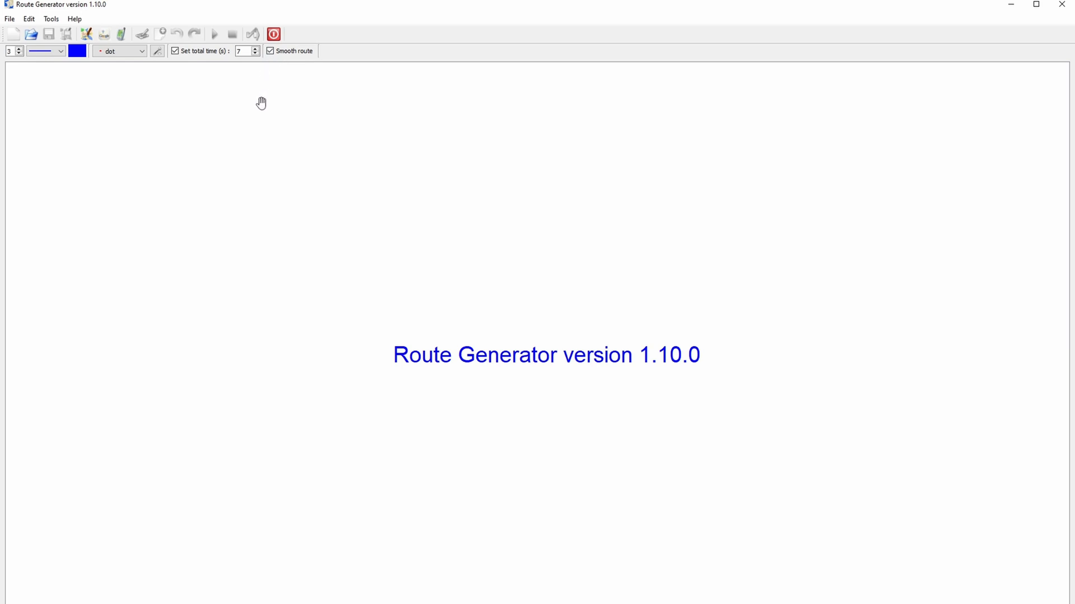
pyautogui.moveTo(187, 142)
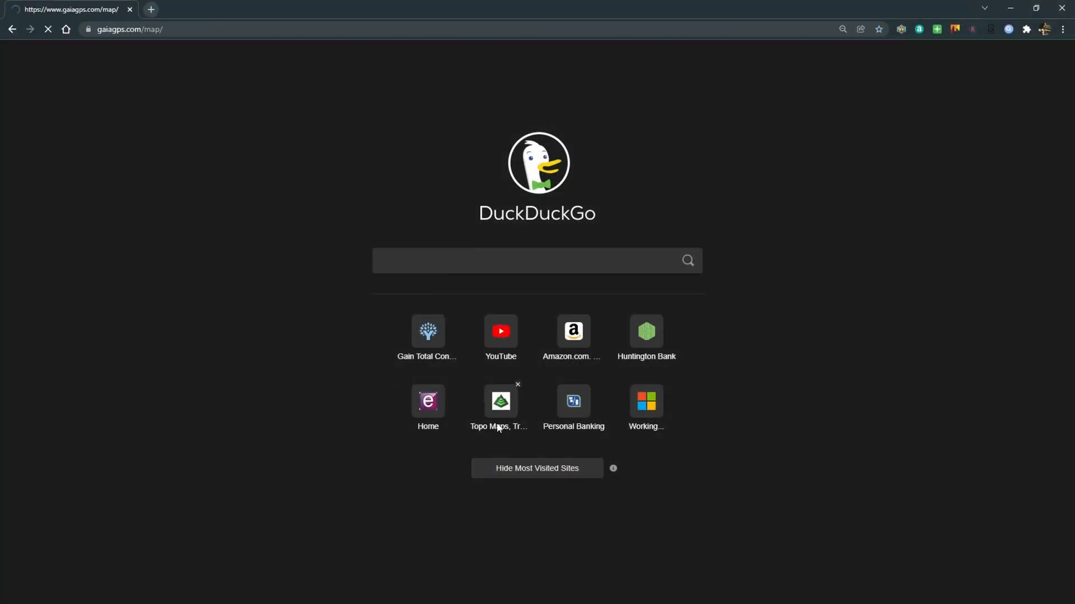
# In the saved Topo Maps site, select the loop track and bring up its Export options
pyautogui.click(500, 401)
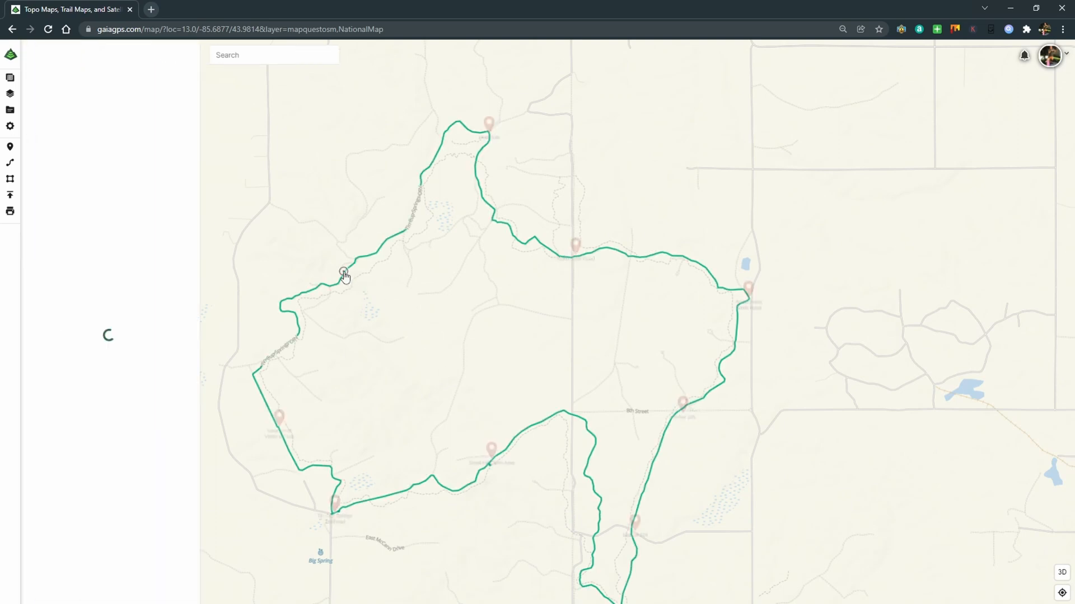
pyautogui.click(343, 271)
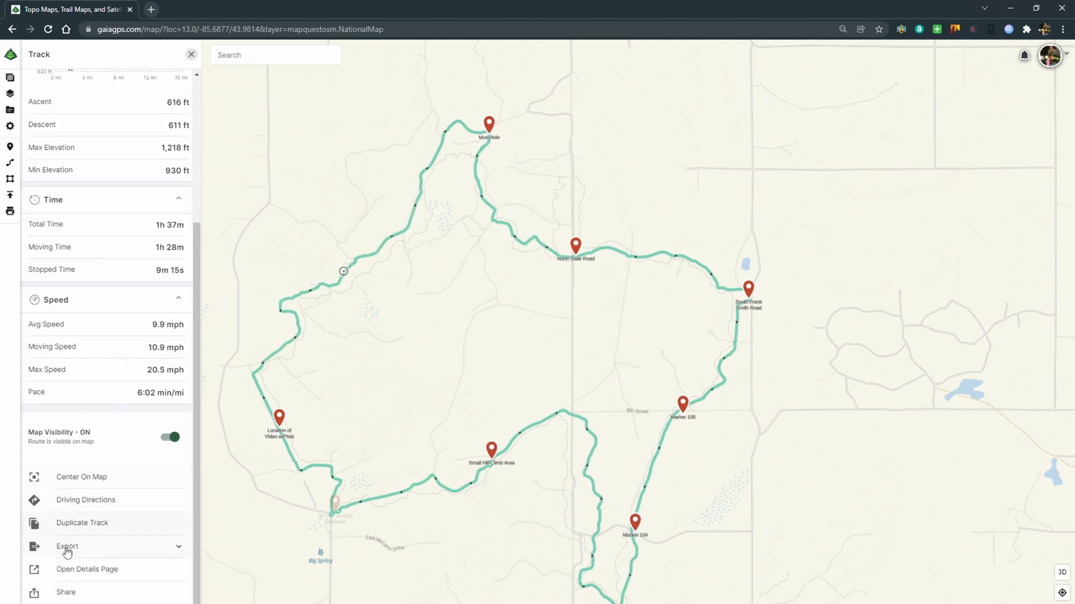
pyautogui.click(67, 546)
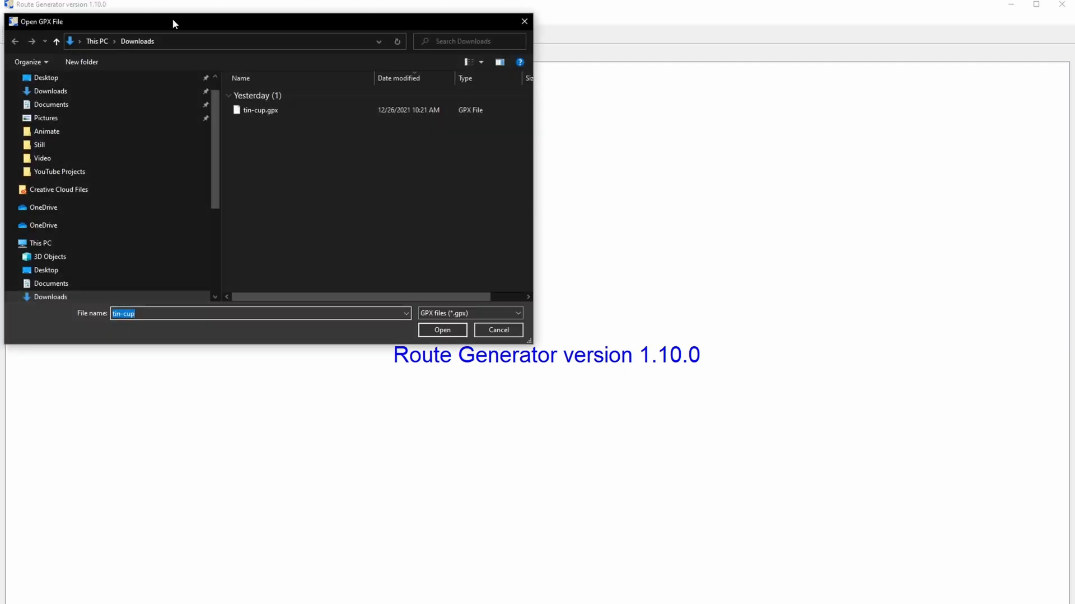
# Import the tin-cup.gpx track file into Route Generator
pyautogui.click(261, 109)
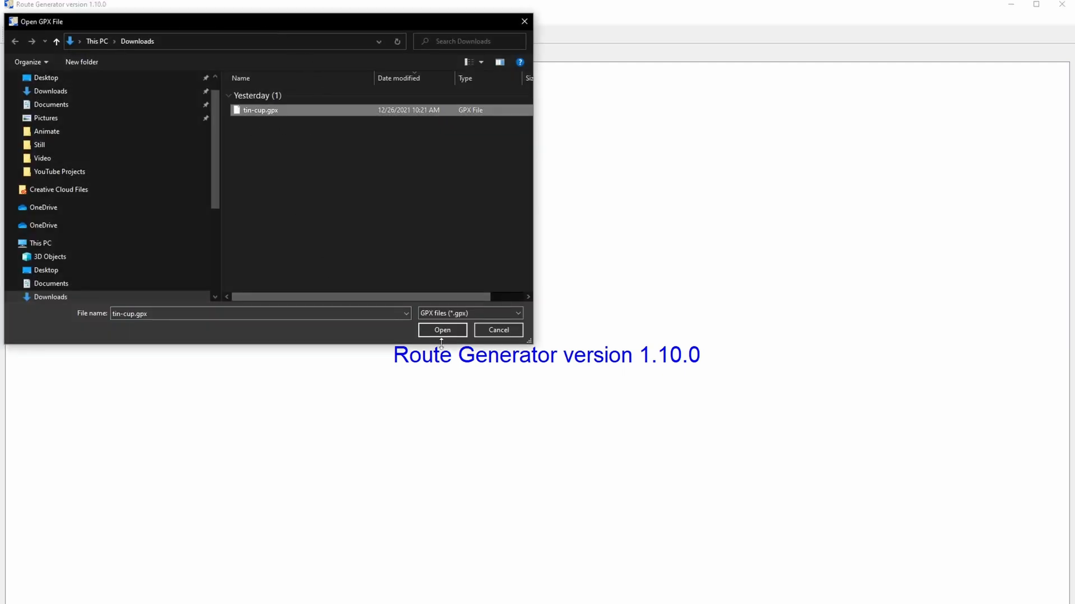
pyautogui.click(442, 329)
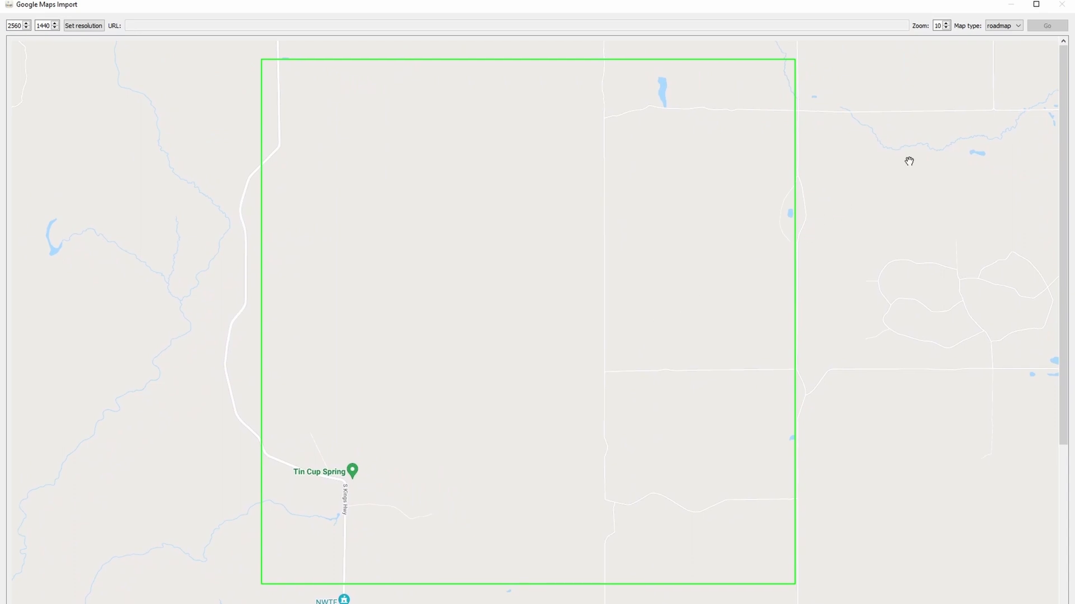
pyautogui.moveTo(794, 128)
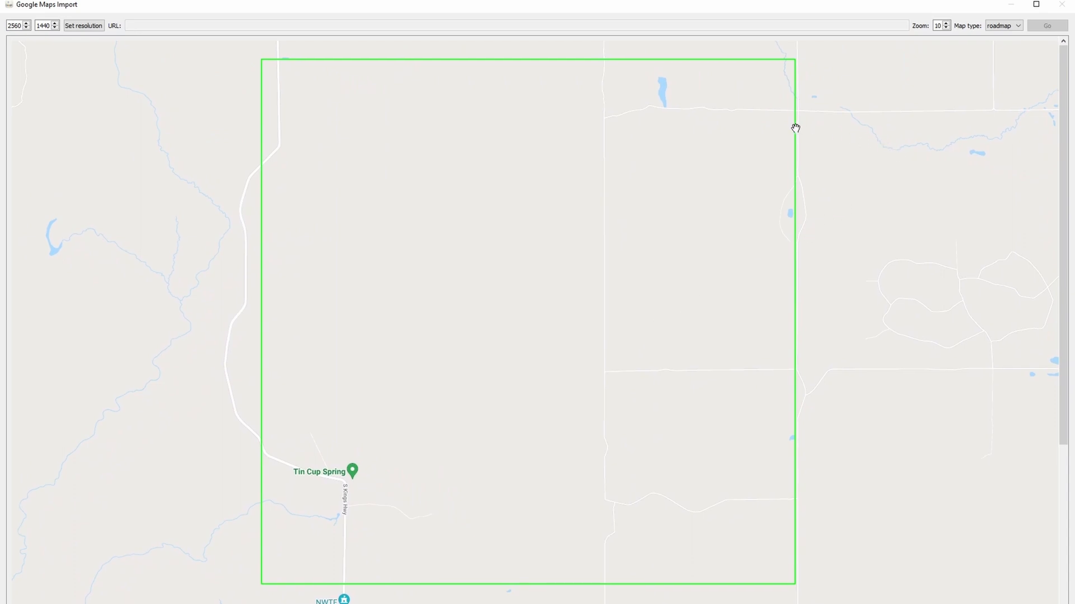
pyautogui.moveTo(59, 44)
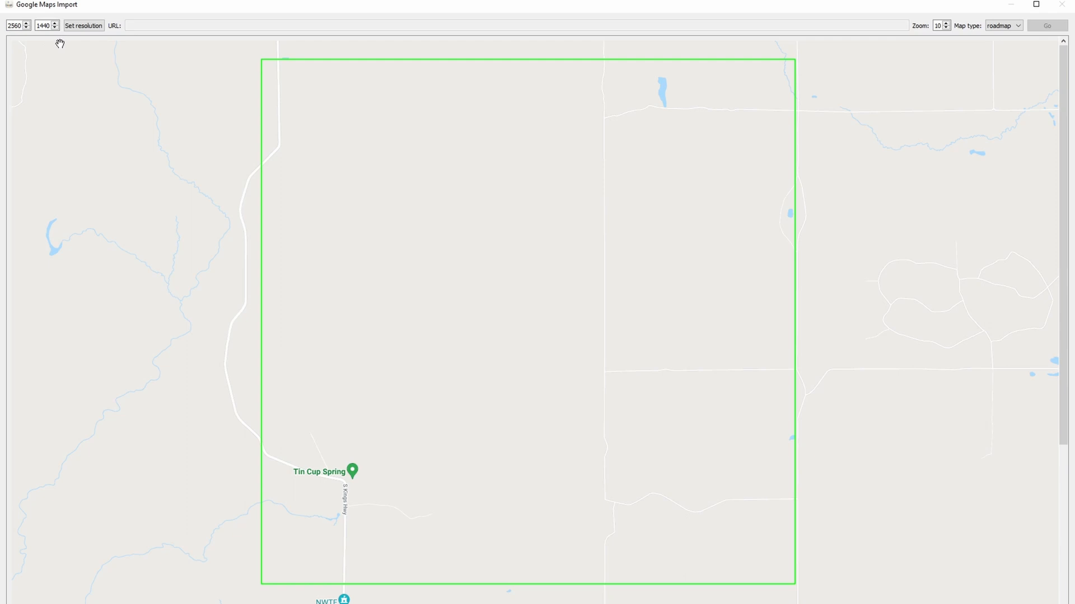
pyautogui.moveTo(26, 43)
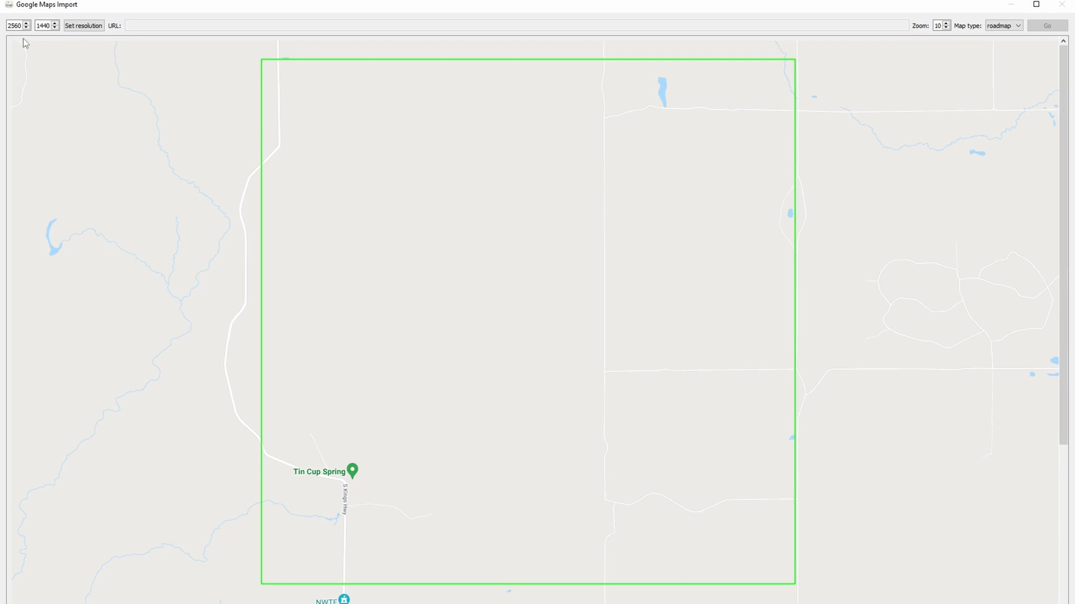
pyautogui.moveTo(16, 26)
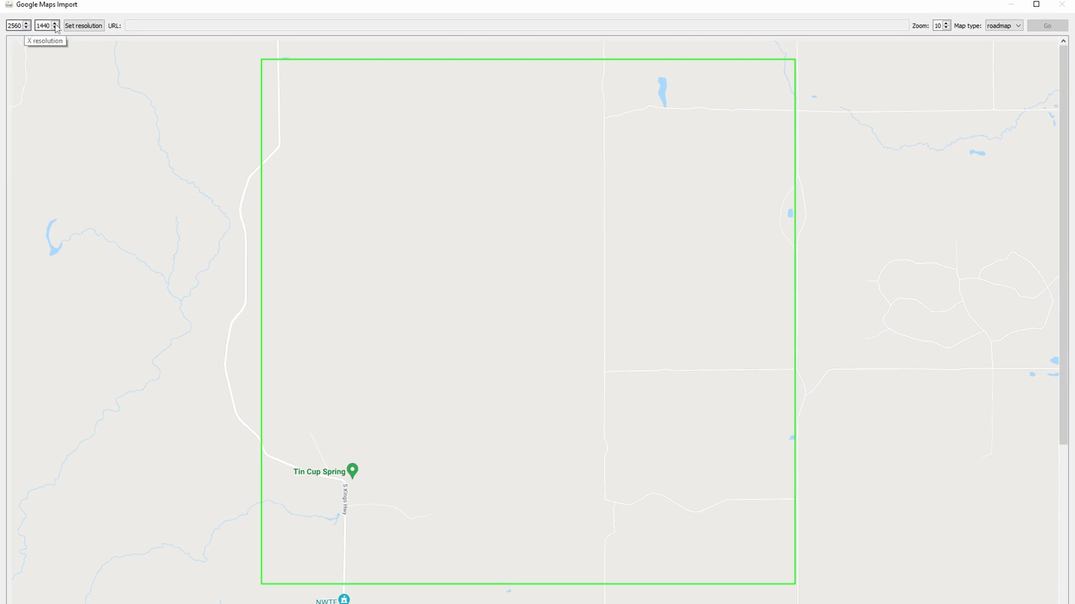
pyautogui.moveTo(82, 25)
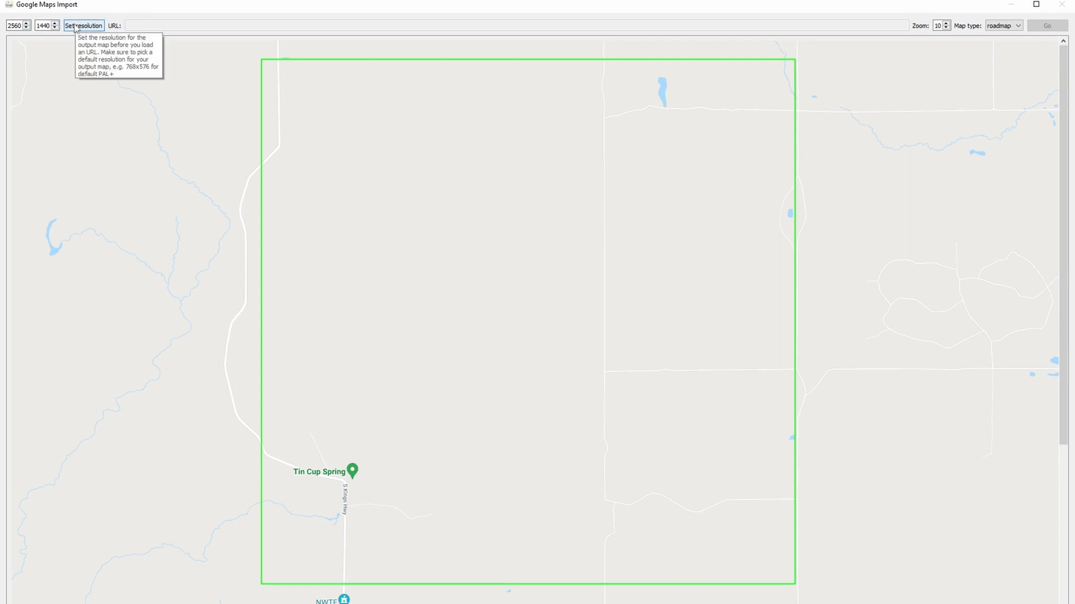
pyautogui.moveTo(164, 48)
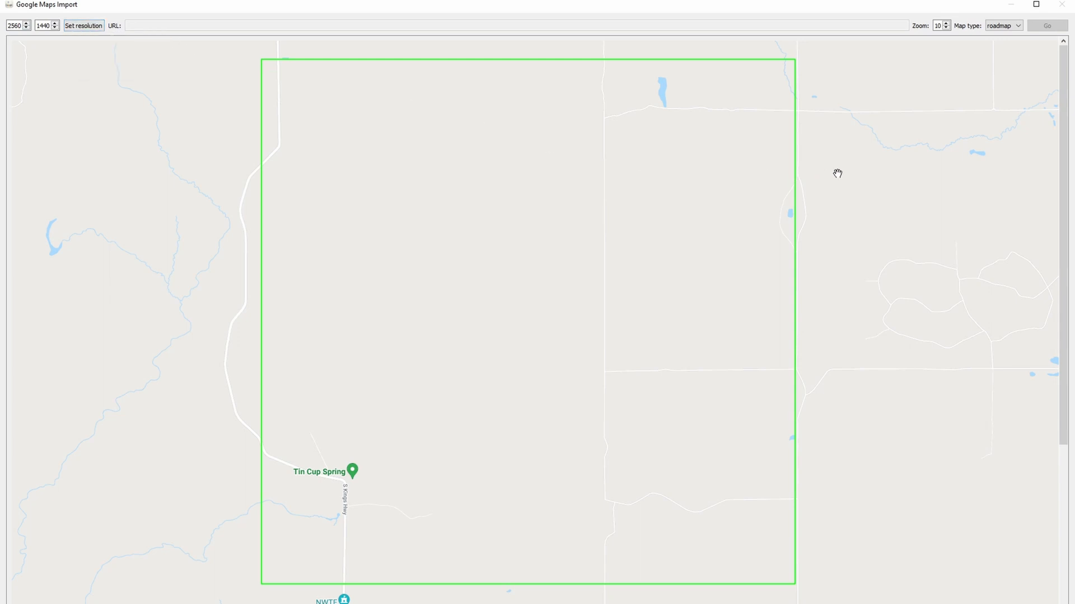
pyautogui.moveTo(950, 56)
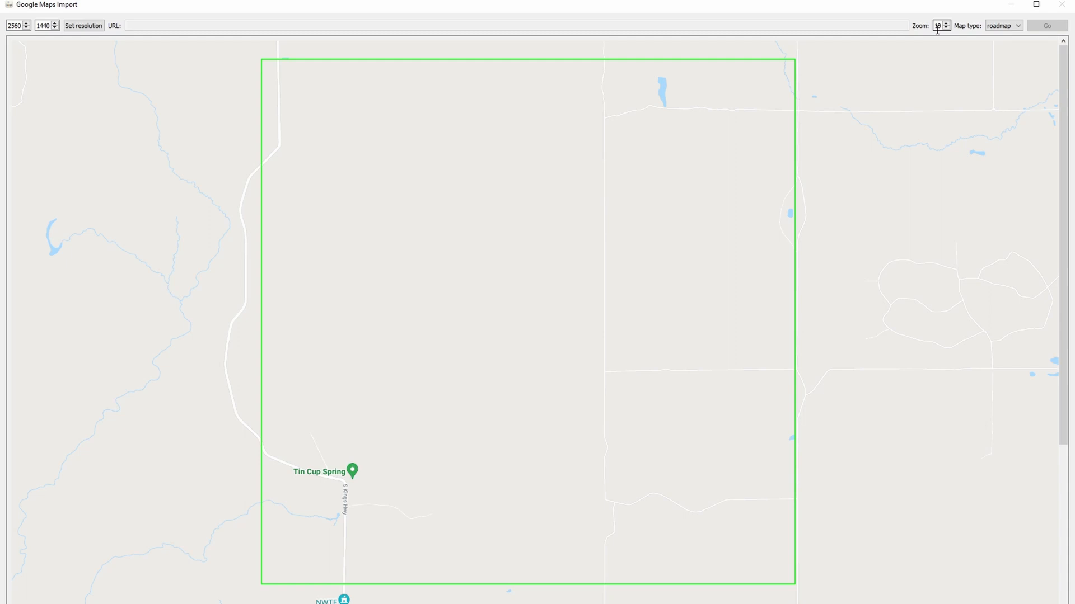
# Set the Google Maps import background map type to terrain
pyautogui.click(1003, 26)
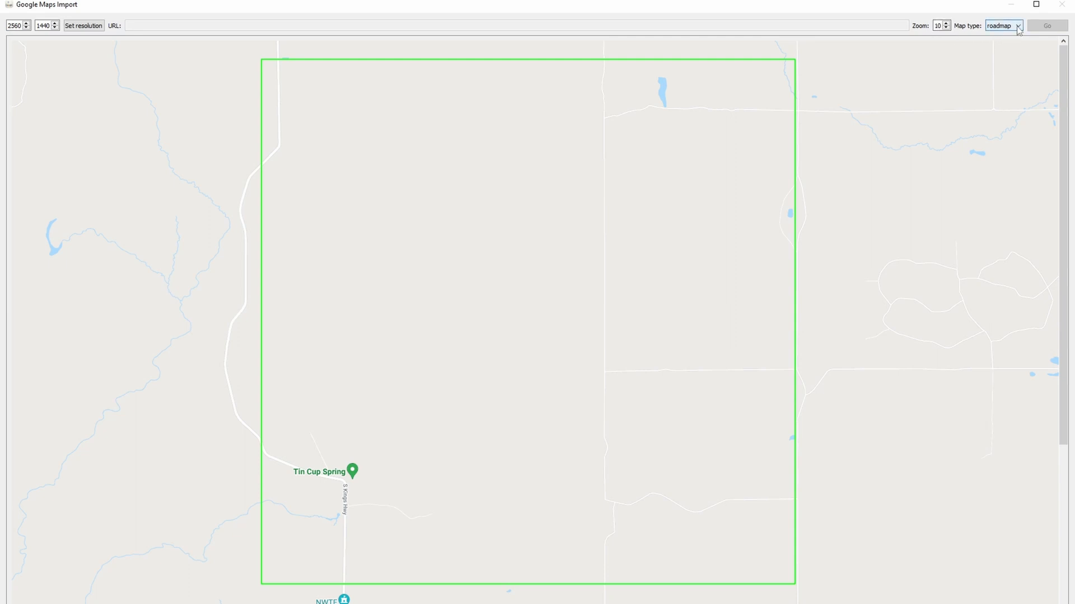
pyautogui.click(1003, 26)
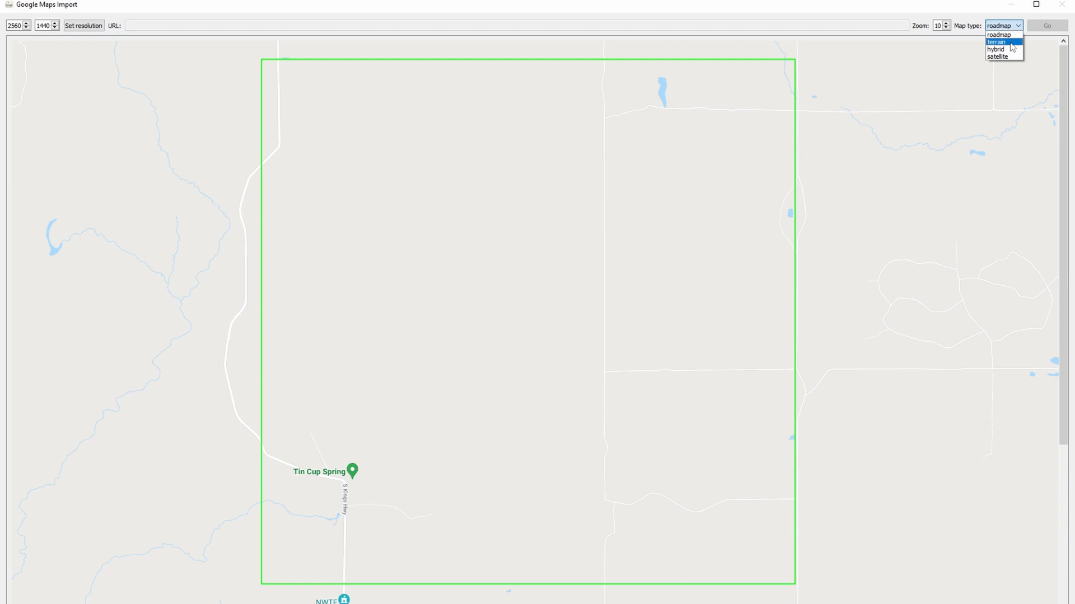
pyautogui.click(995, 42)
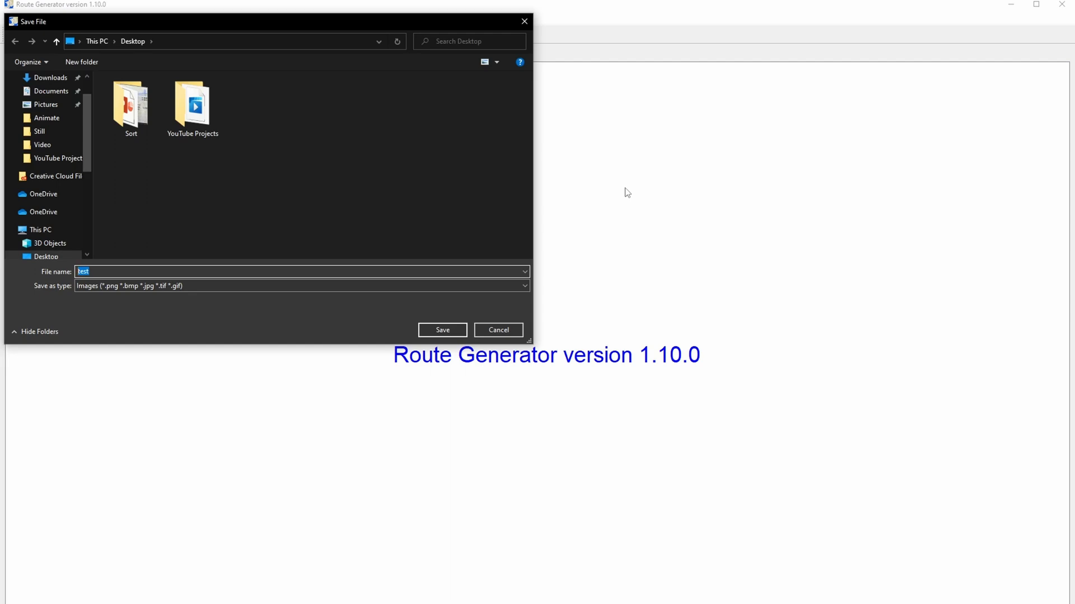
# Save the terrain map image into the YouTube Projects folder
pyautogui.write('YouTu')
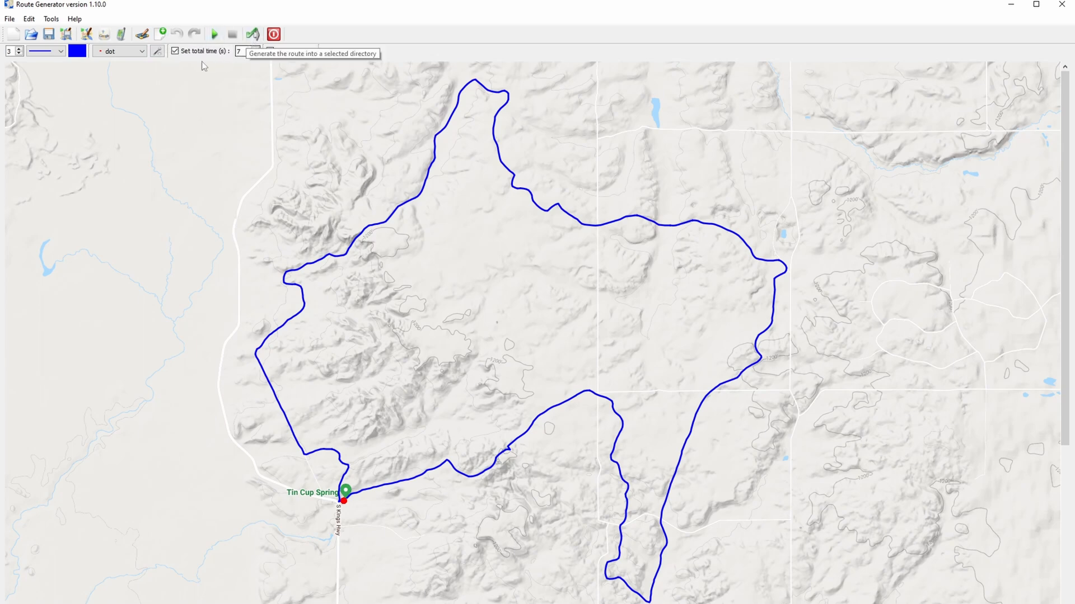
# Play the dot travelling the blue loop route in preview, then stop it
pyautogui.click(215, 35)
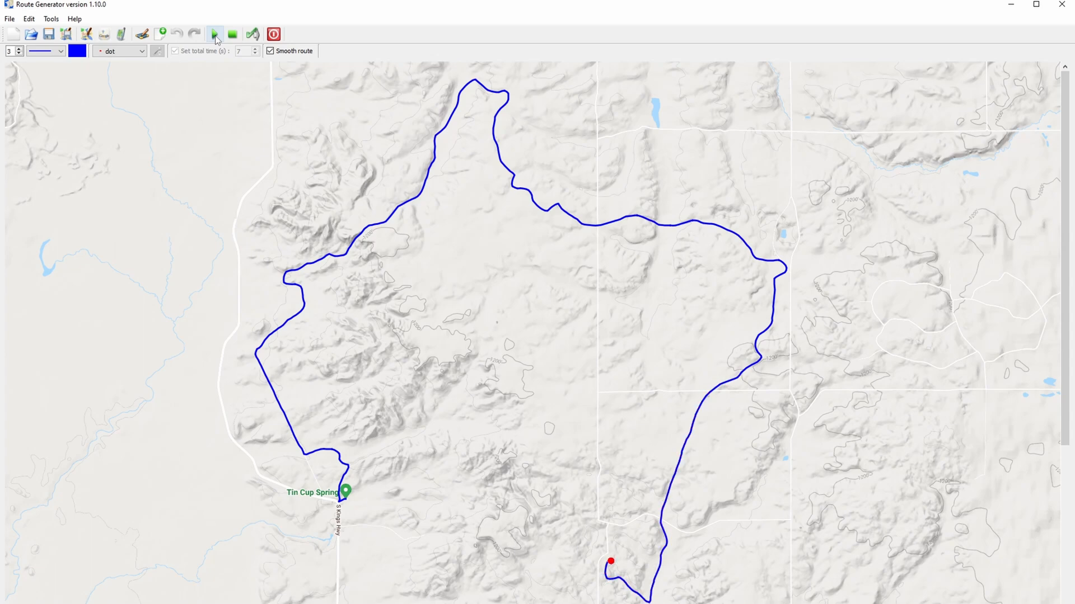
pyautogui.click(215, 33)
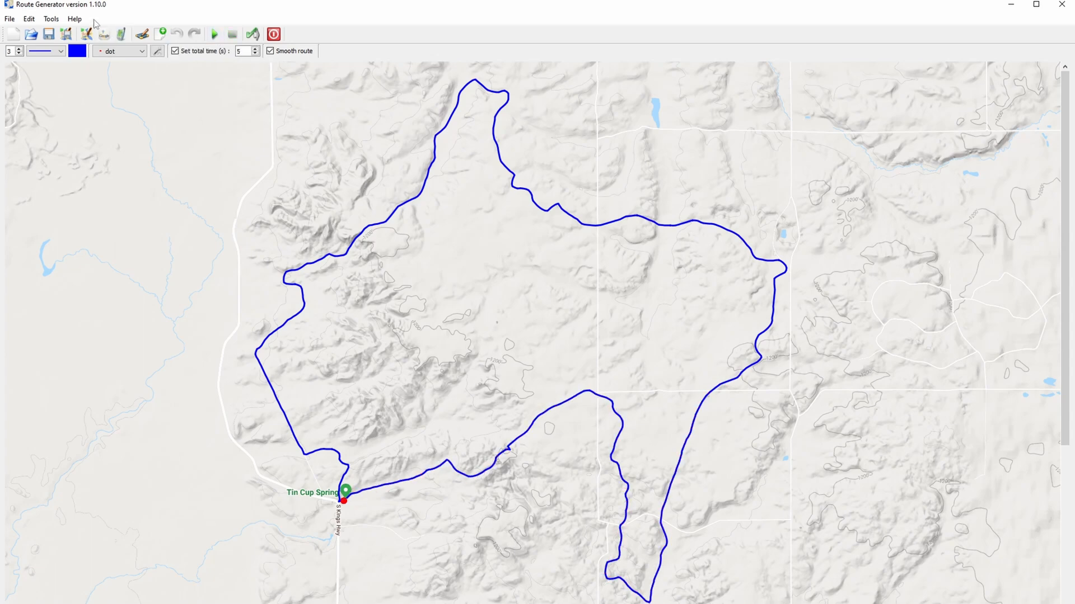
pyautogui.click(73, 19)
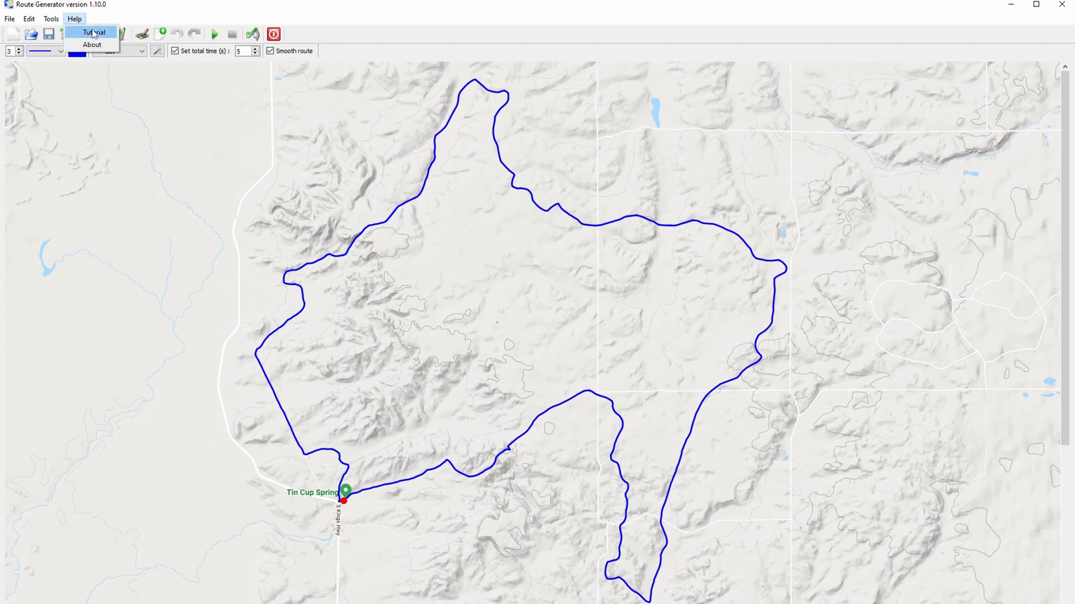
pyautogui.click(93, 31)
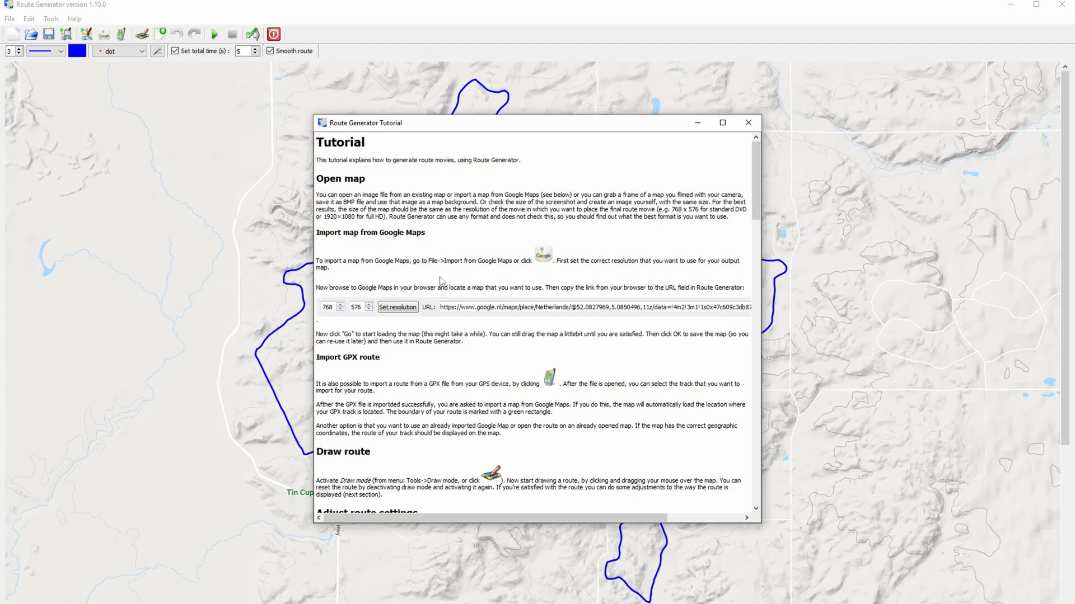
pyautogui.scroll(-3)
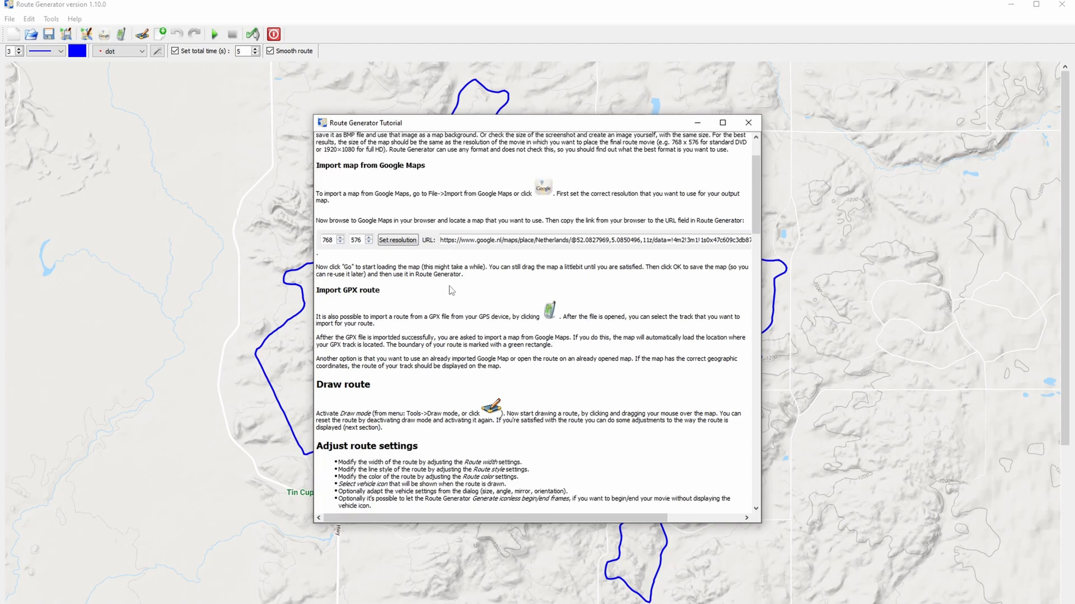
pyautogui.scroll(-3)
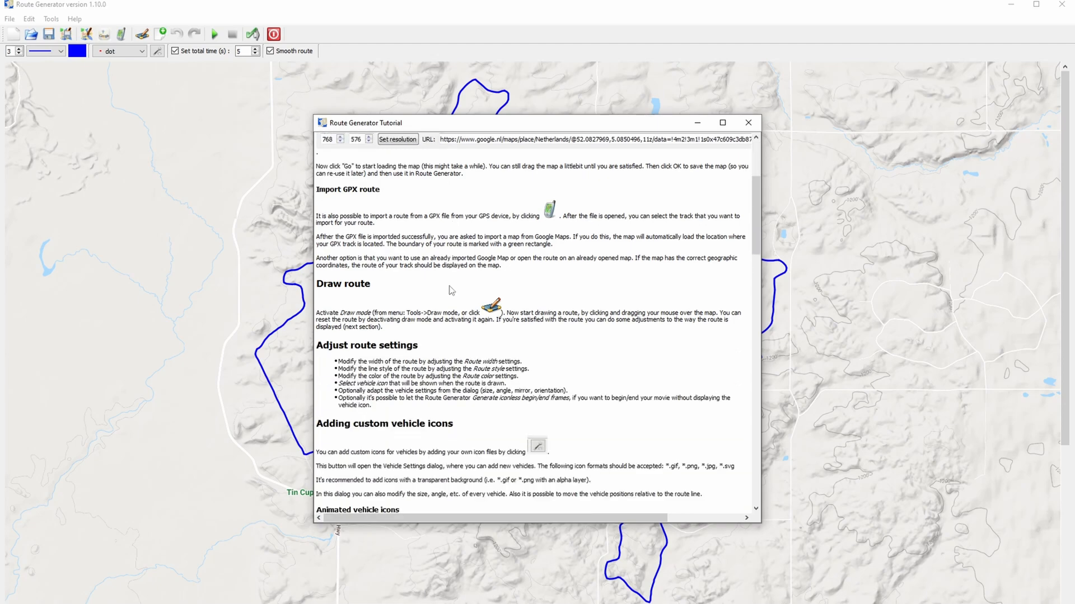
pyautogui.scroll(-3)
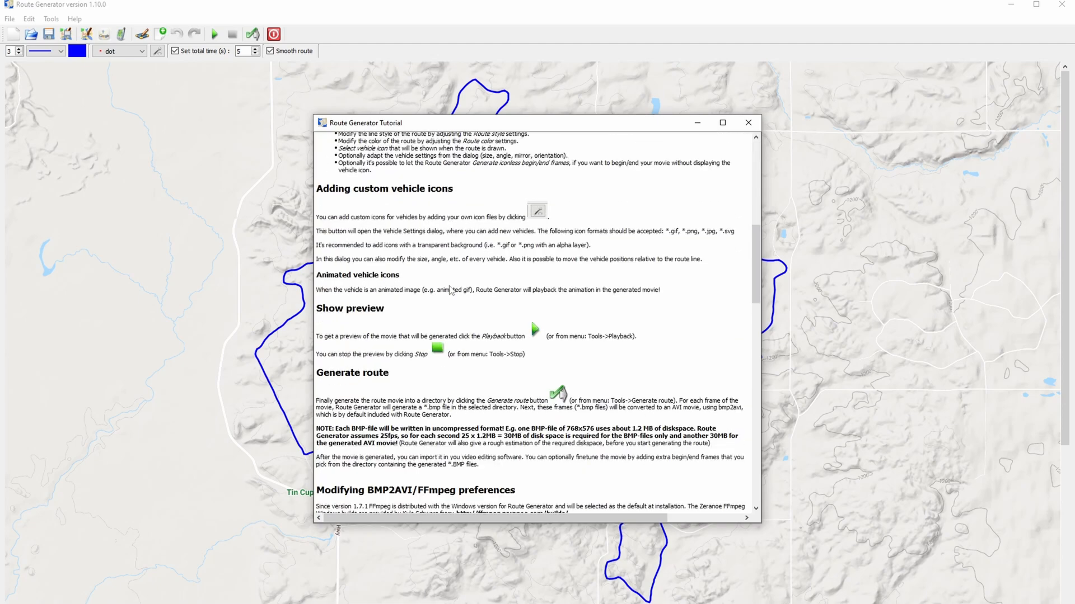
pyautogui.click(748, 122)
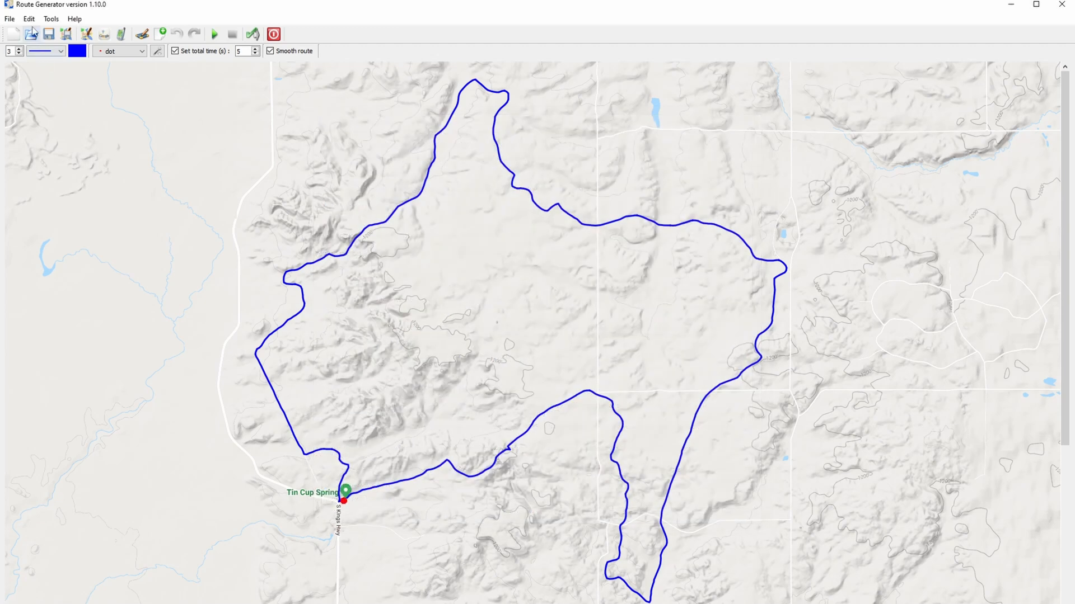
# In Edit > Preferences movie generation, change the FPS from 6 to 30
pyautogui.click(28, 19)
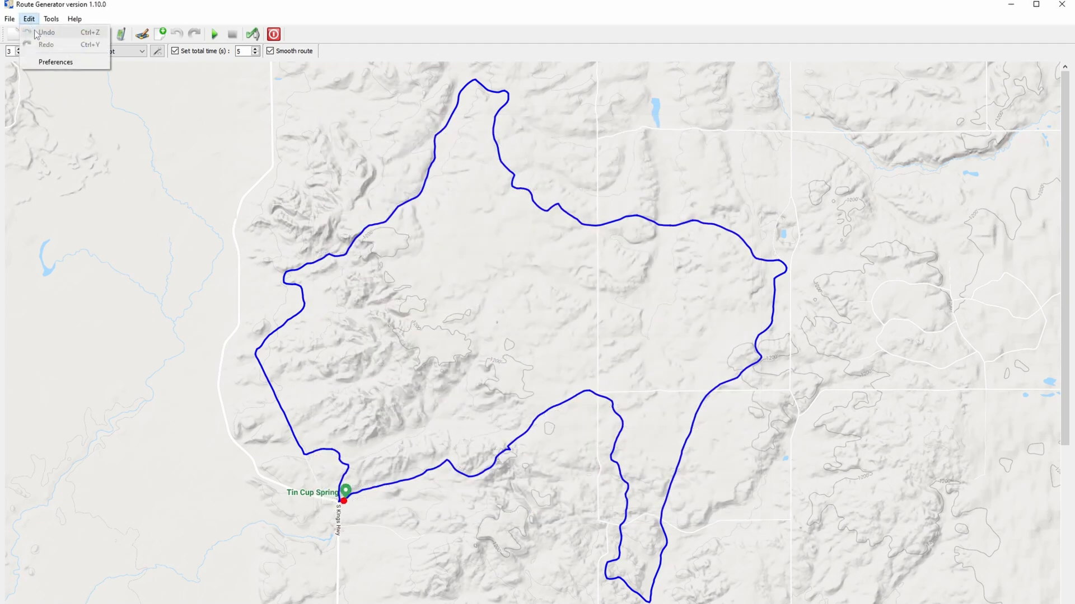
pyautogui.click(52, 68)
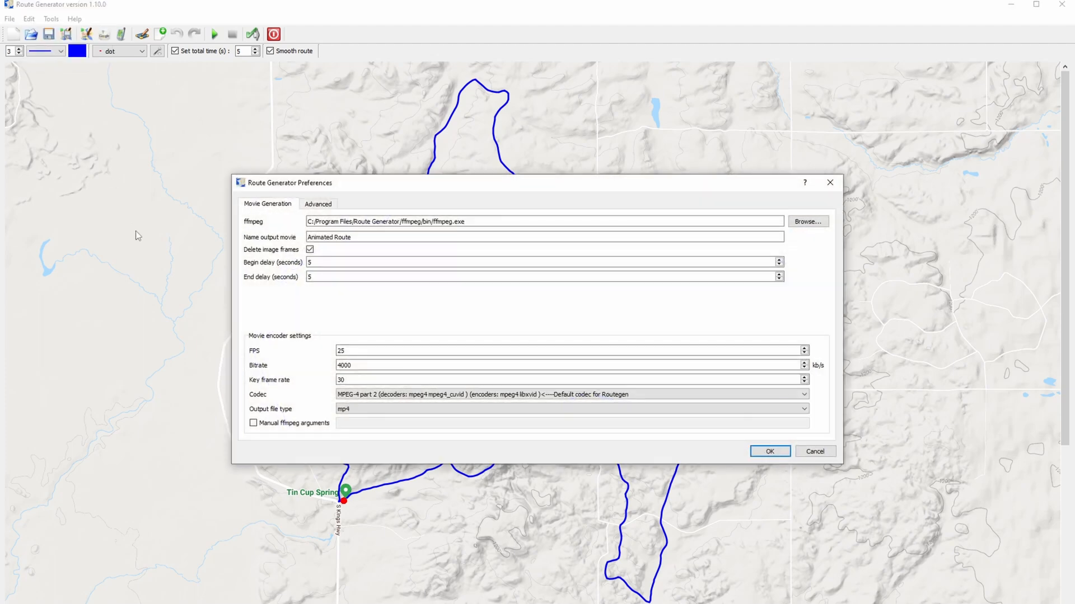
pyautogui.moveTo(291, 313)
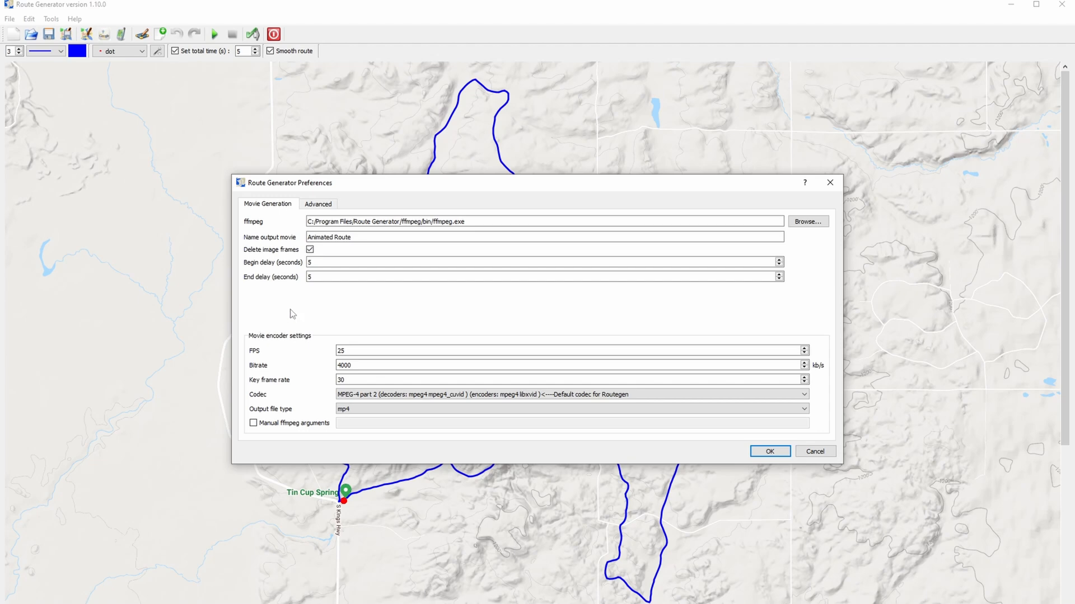
pyautogui.moveTo(250, 270)
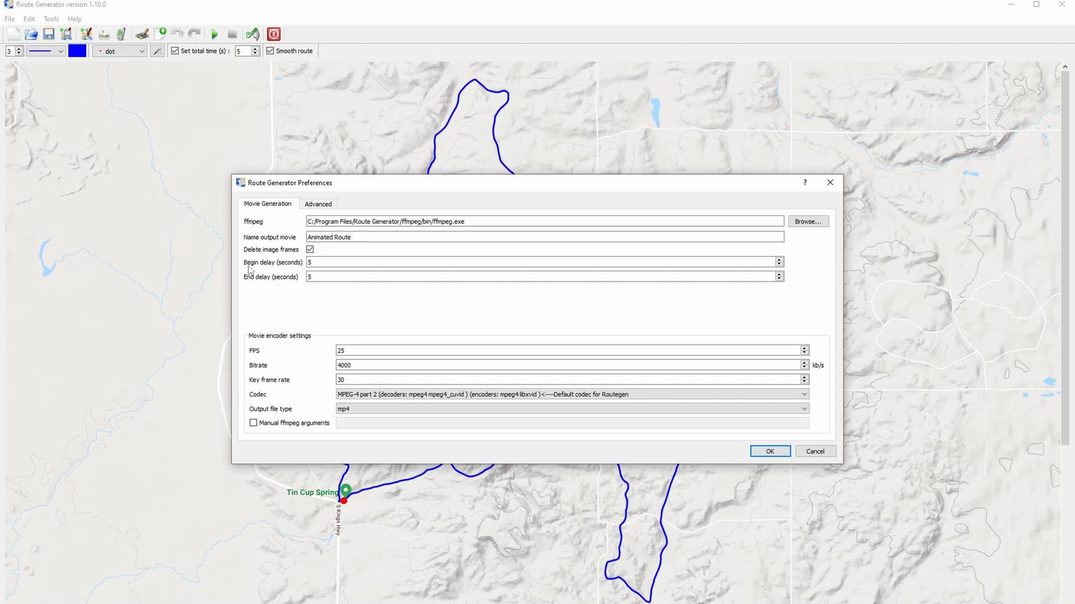
pyautogui.moveTo(281, 268)
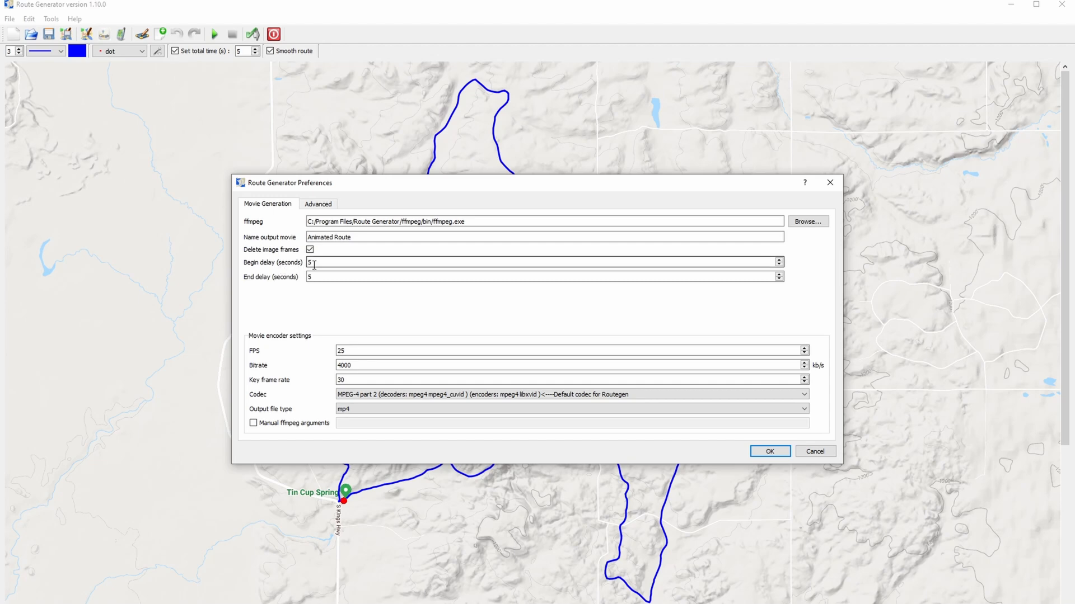
pyautogui.moveTo(313, 262)
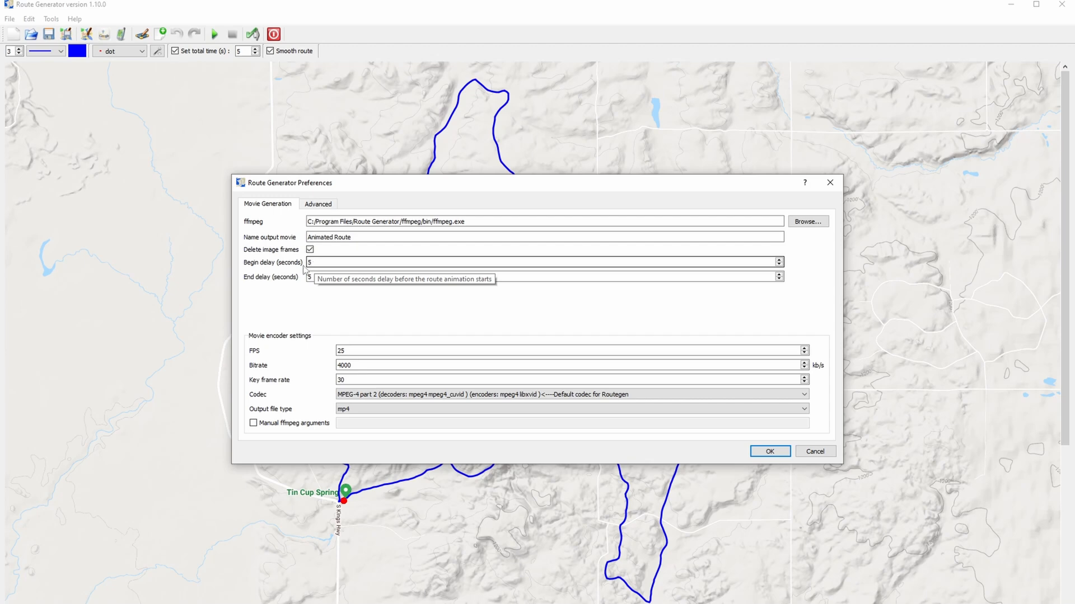
pyautogui.moveTo(260, 286)
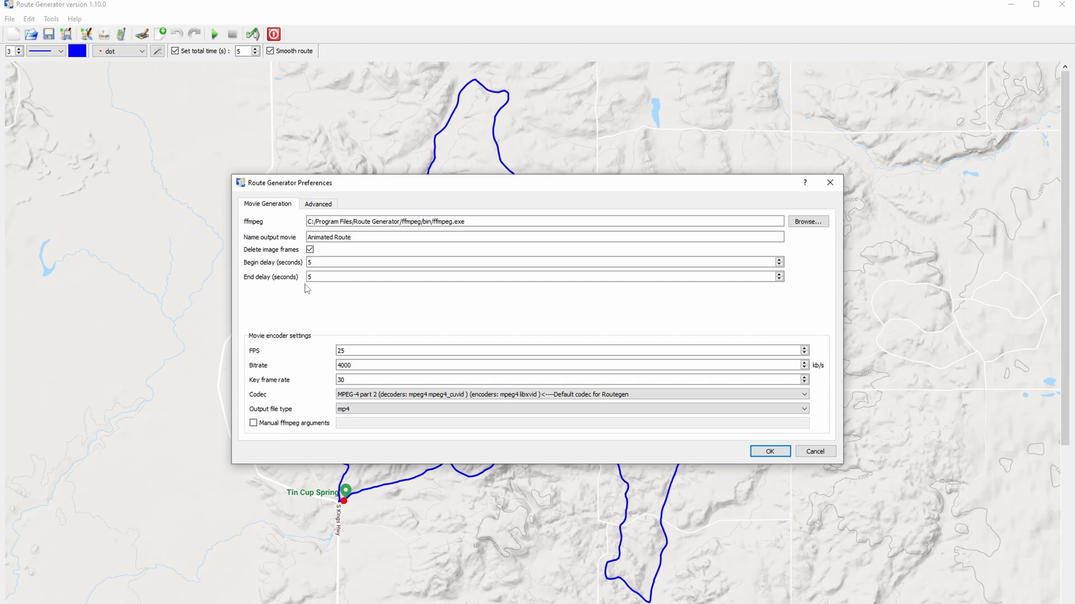
pyautogui.moveTo(315, 281)
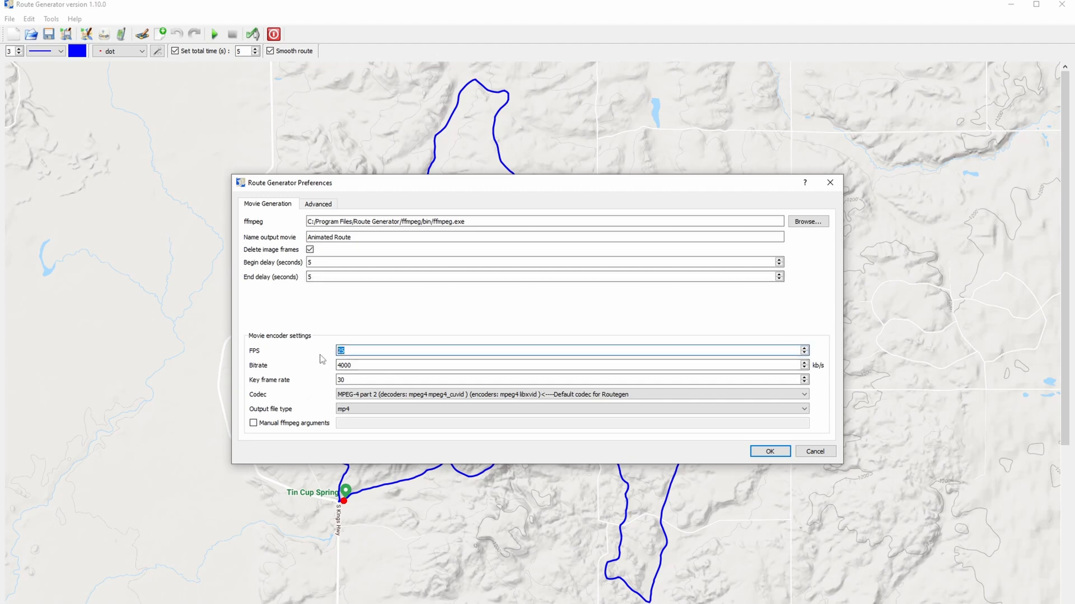
pyautogui.write('6')
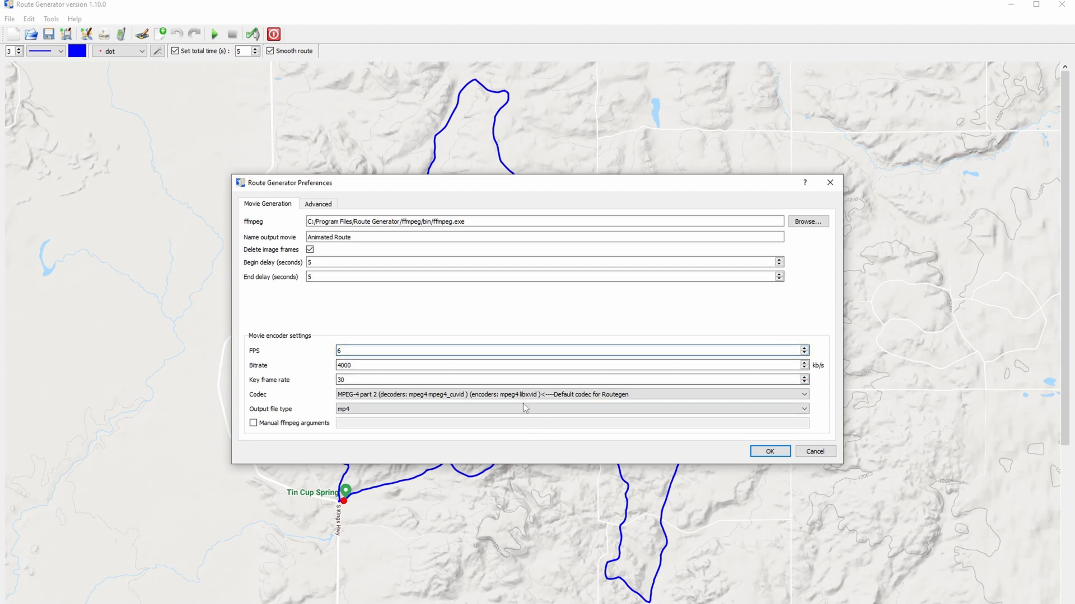
pyautogui.write('30')
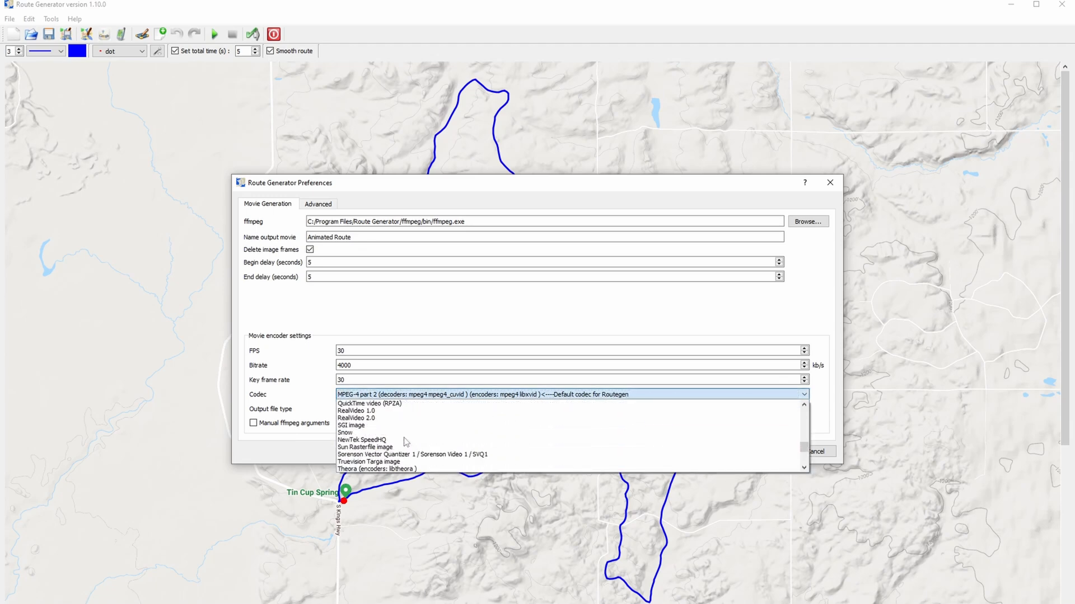
# Choose H.265 / HEVC as the movie codec and confirm the preferences with OK
pyautogui.scroll(-3)
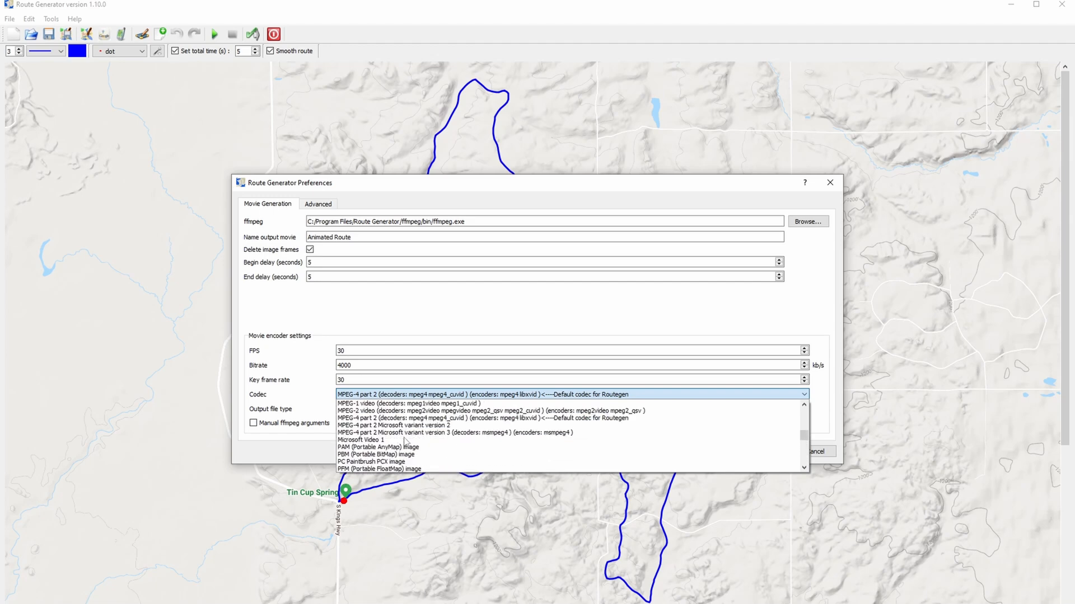
pyautogui.scroll(-3)
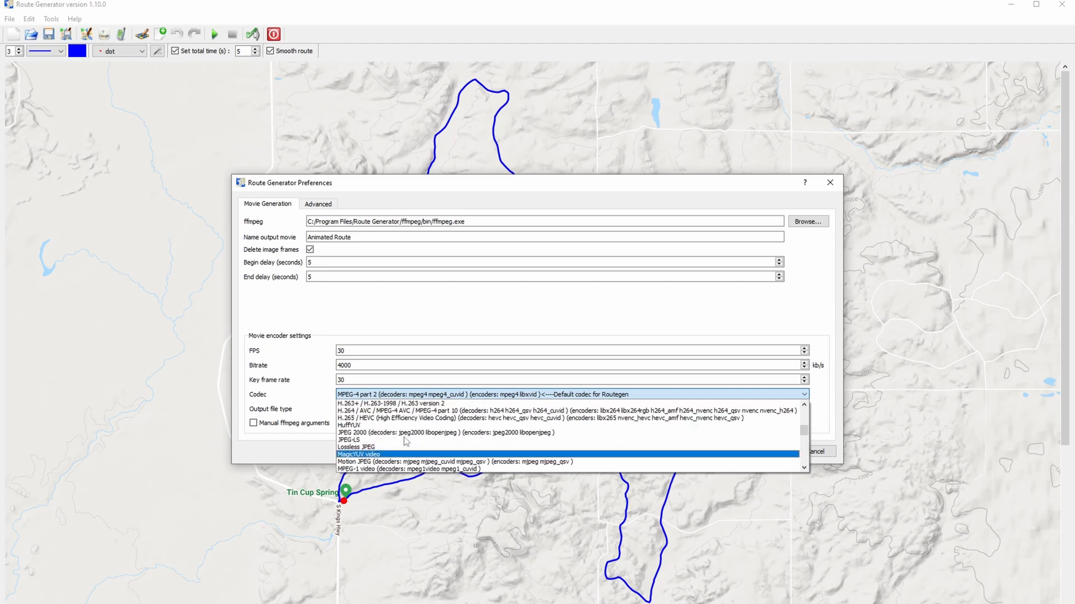
pyautogui.moveTo(404, 417)
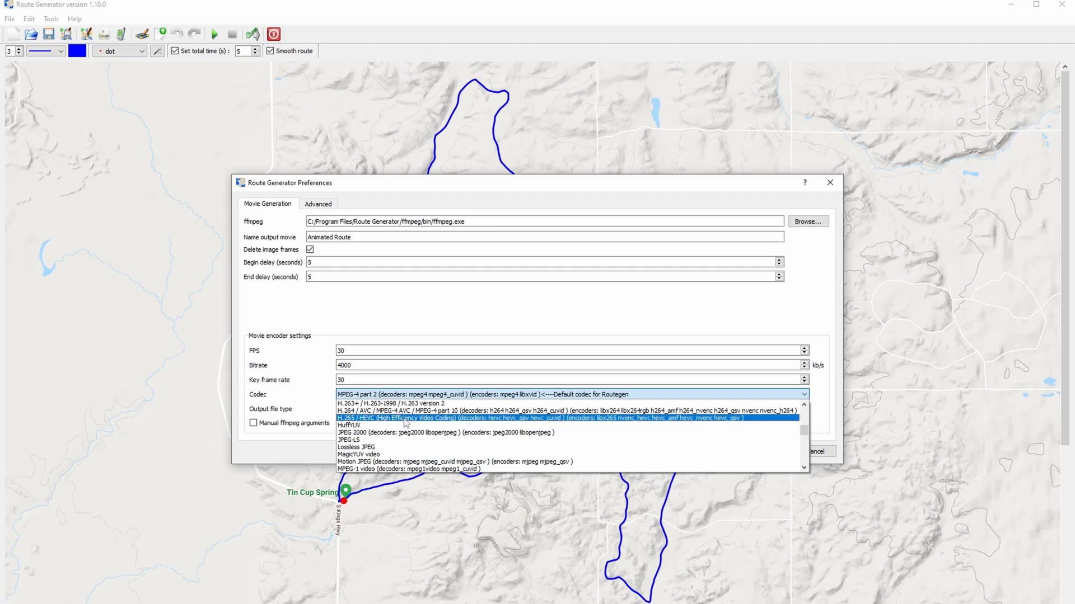
pyautogui.click(410, 418)
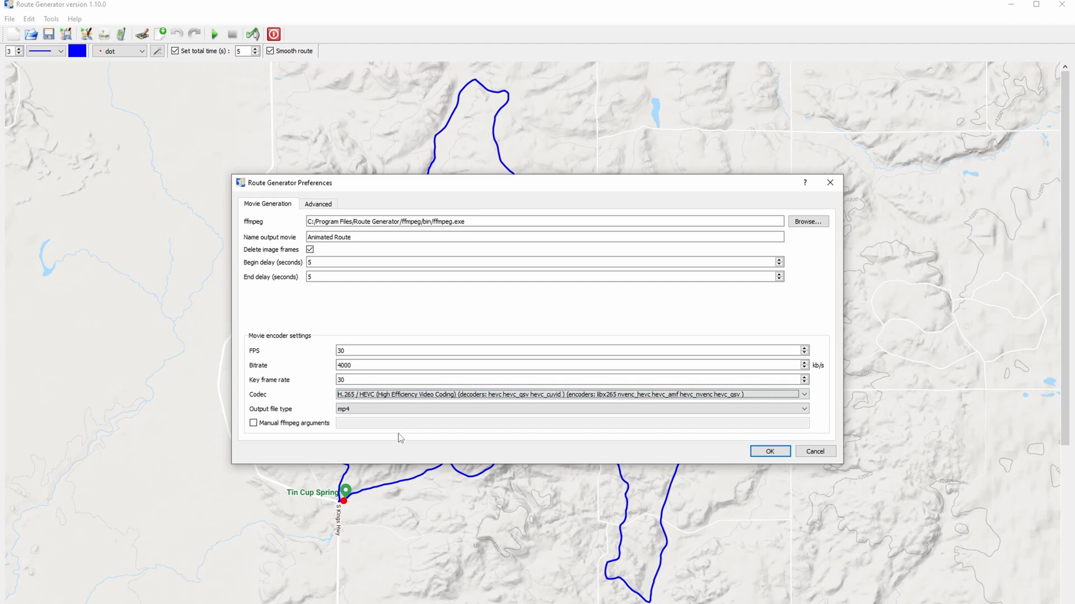
pyautogui.moveTo(390, 444)
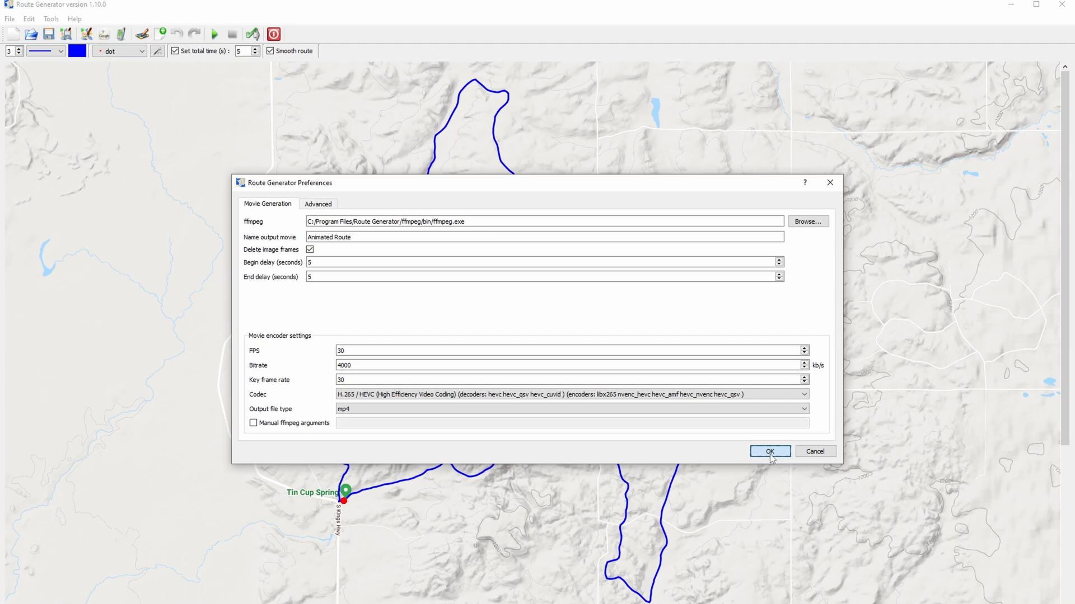
pyautogui.click(769, 451)
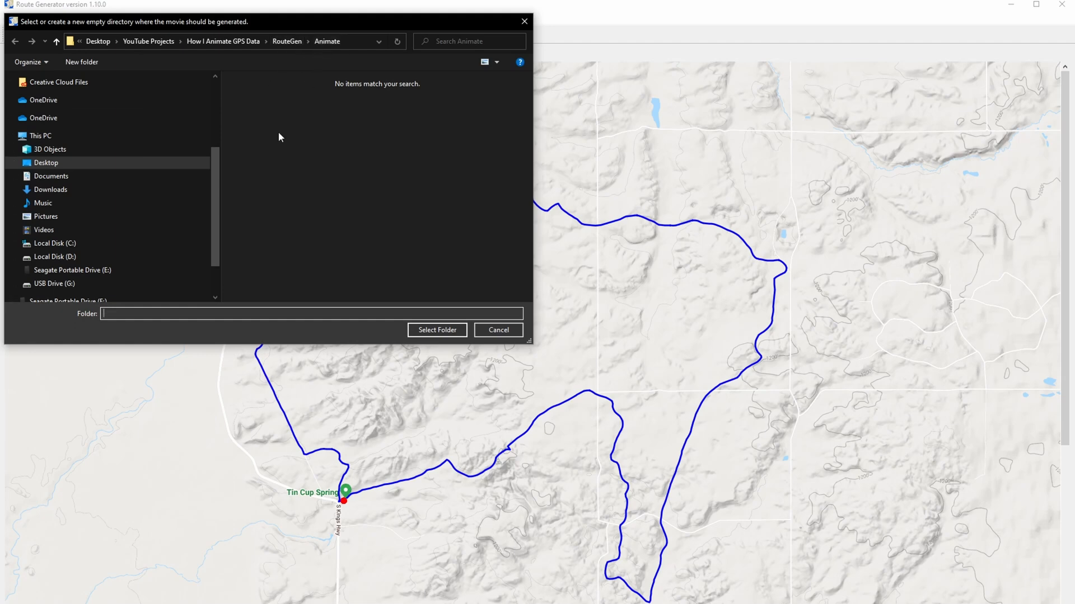
# Select the RouteGen\Animate folder as the destination for the generated movie
pyautogui.click(437, 329)
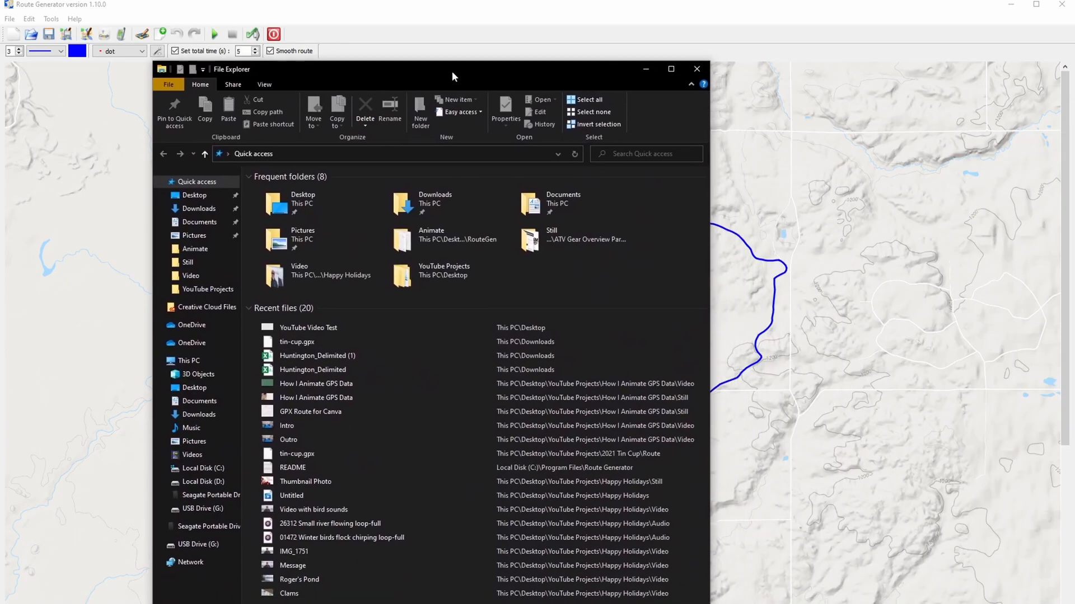
pyautogui.moveTo(439, 274)
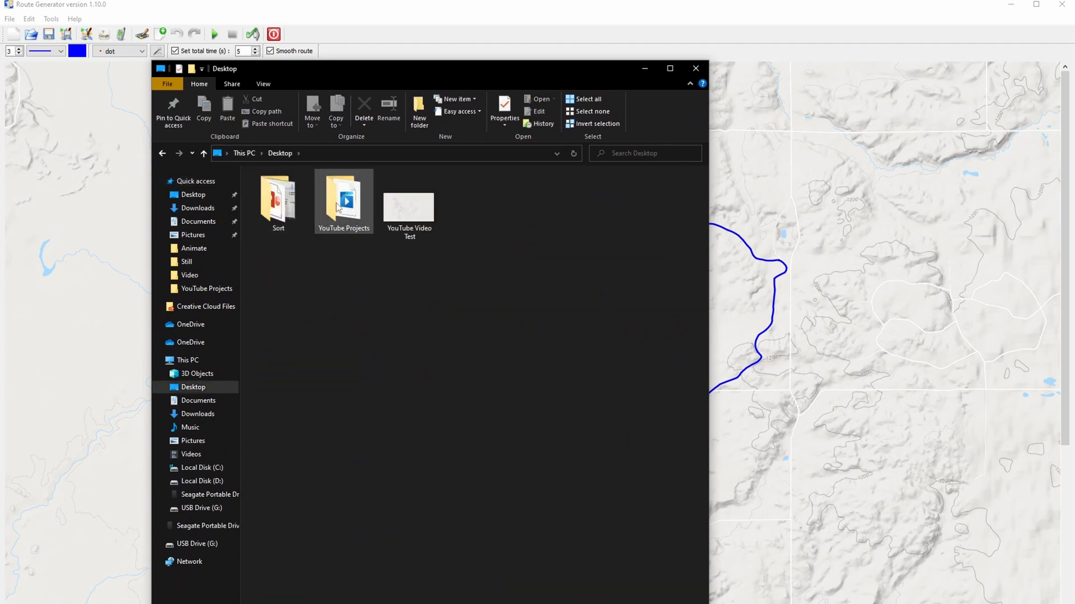
pyautogui.doubleClick(342, 199)
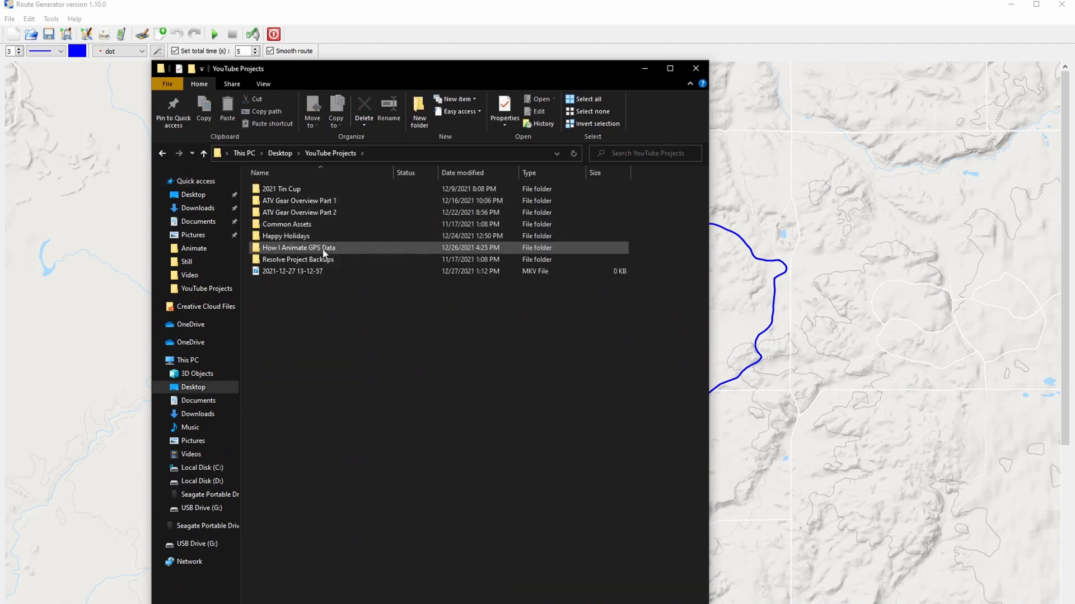
pyautogui.doubleClick(299, 248)
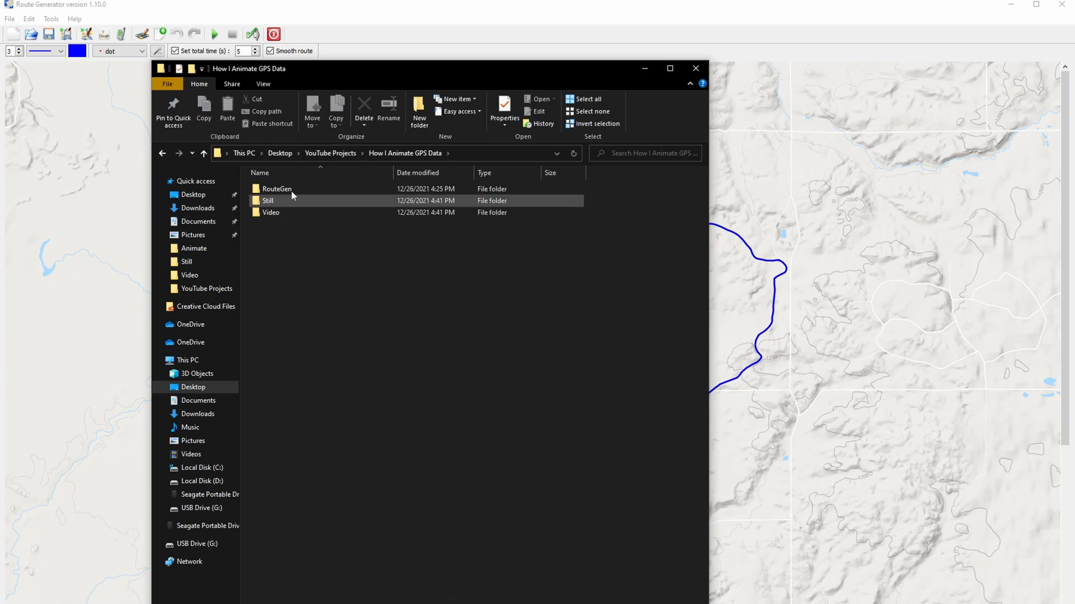
pyautogui.doubleClick(276, 189)
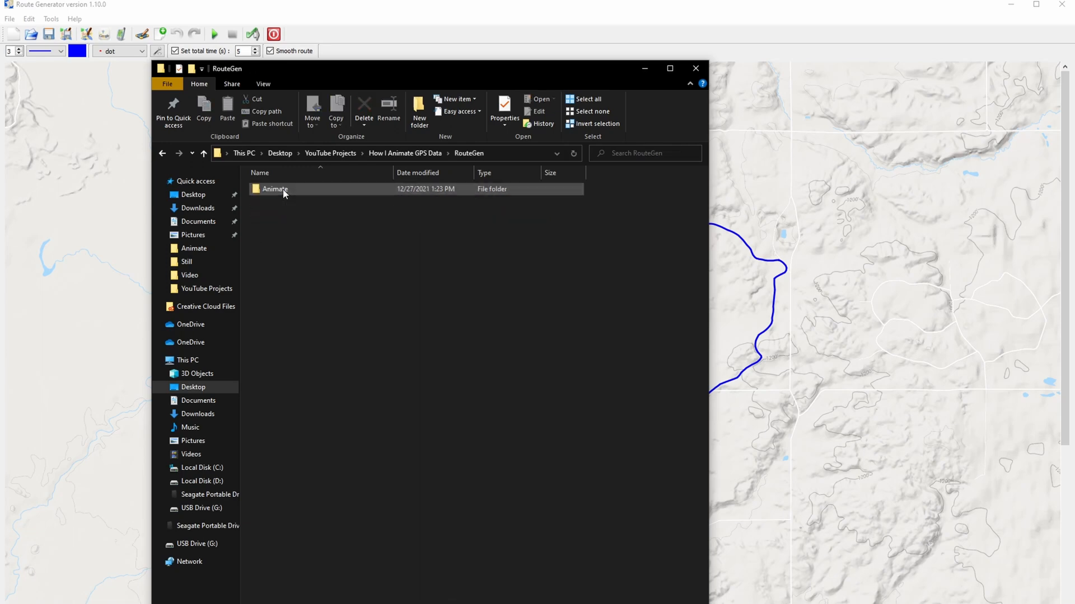
pyautogui.doubleClick(276, 189)
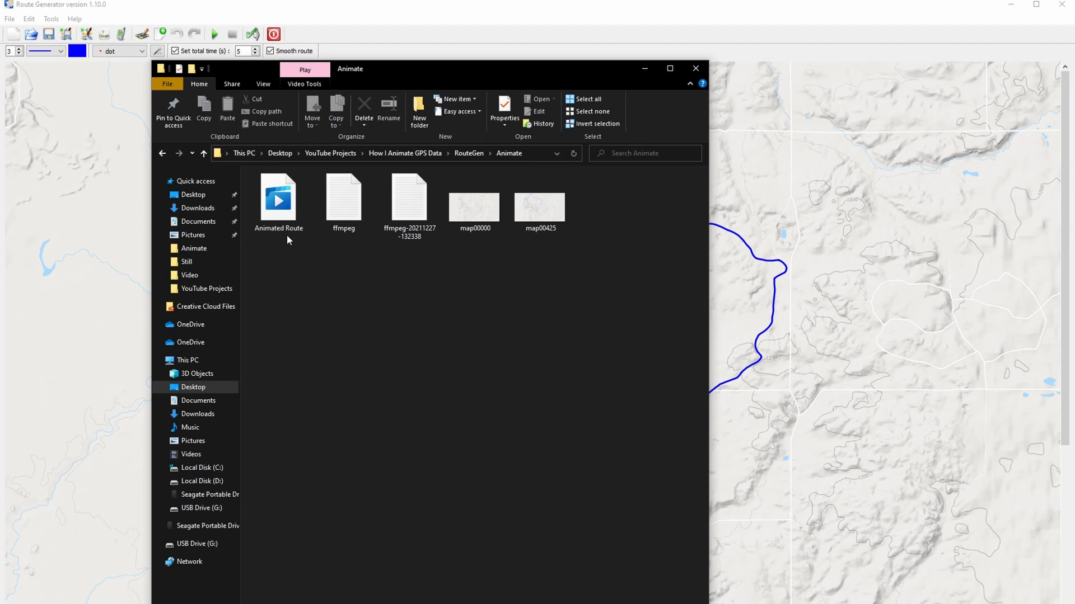
pyautogui.moveTo(547, 250)
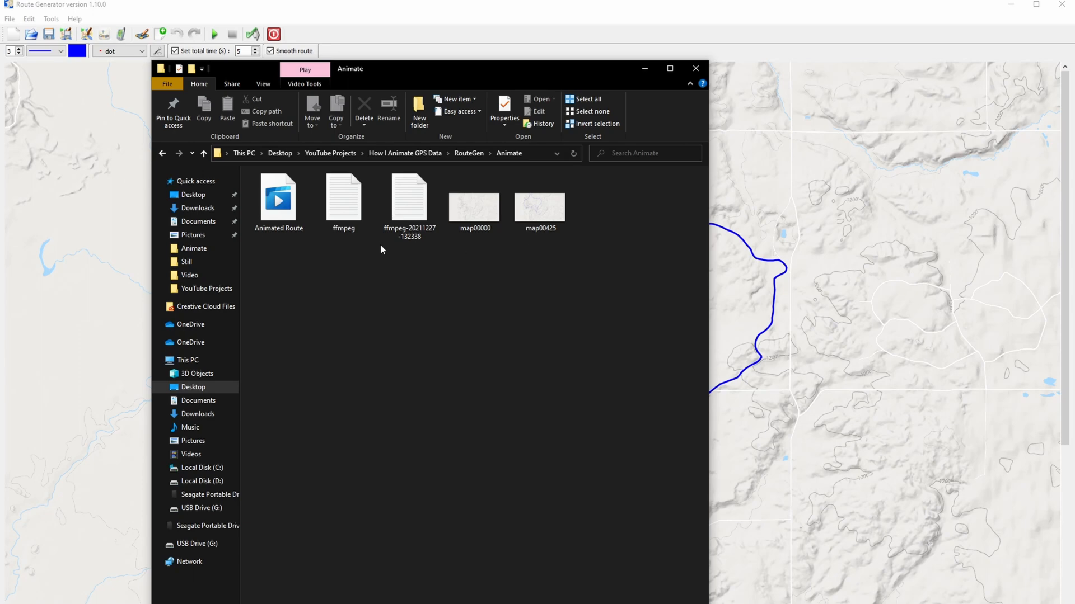
pyautogui.moveTo(486, 249)
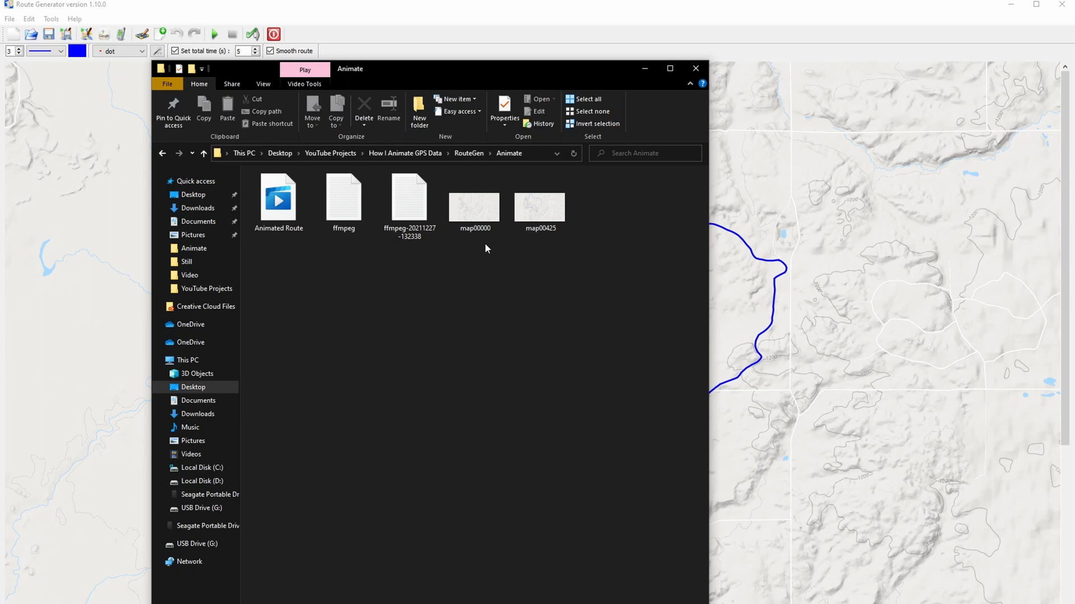
pyautogui.moveTo(695, 69)
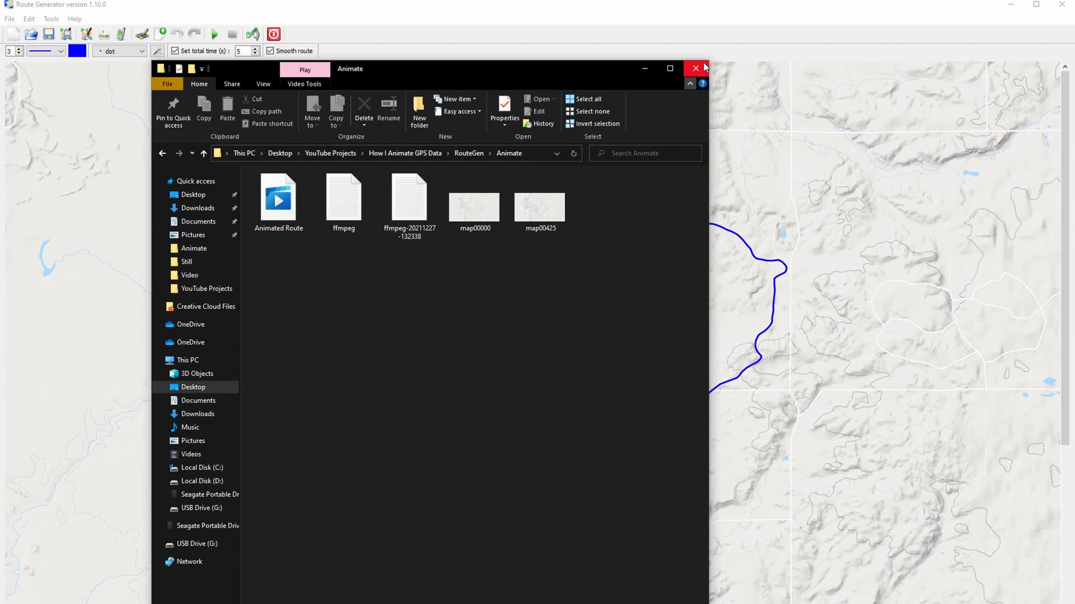
pyautogui.click(694, 68)
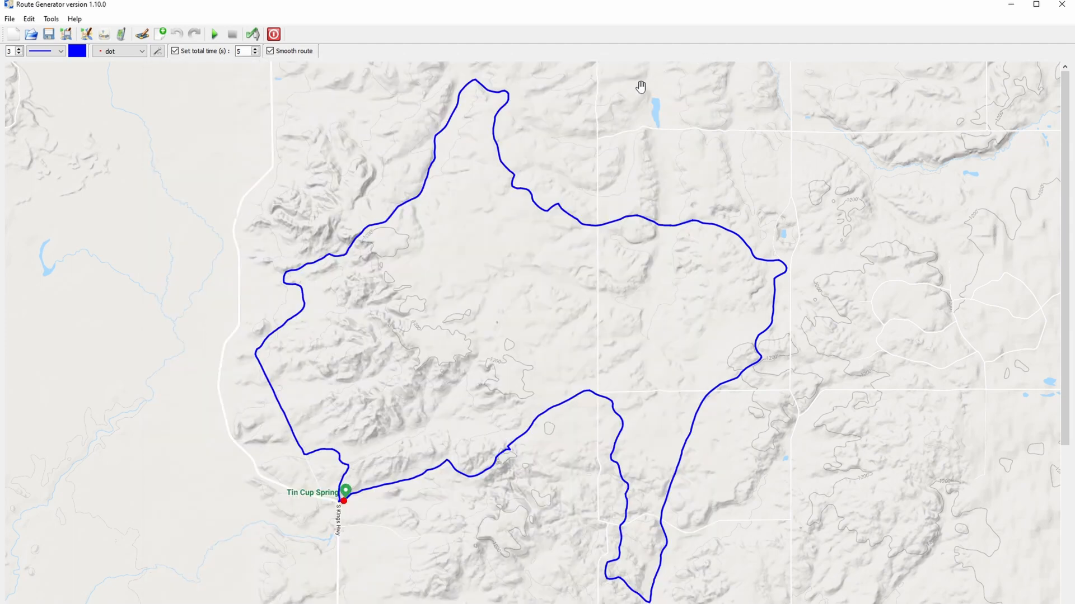
pyautogui.moveTo(29, 19)
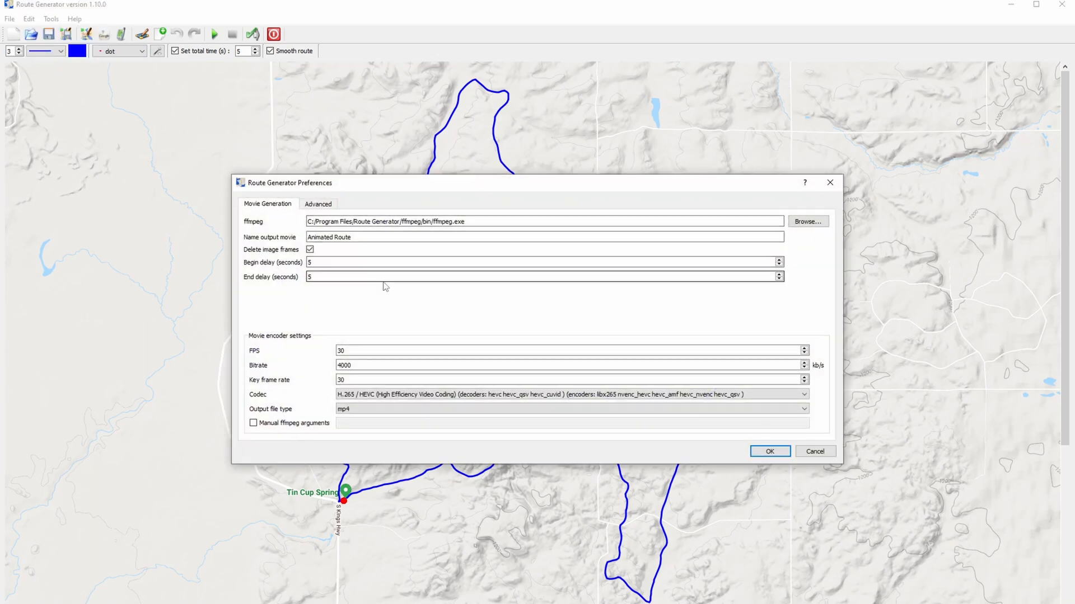
# Turn off 'Delete image frames' in Movie Generation preferences and confirm with OK
pyautogui.click(309, 248)
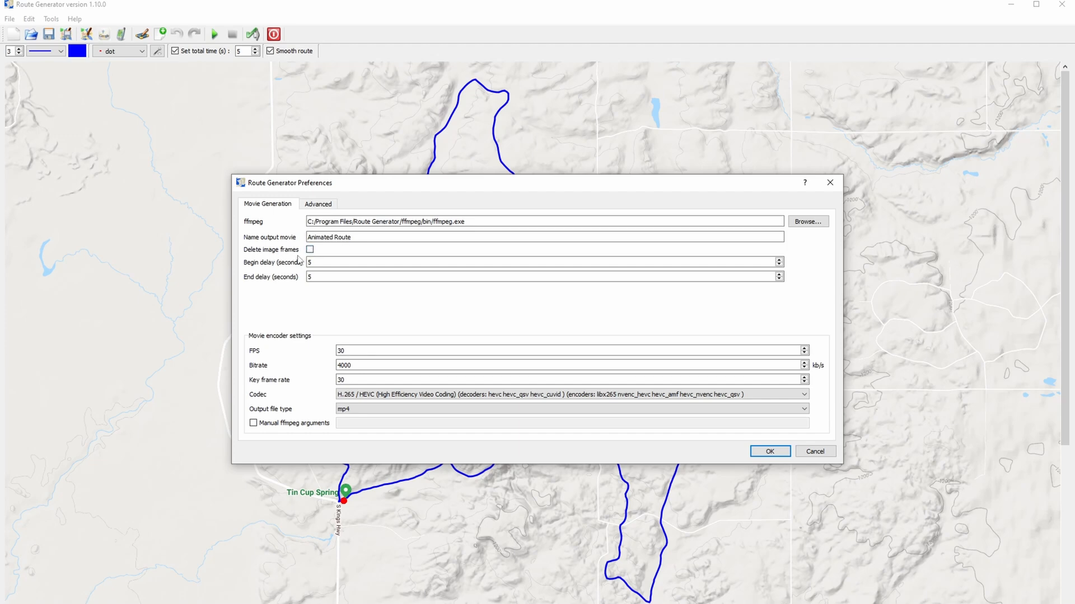
pyautogui.click(769, 451)
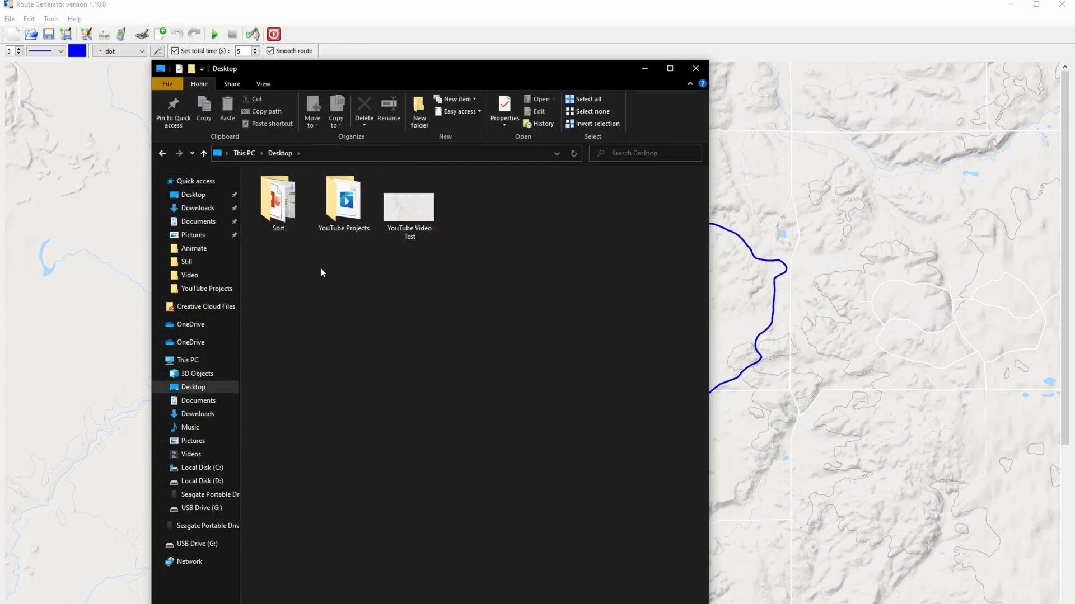
# Browse into YouTube Projects > How I Animate GPS Data > RouteGen to check Animate, then close Explorer
pyautogui.doubleClick(343, 199)
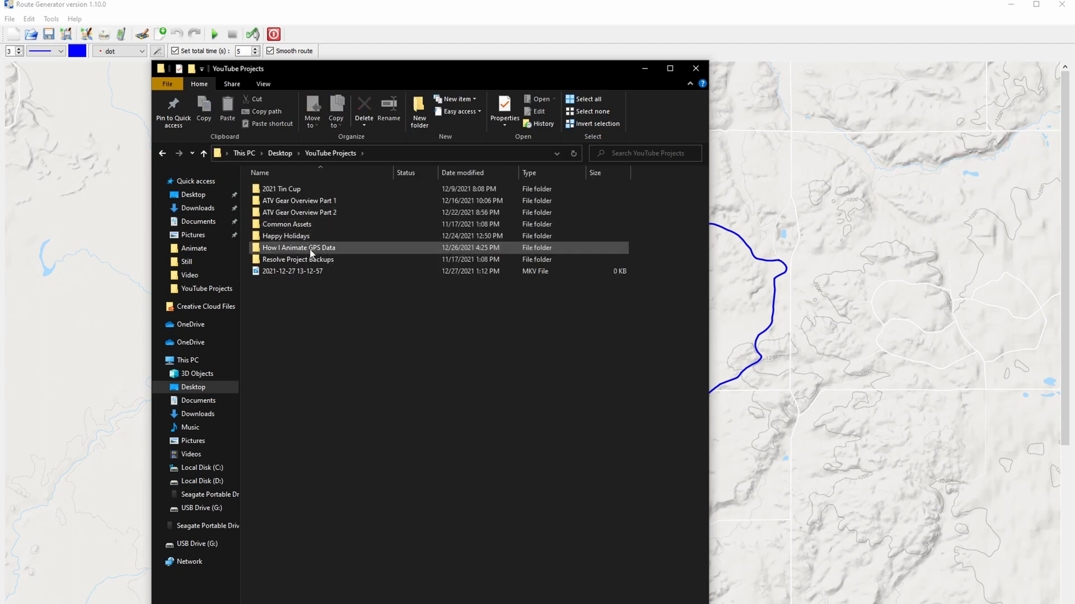
pyautogui.doubleClick(298, 247)
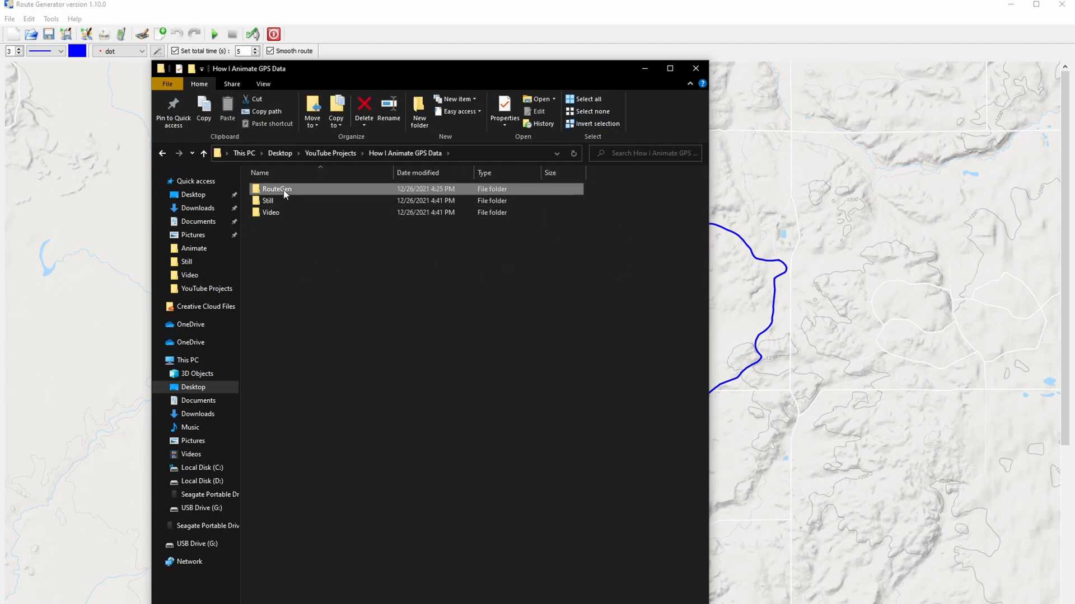
pyautogui.doubleClick(276, 188)
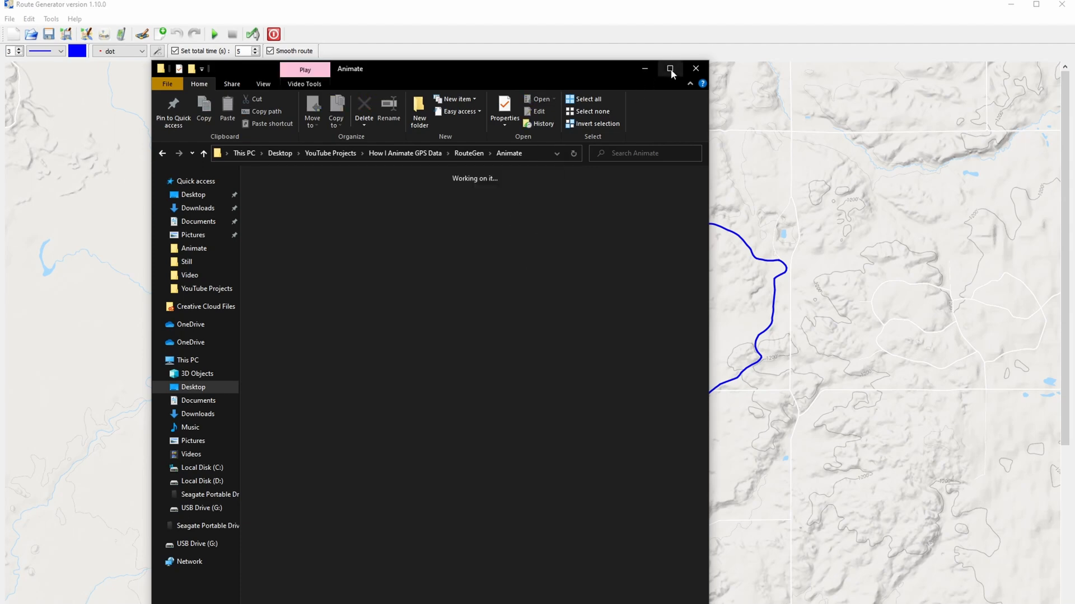
pyautogui.click(695, 68)
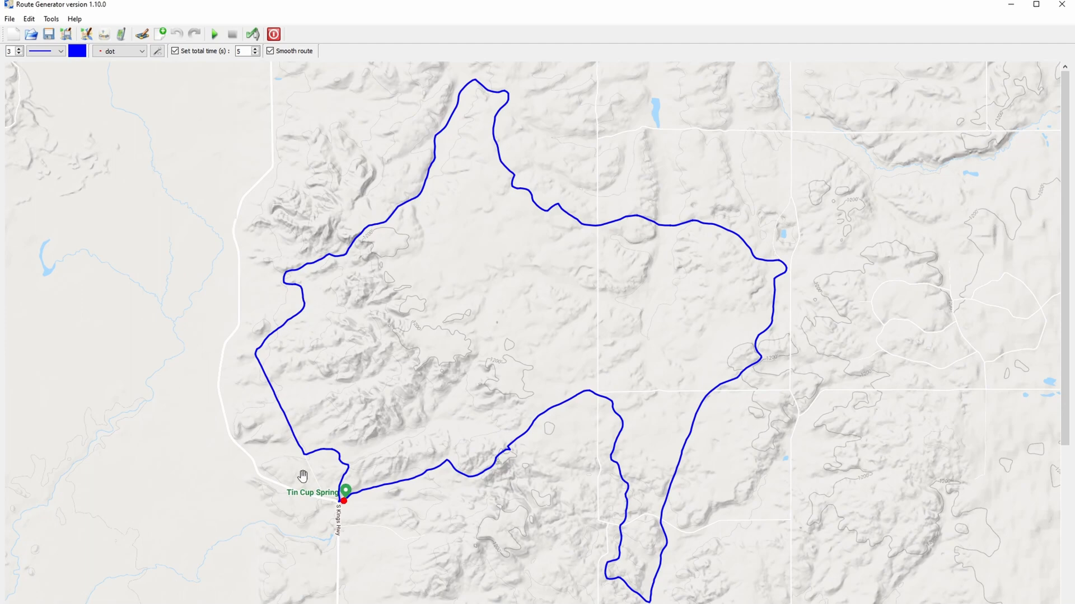
# Run movie generation with the Animate folder as output and dismiss the finished message
pyautogui.click(252, 34)
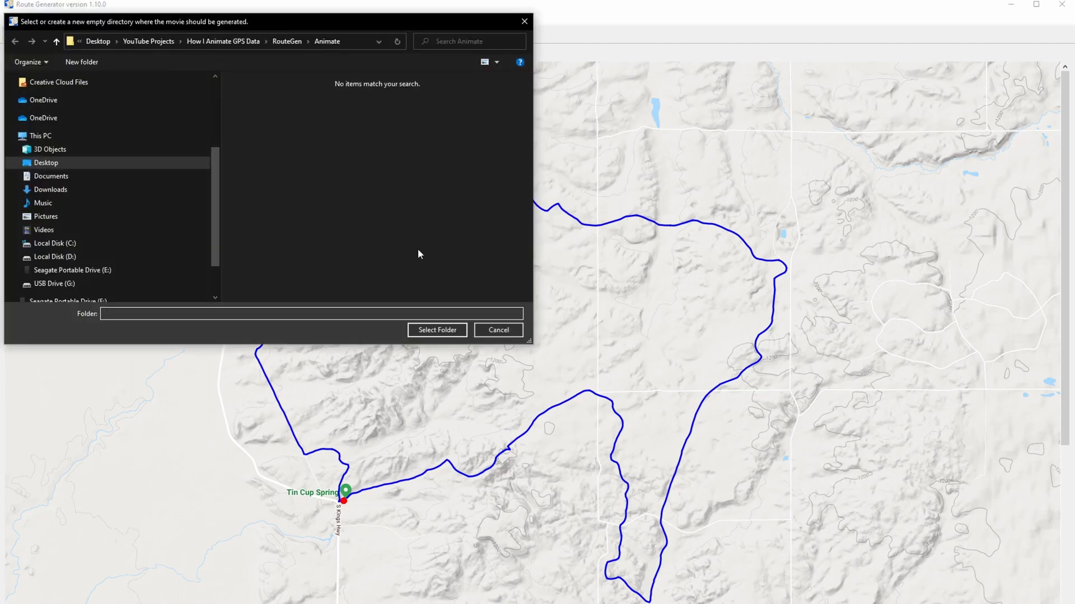
pyautogui.click(436, 330)
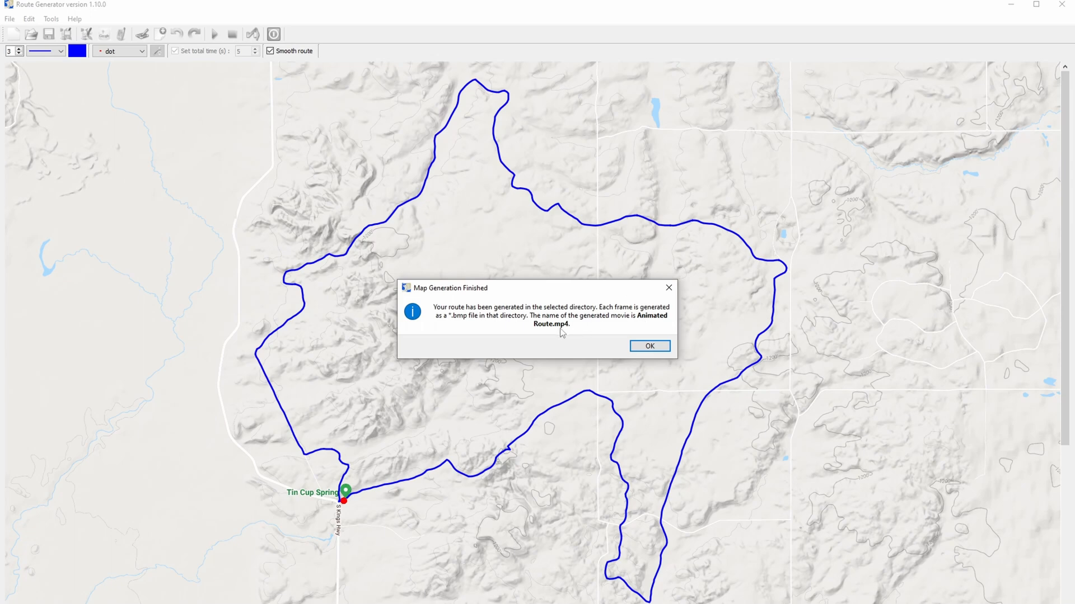
pyautogui.click(648, 345)
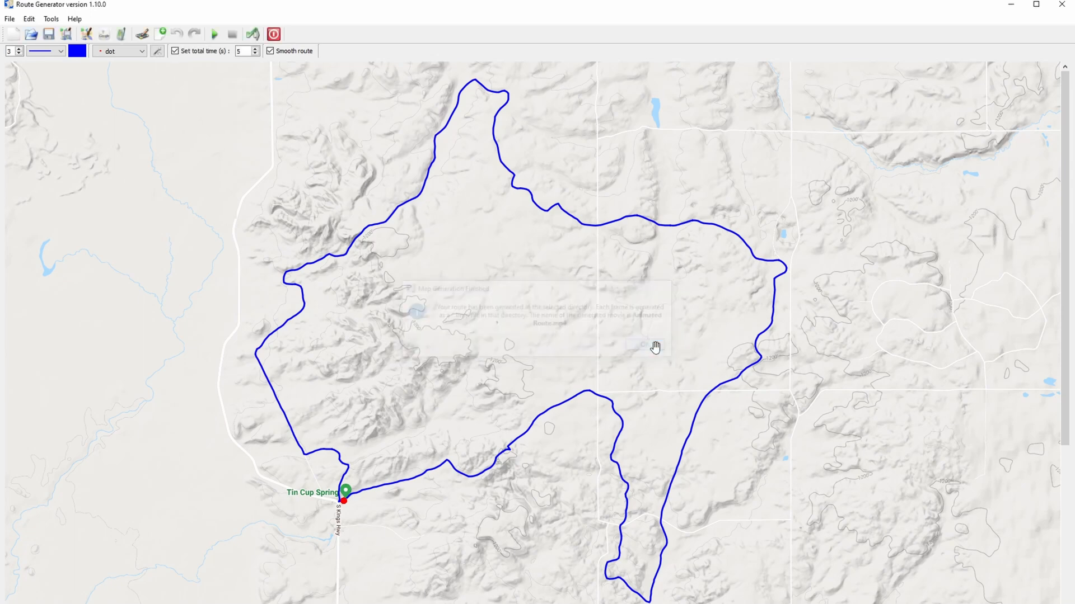
pyautogui.click(648, 344)
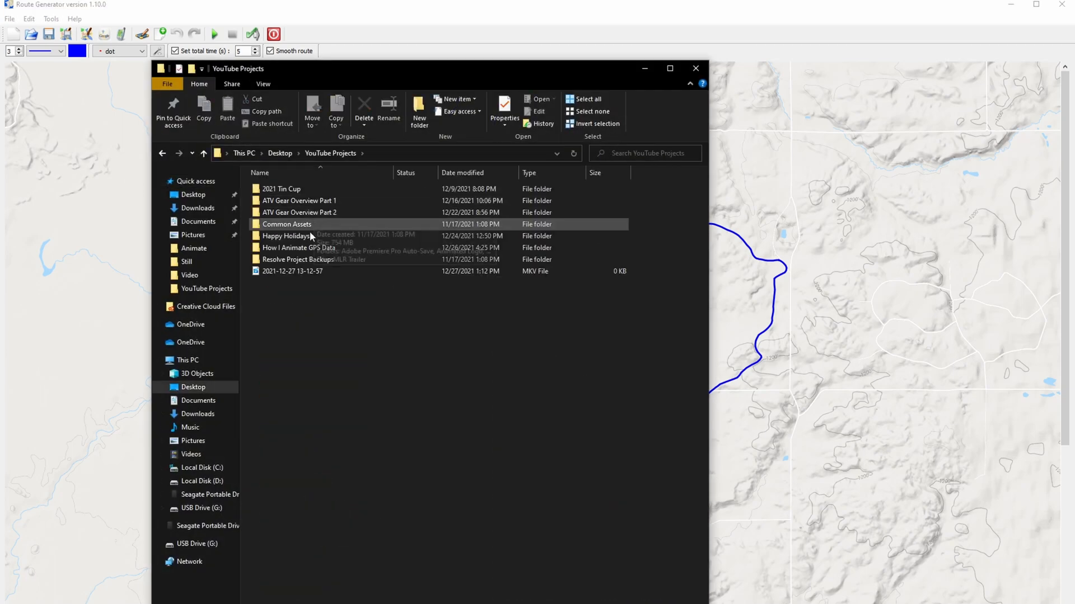
# Browse into RouteGen > Animate and play the generated Animated Route movie
pyautogui.doubleClick(298, 247)
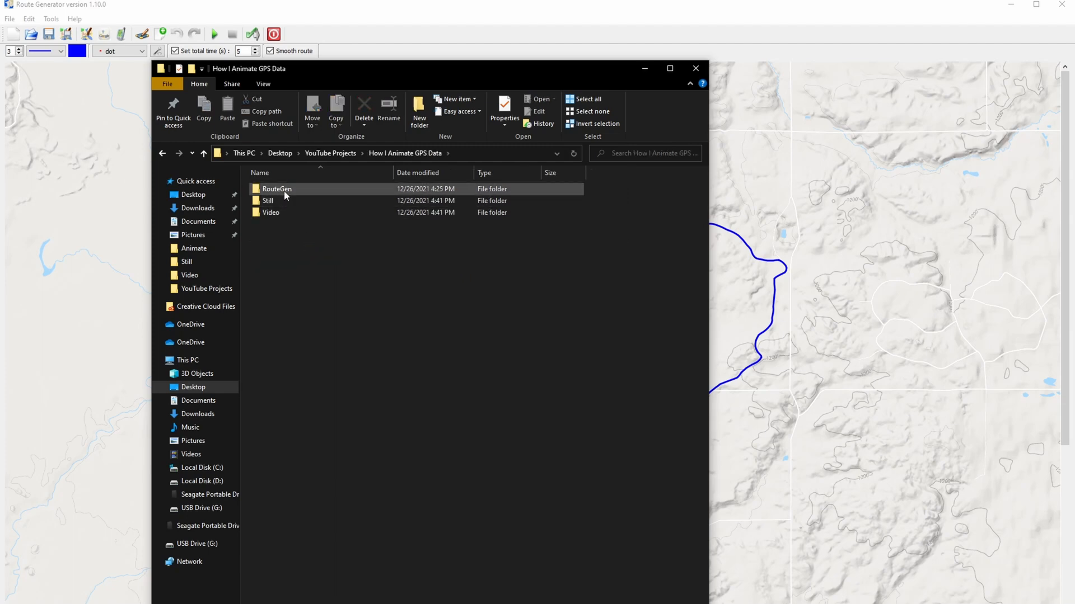
pyautogui.doubleClick(277, 188)
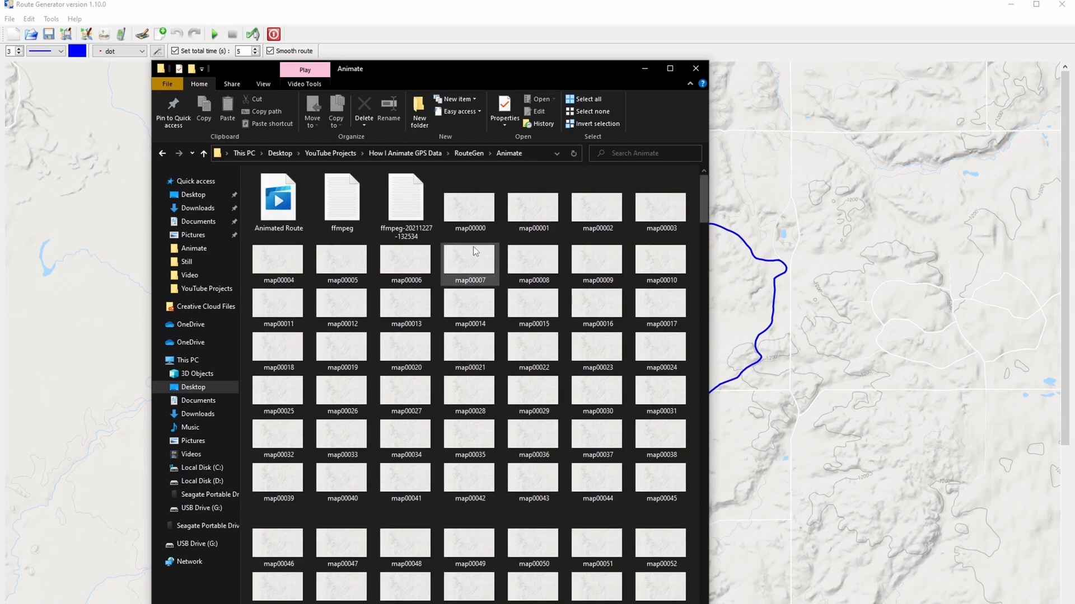
pyautogui.click(277, 199)
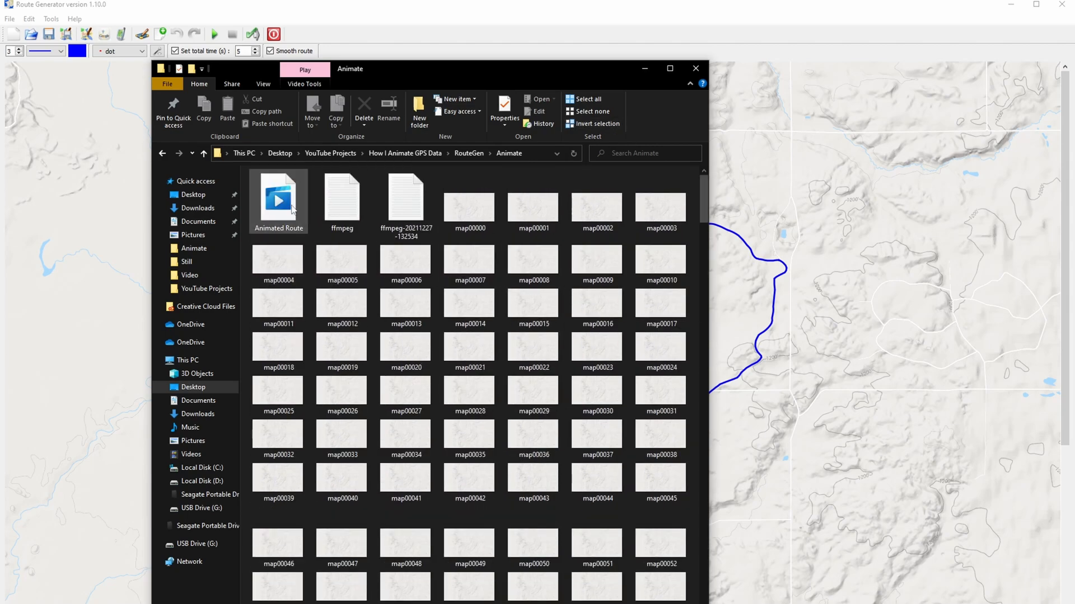
pyautogui.doubleClick(278, 199)
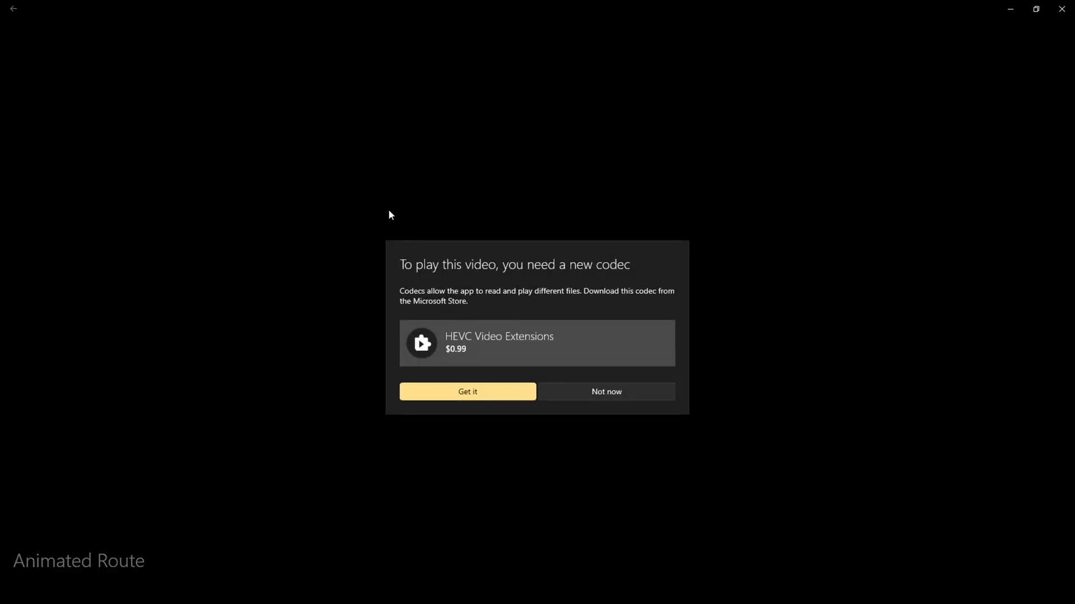
pyautogui.moveTo(707, 291)
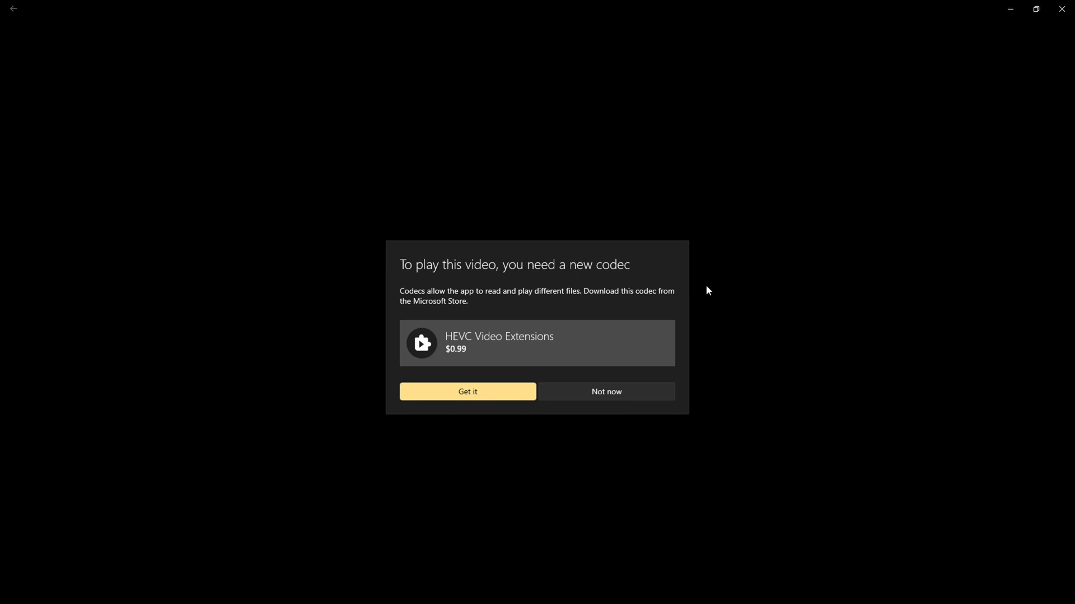
pyautogui.moveTo(724, 303)
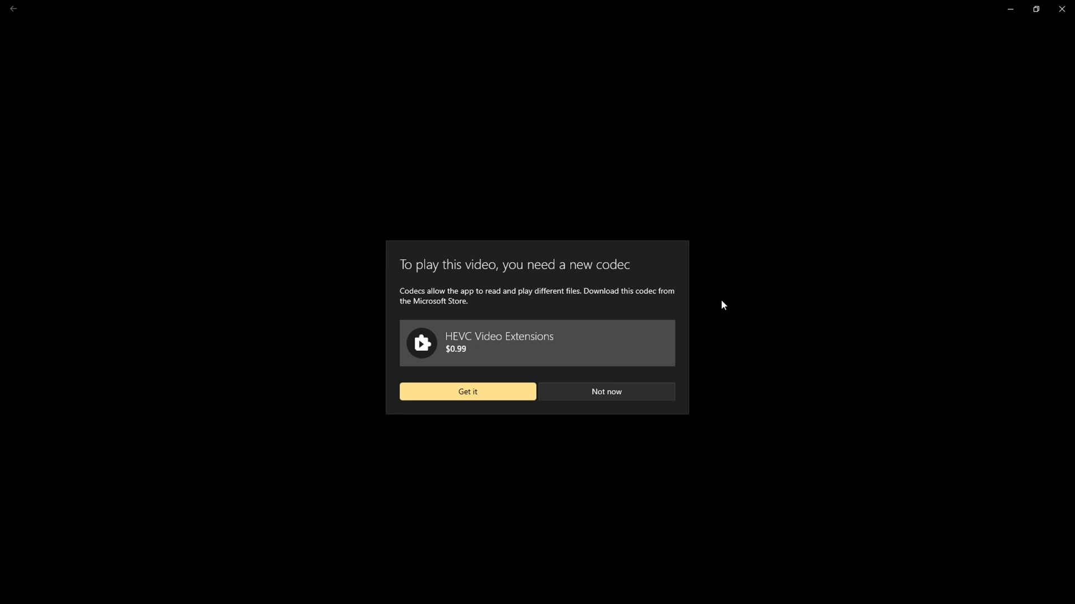
pyautogui.moveTo(322, 227)
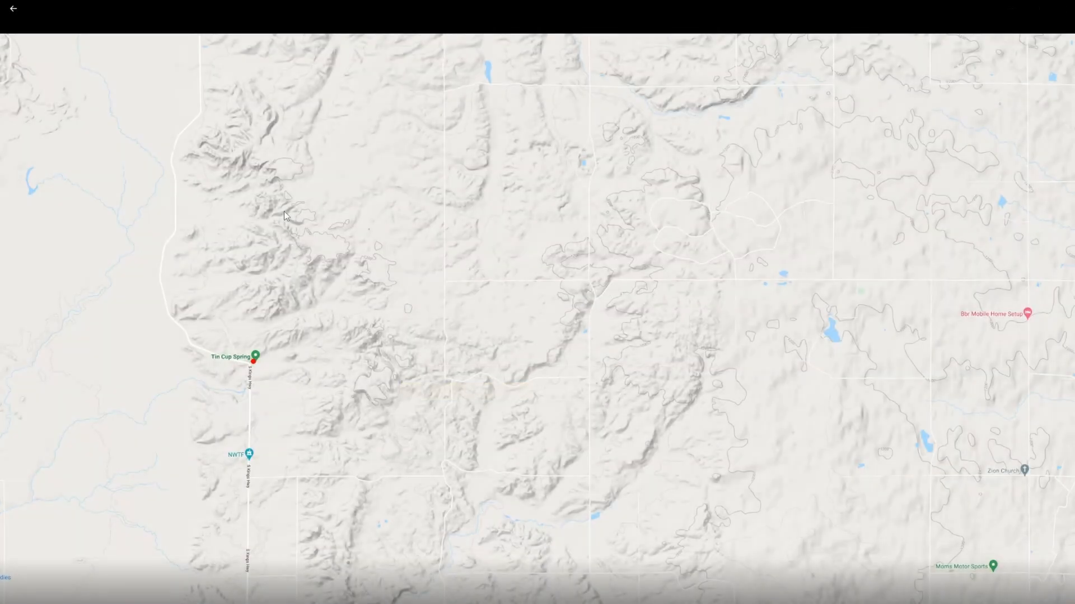
pyautogui.moveTo(1033, 210)
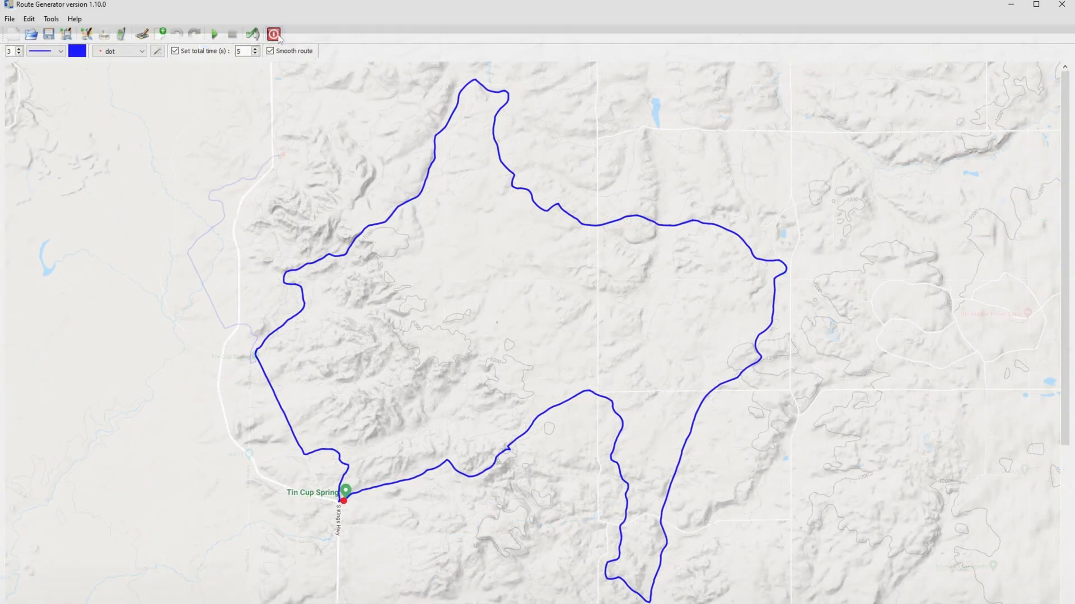
# Close the project, agreeing to save it as 'YouTube Video Test' on the Desktop
pyautogui.click(273, 34)
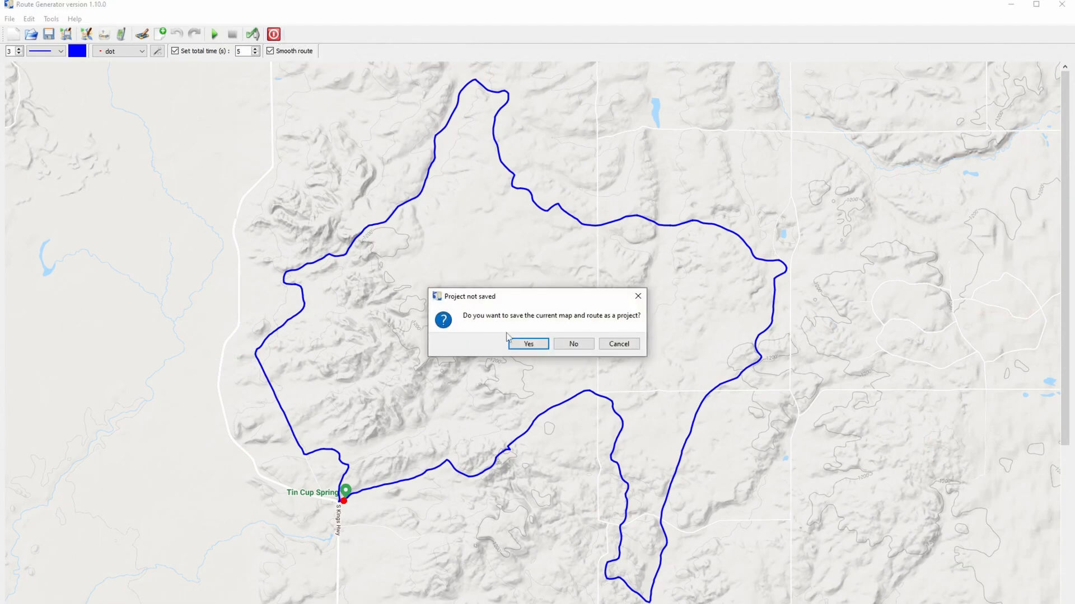
pyautogui.click(527, 344)
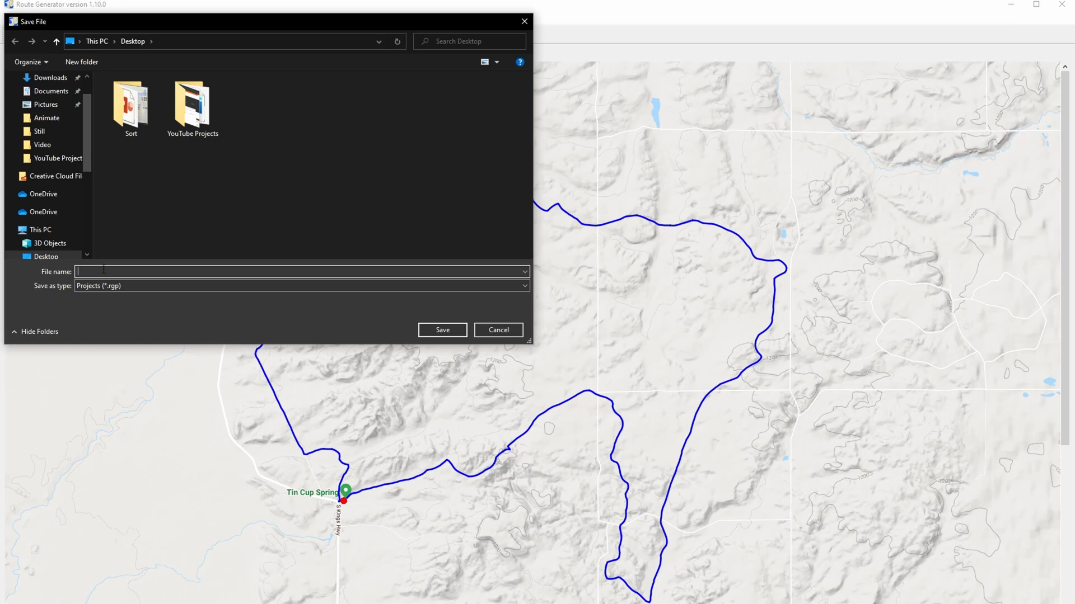
pyautogui.write('Y')
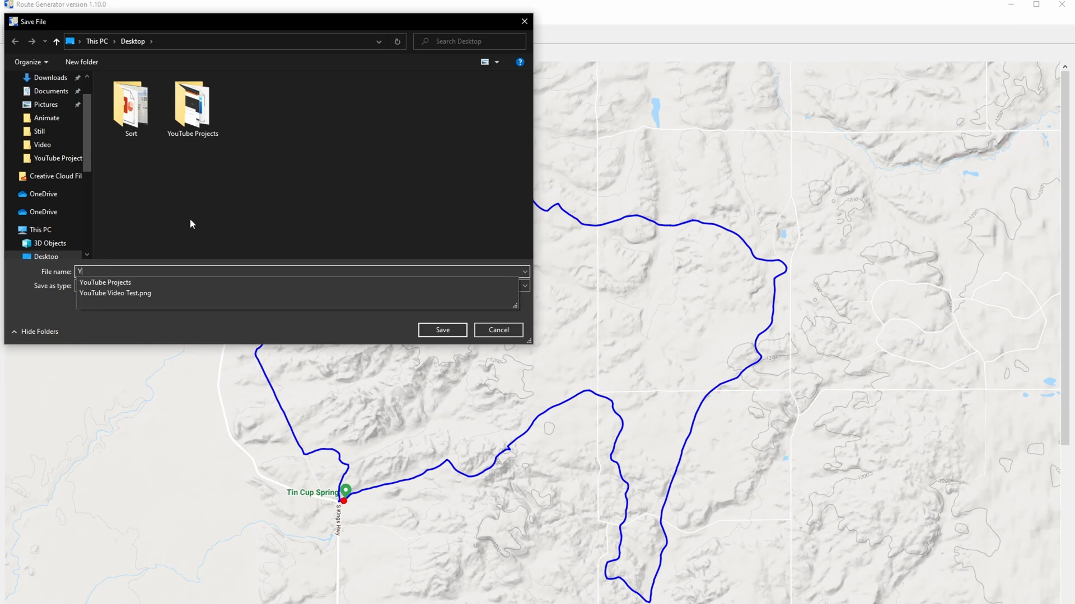
pyautogui.write('ouT')
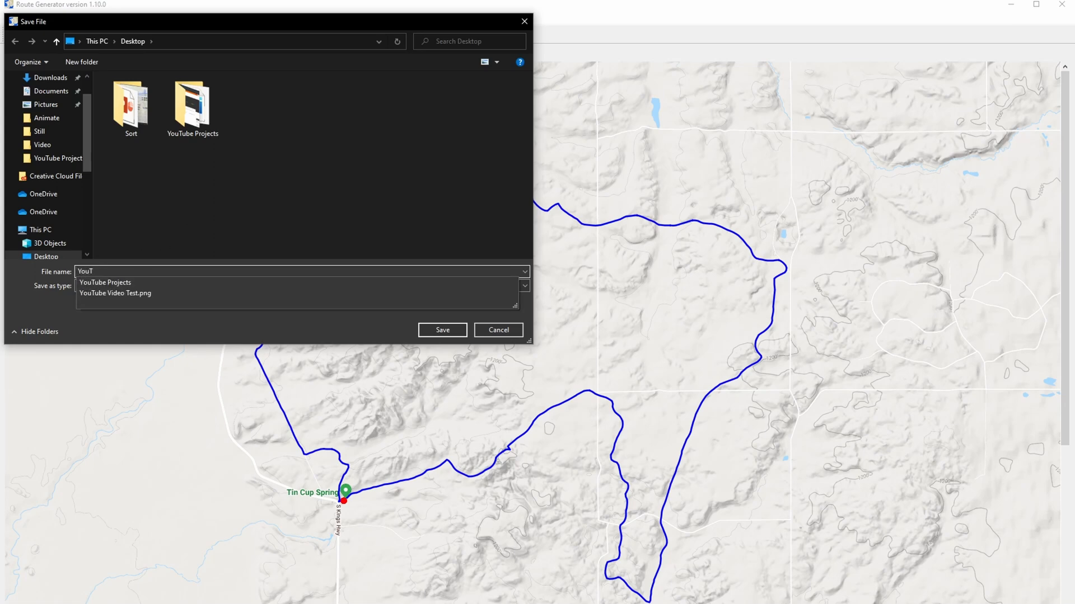
pyautogui.write('YouTube Video Test')
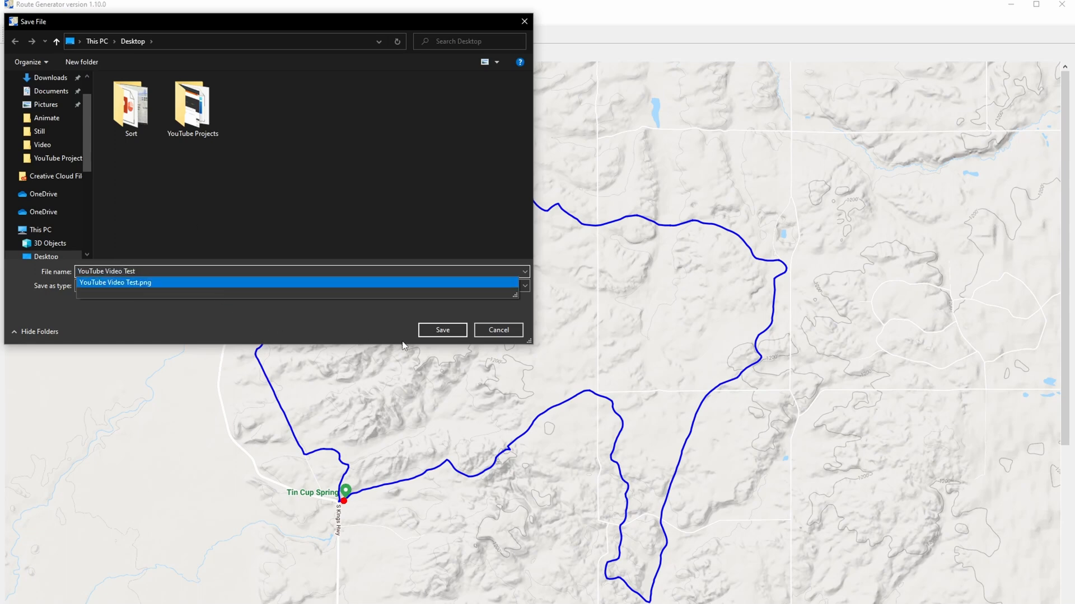
pyautogui.click(441, 329)
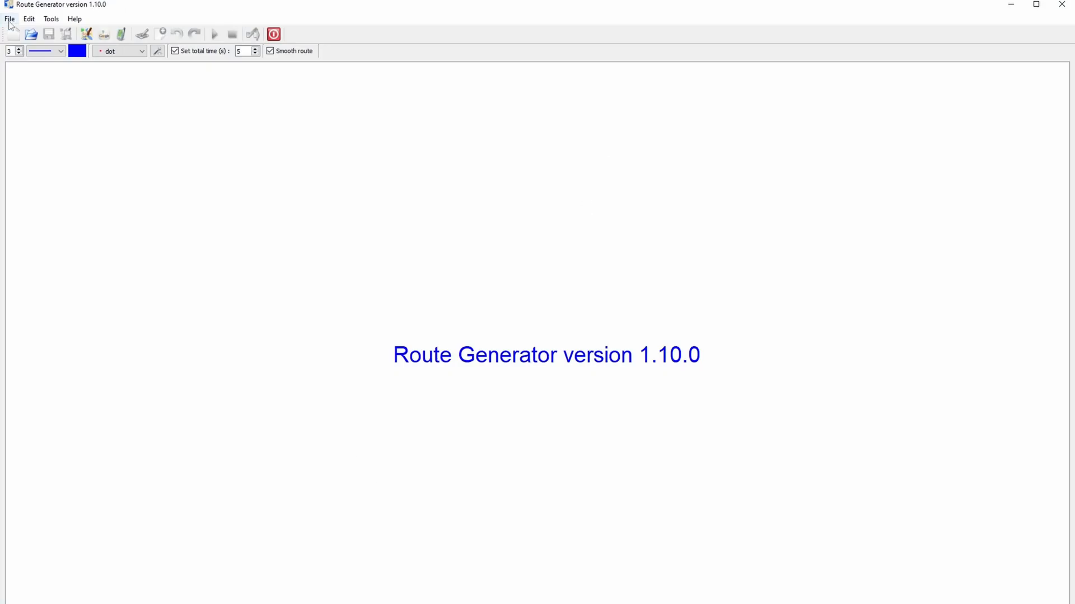
# Start File > Open project to reload YouTube Video Test
pyautogui.click(31, 35)
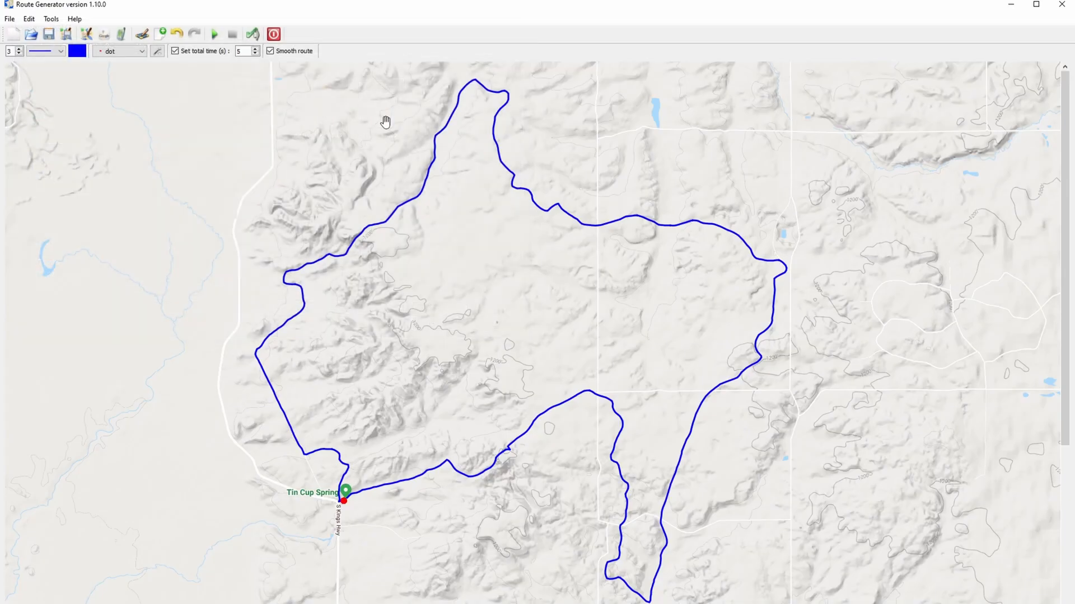
pyautogui.moveTo(377, 136)
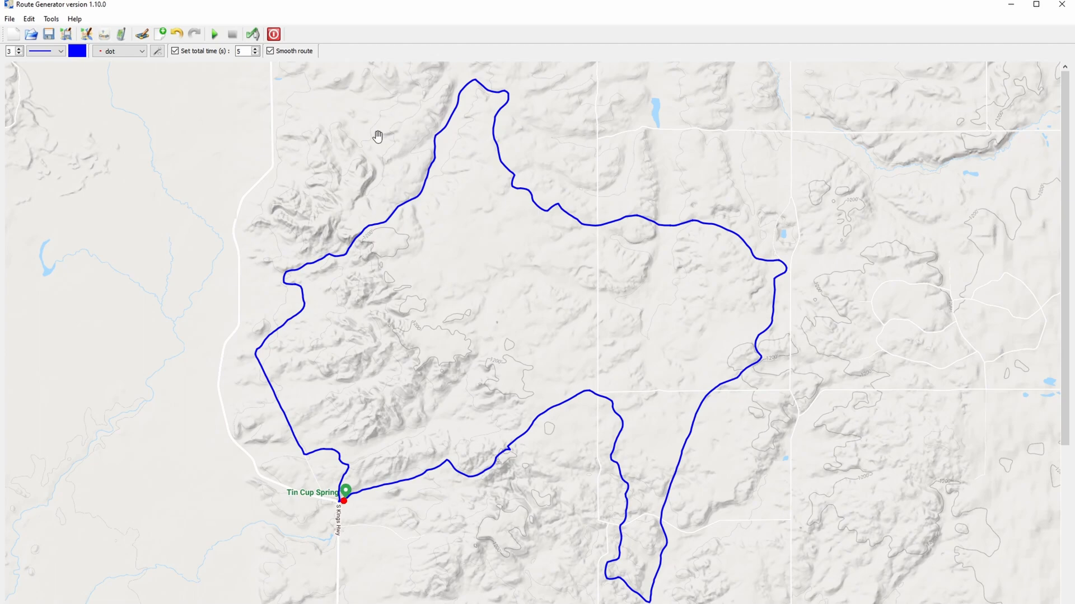